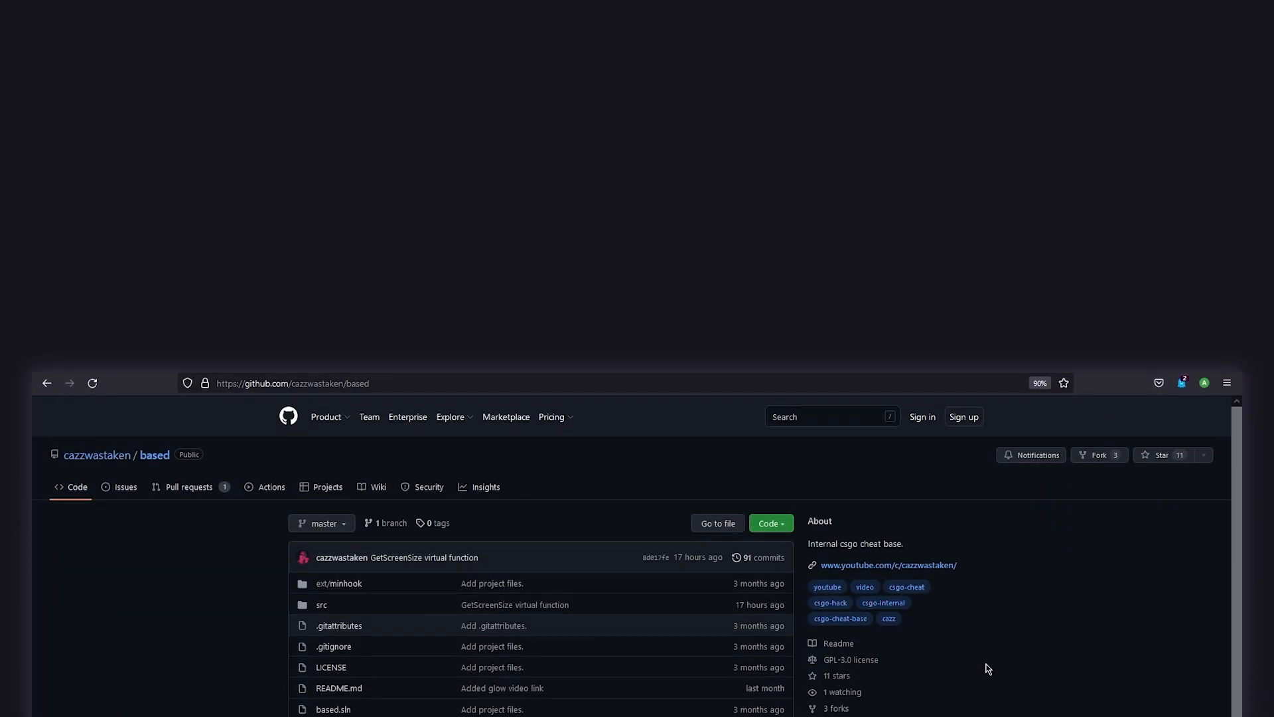
Download the 'based' repository as a ZIP from the green Code panel.
scroll("up", 3)
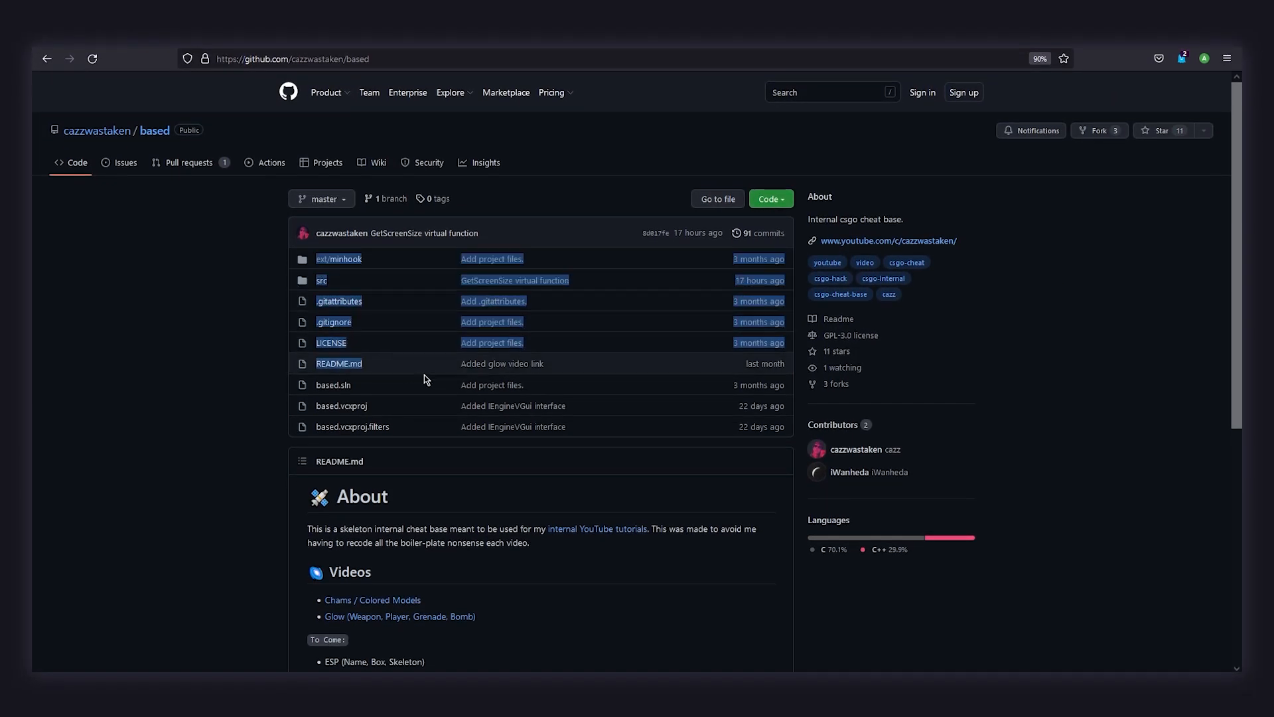
mouse_move(979, 415)
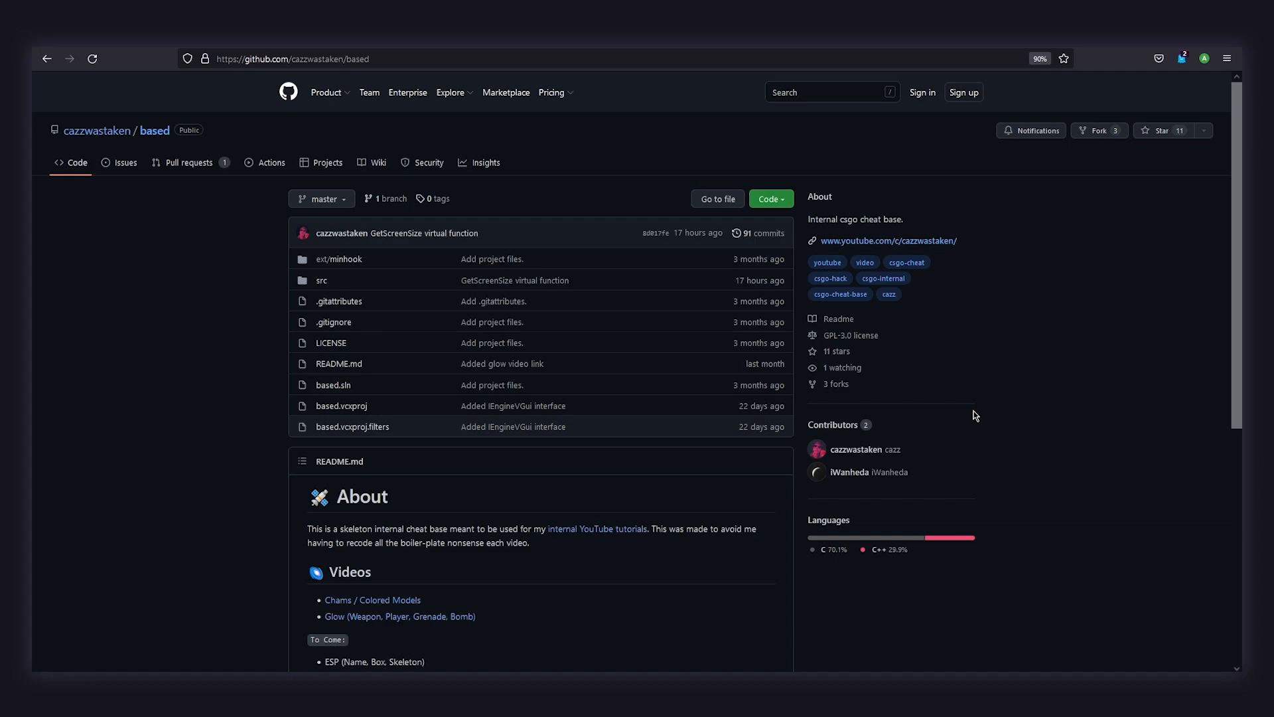
left_click(768, 198)
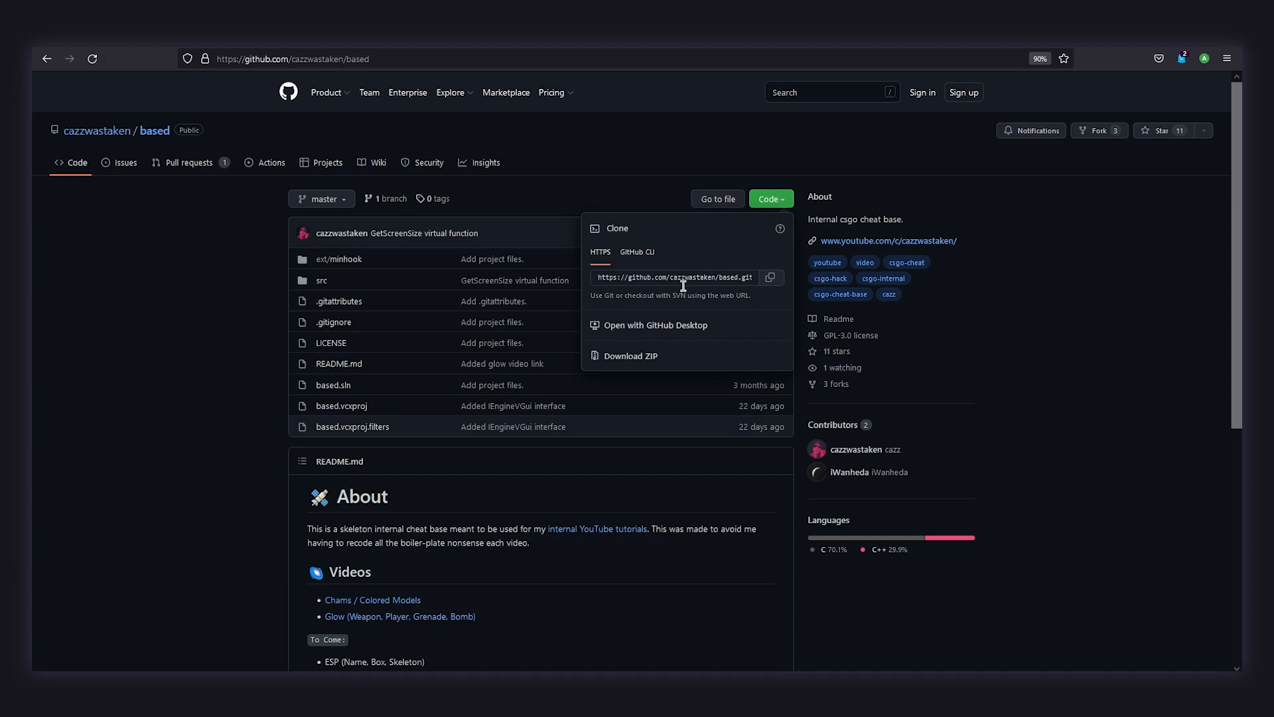
left_click(629, 355)
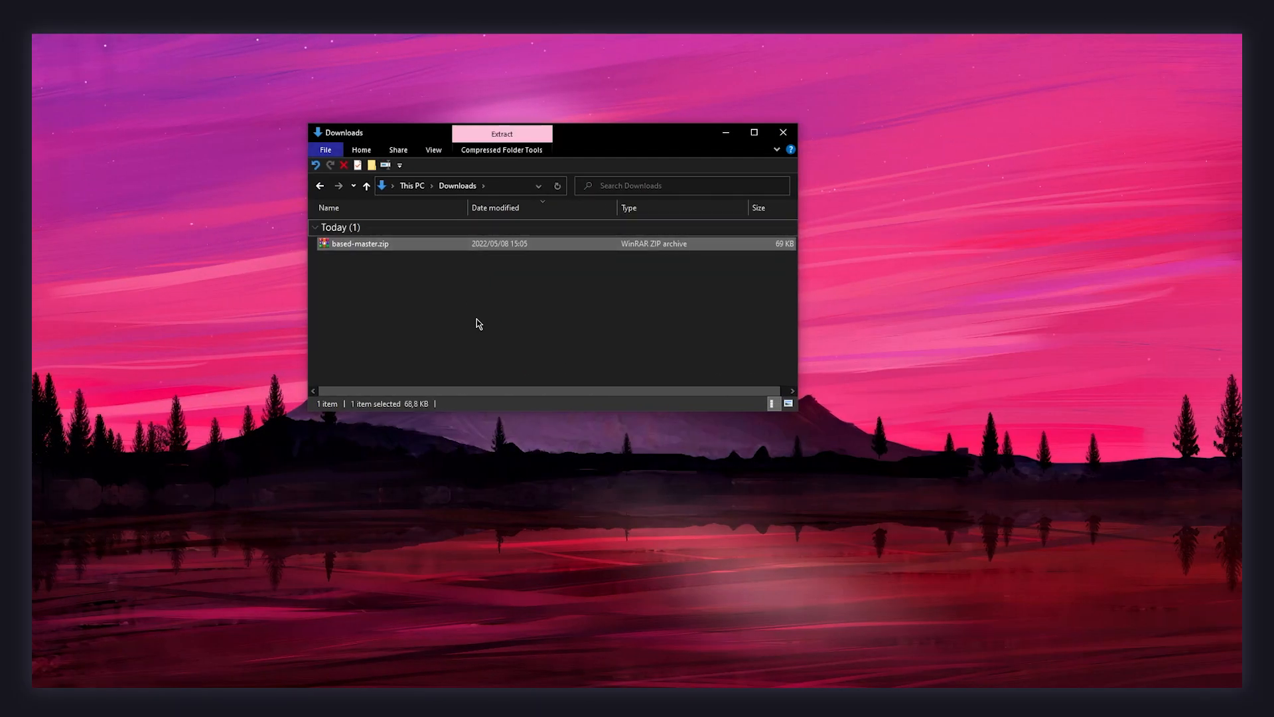
Extract based-master.zip and load based.sln into Visual Studio.
double_click(359, 244)
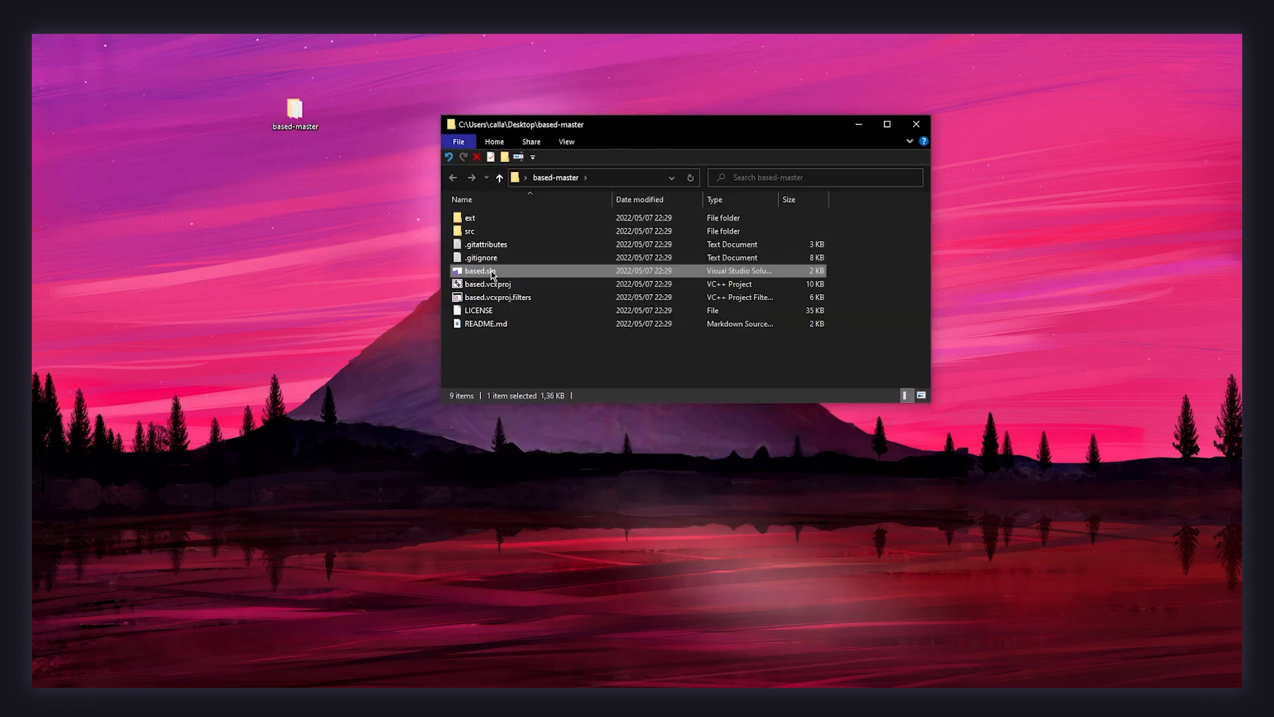
double_click(486, 271)
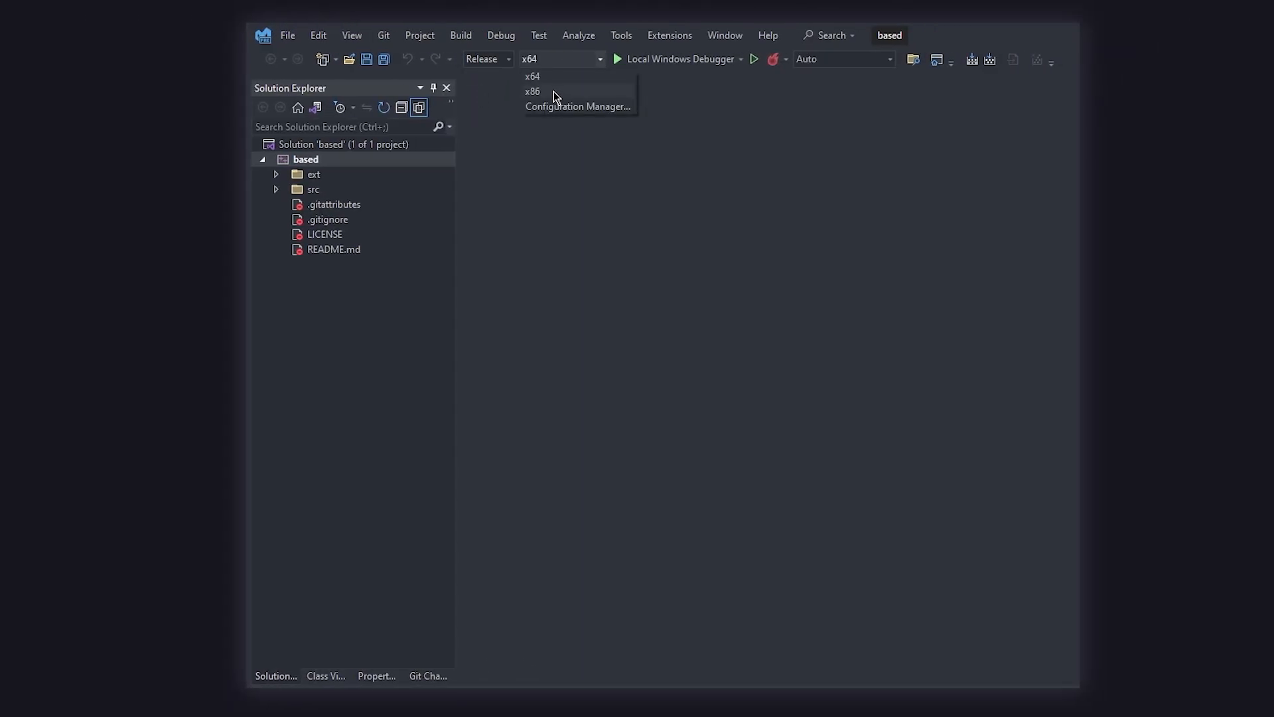
Target the x86 platform and bring up hooks.h for editing.
left_click(533, 91)
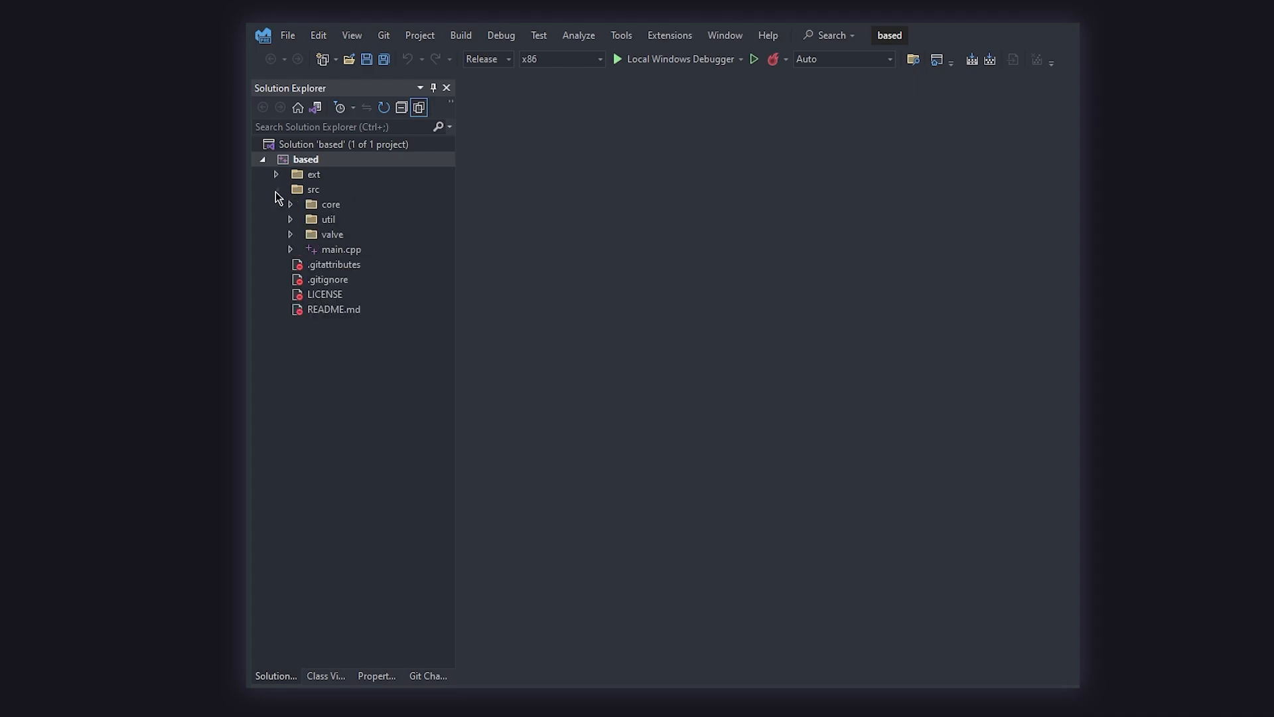
double_click(343, 250)
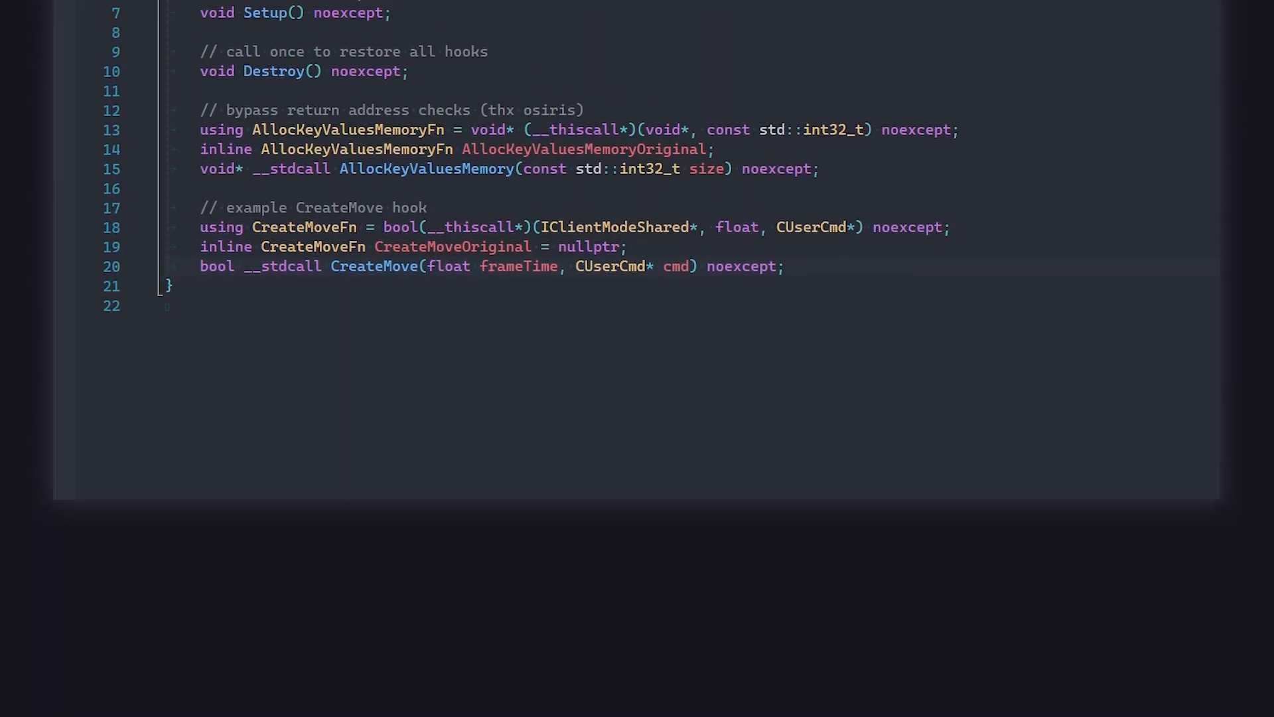
scroll("up", 3)
type("using")
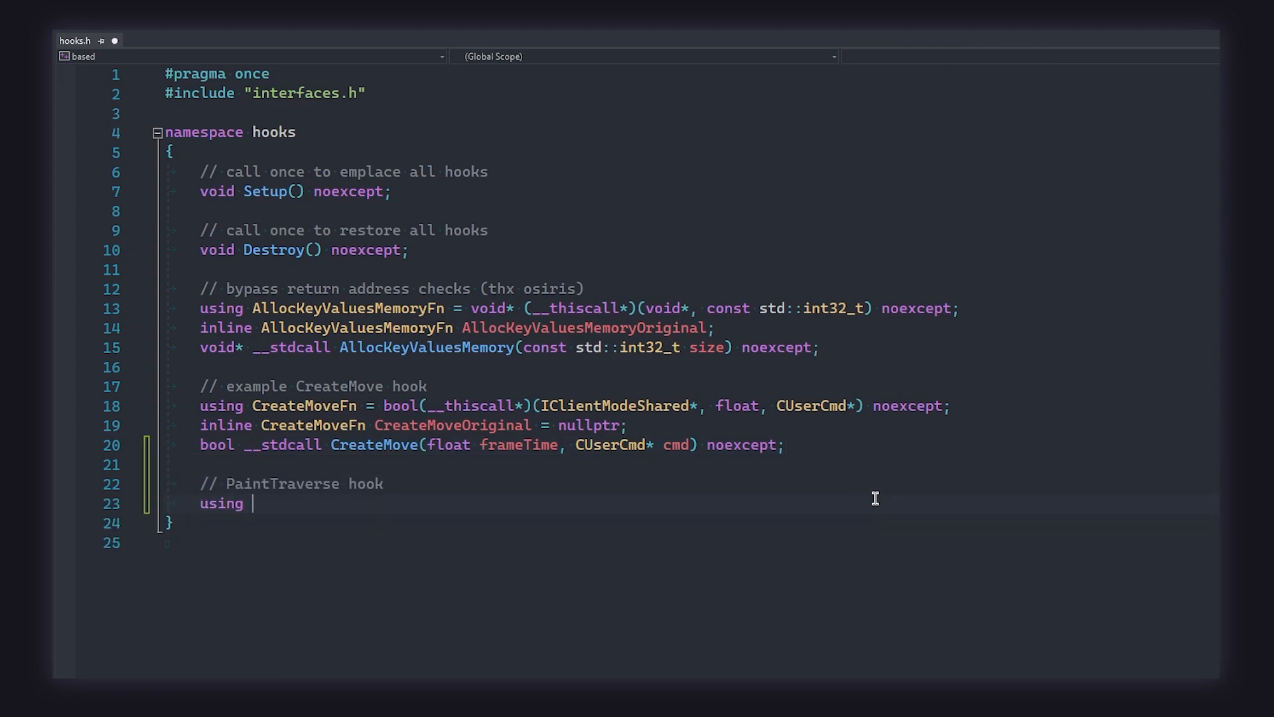
Declare the PaintTraverseFn __thiscall alias and the PaintTraverseOriginal pointer set to nullptr.
type("PaintTraverseFn =")
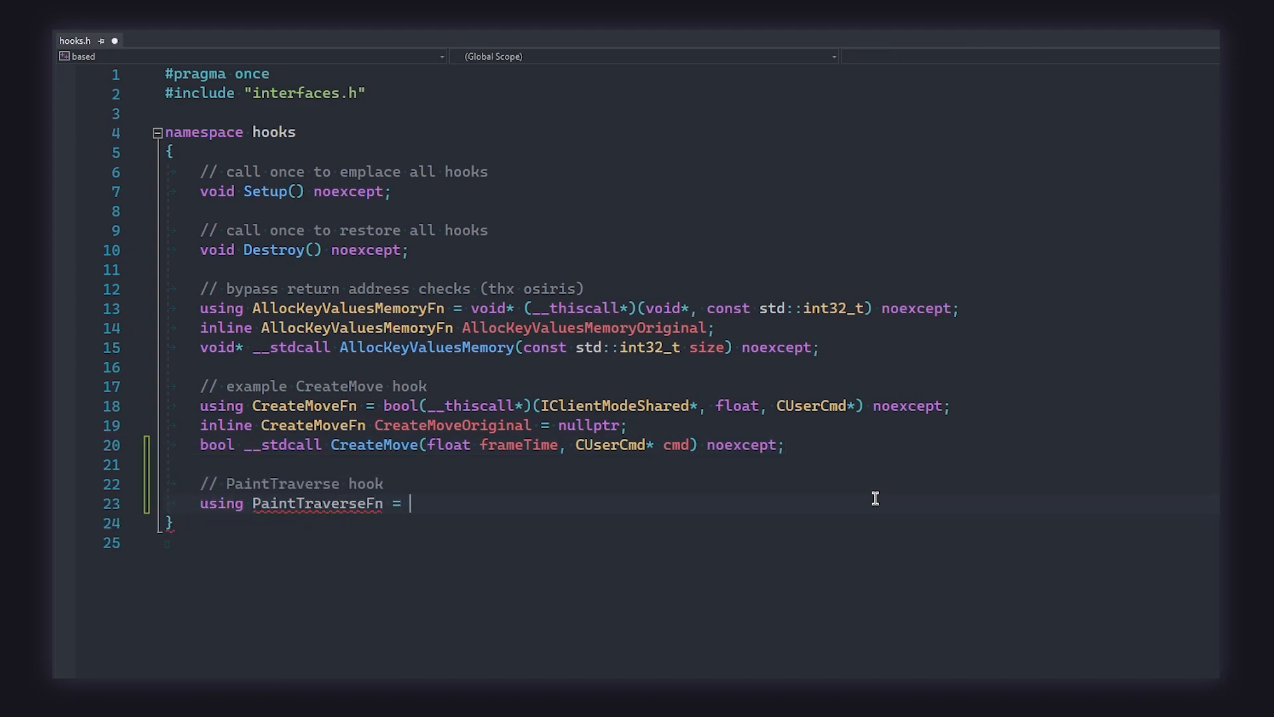
type("void(__thiscall*)(IVPanel*, std::uintptr_t")
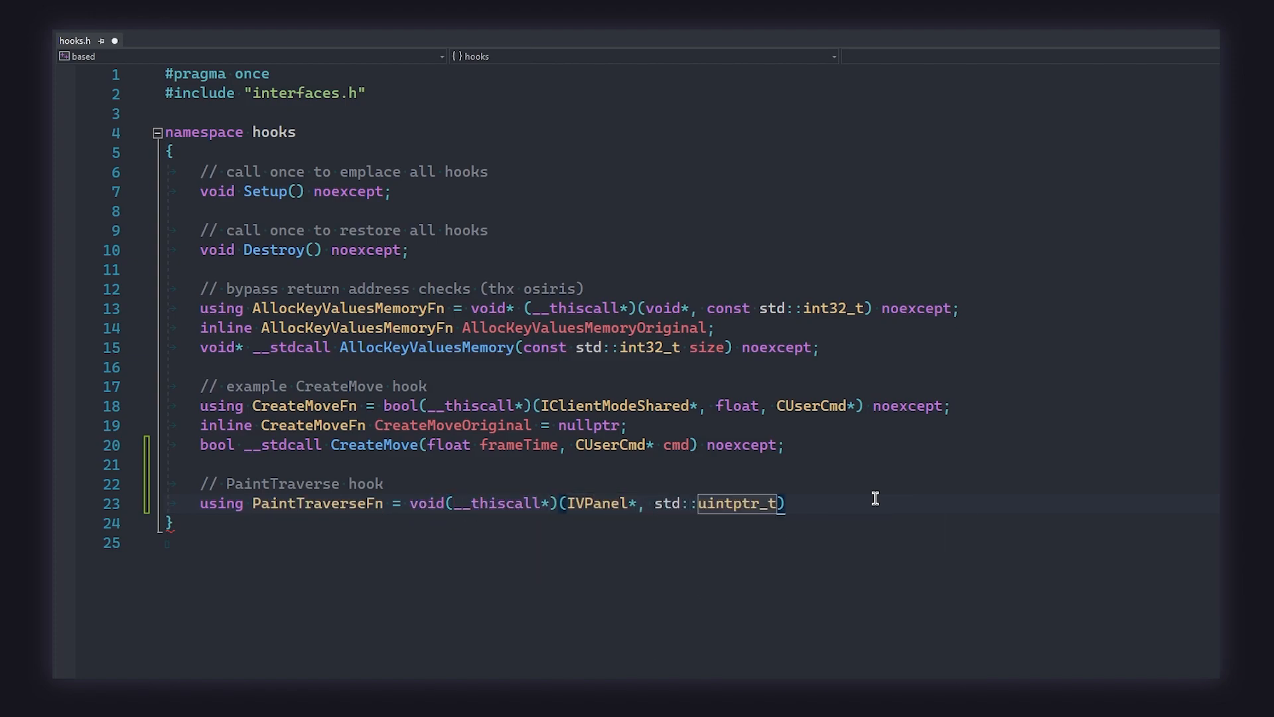
type(", bool, bool) noexcept;")
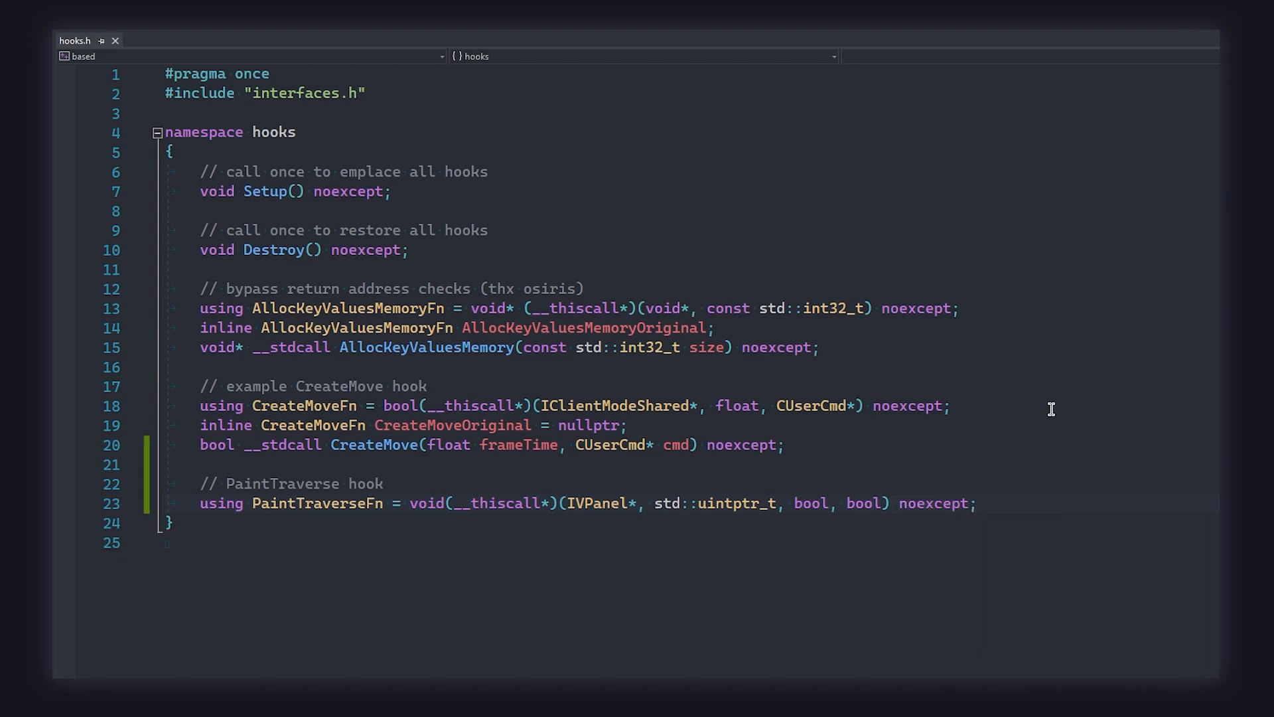
key("enter")
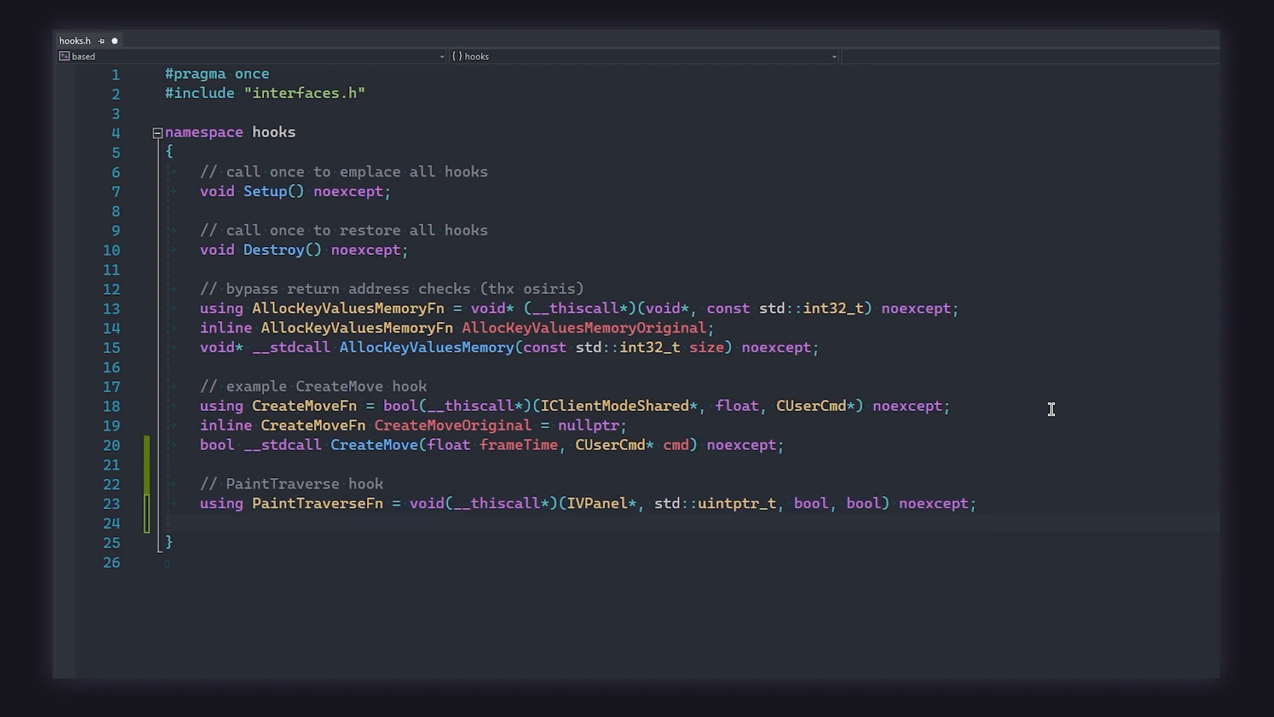
type("inline PaintTraverseFn PaintTrav")
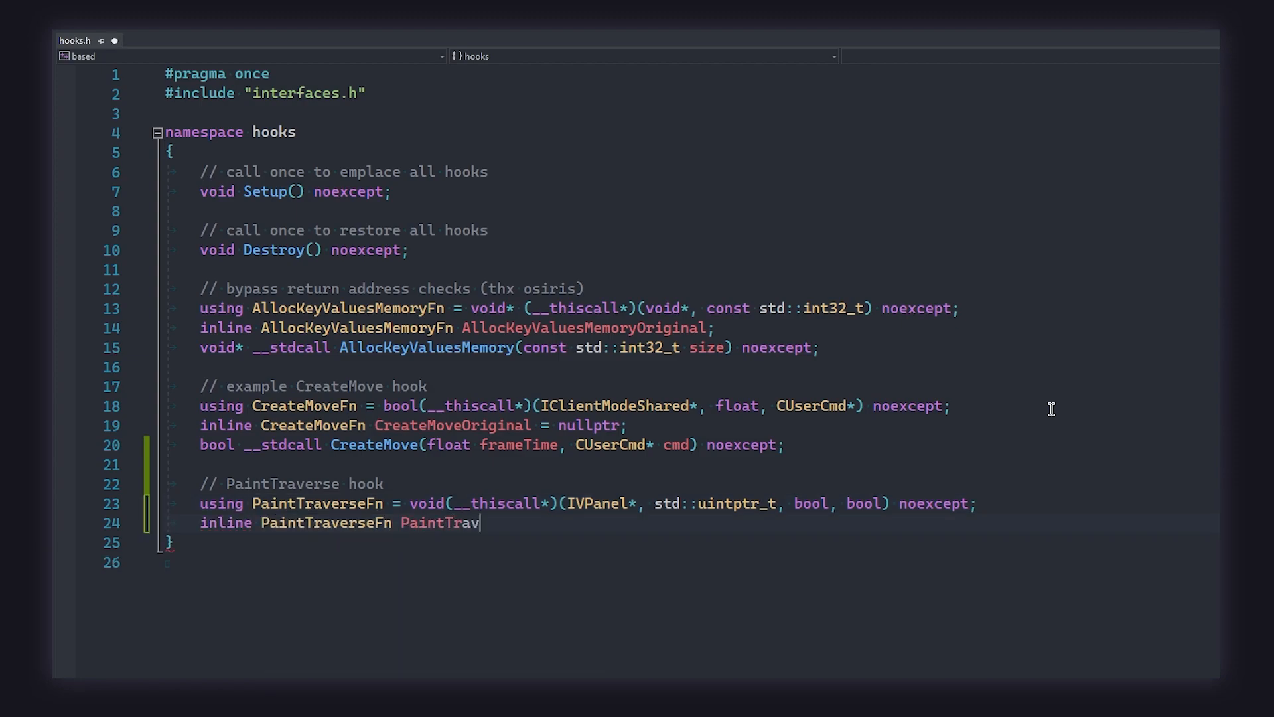
type("erseOriginal = nullptr;")
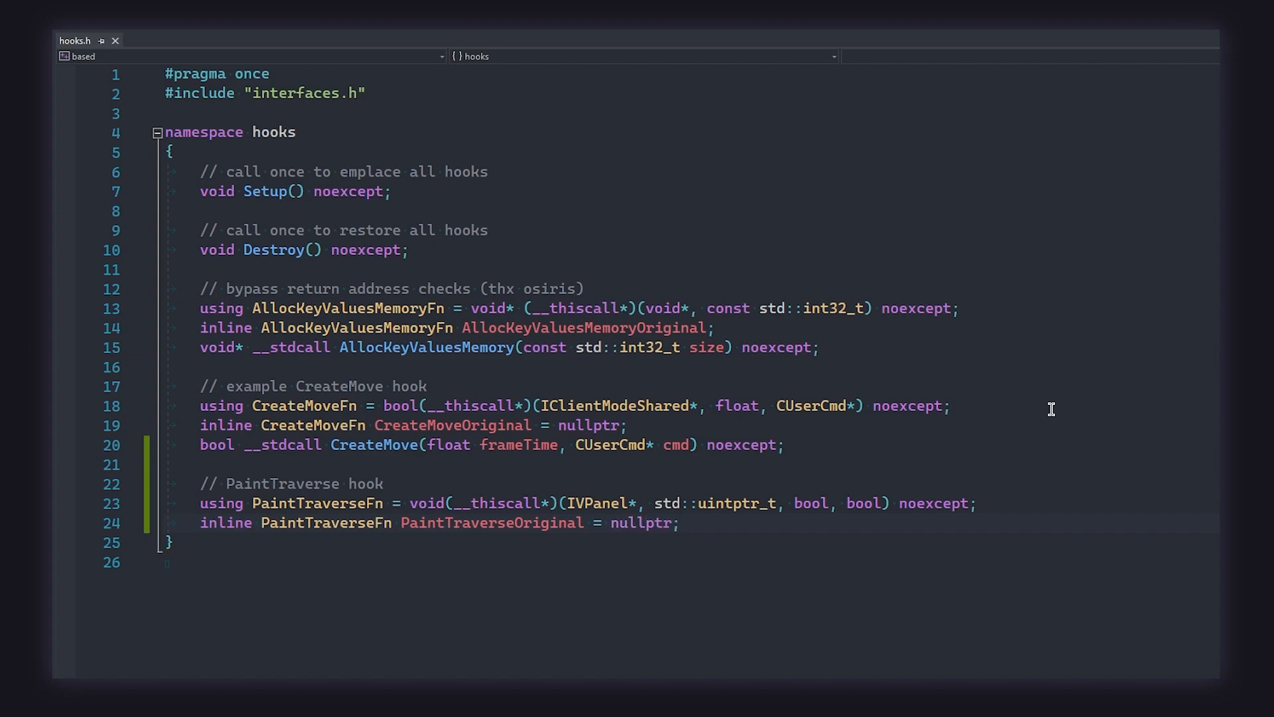
Declare the __stdcall PaintTraverse(std::uintptr_t, bool, bool allowForce) hook function.
type("void __stdcall PaintTra")
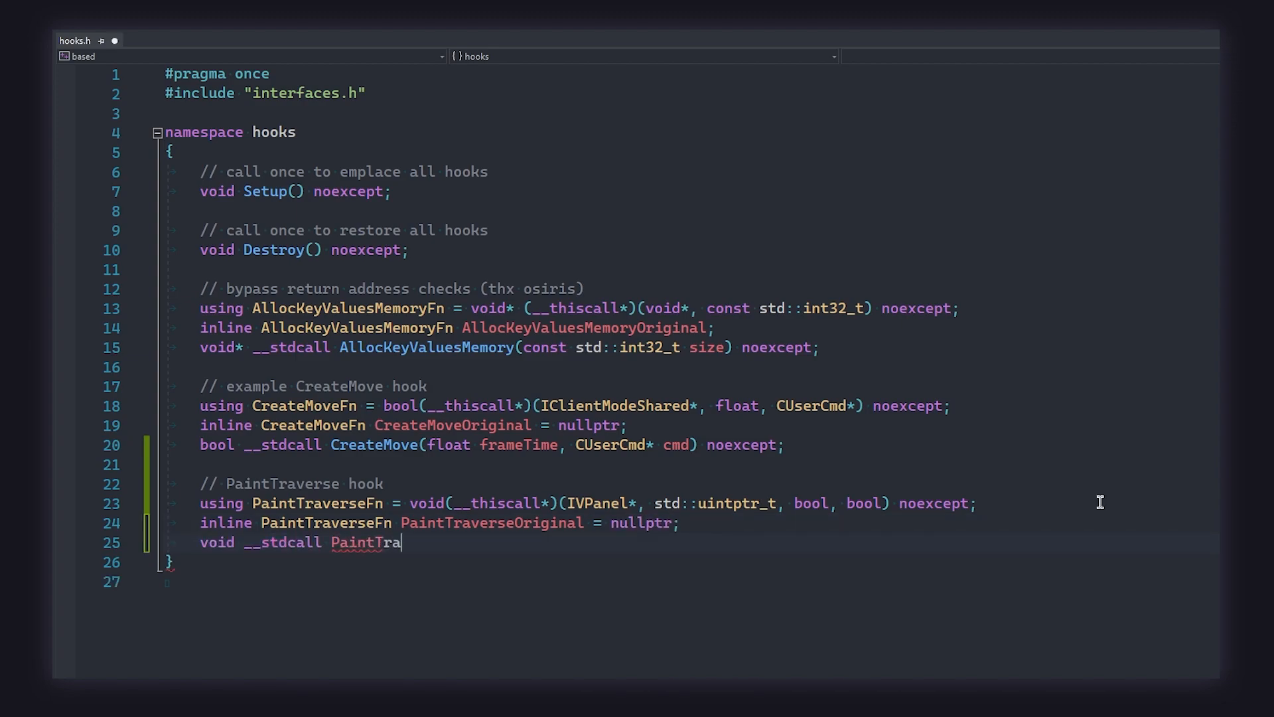
type("verse(std::uintptr_t vg)")
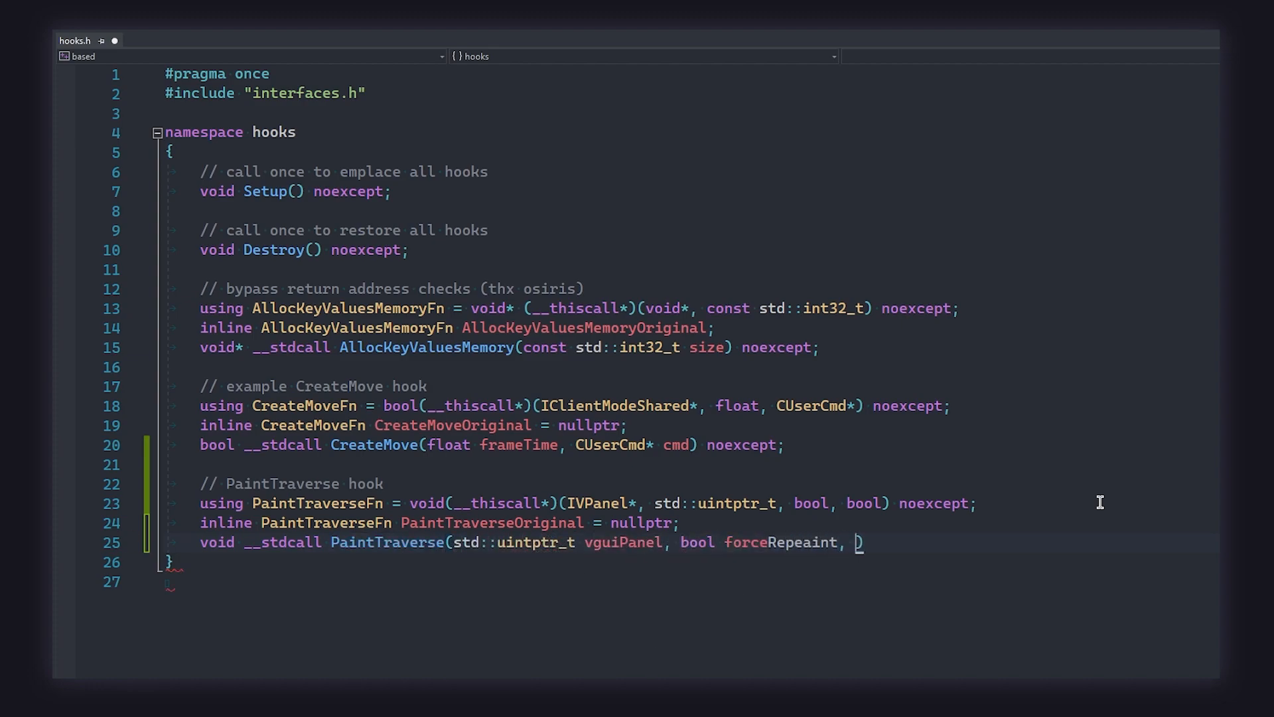
type("bool allowForce) no")
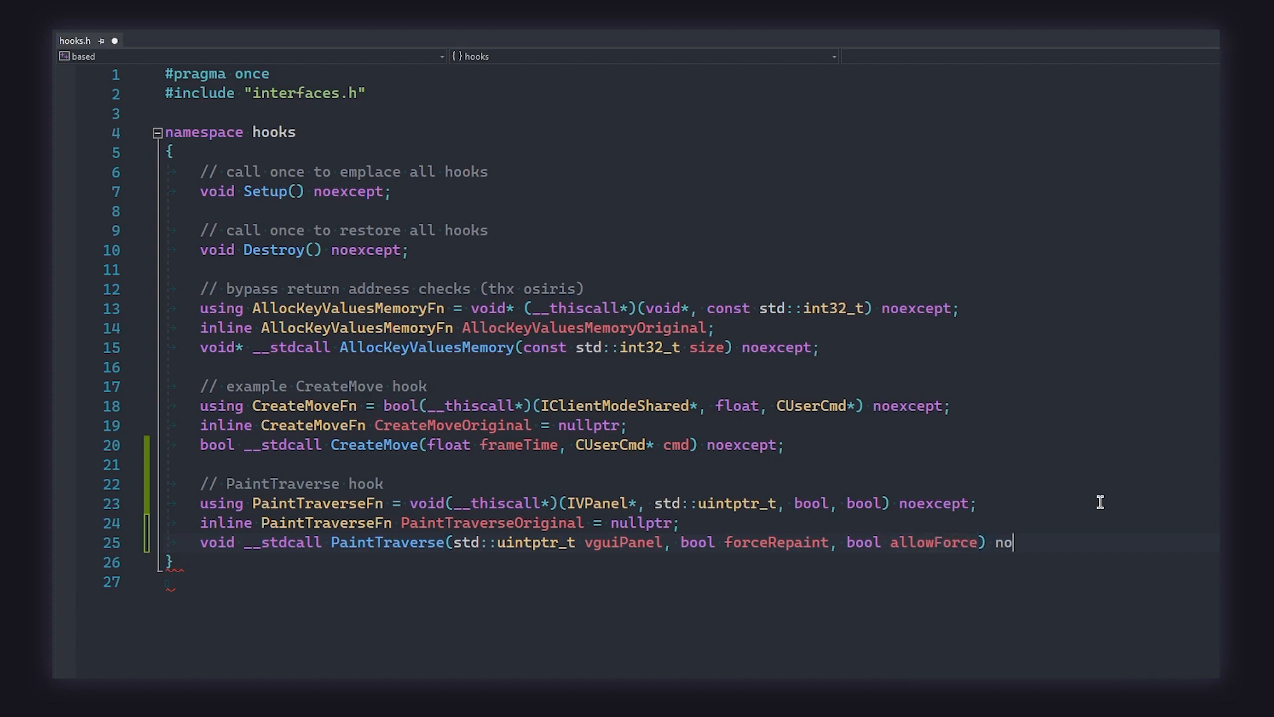
left_click(78, 41)
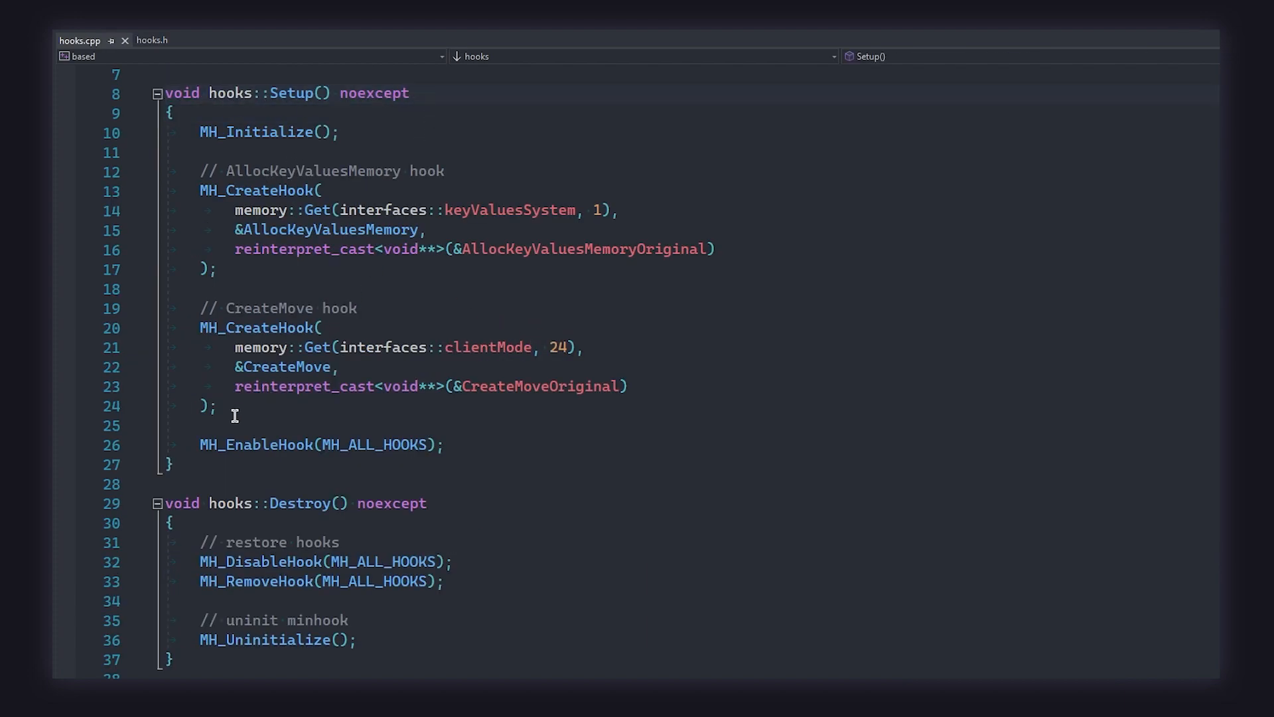
Add MH_CreateHook on memory::Get(interfaces::panel, 41) with &PaintTraverse and the cast PaintTraverseOriginal.
key("enter")
type("// PaintTraverse hook")
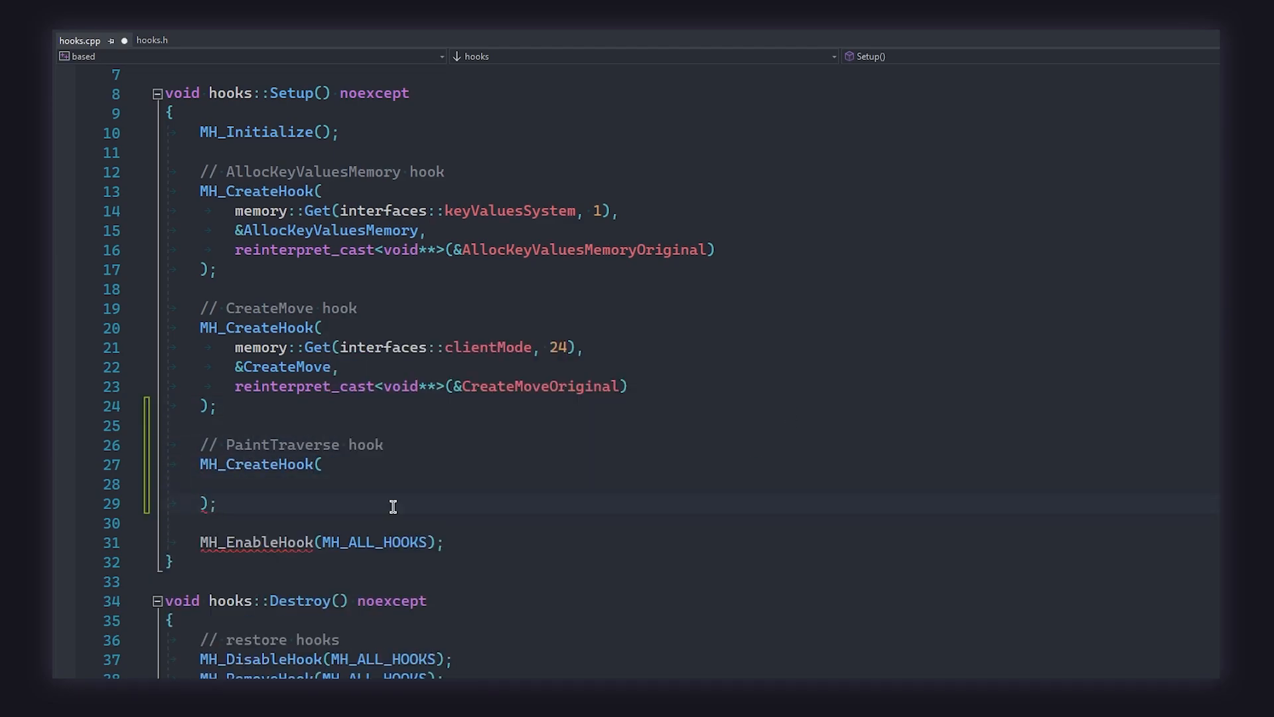
type("memory::Get(interfaces::panel, )")
type("&PaintTraverse,")
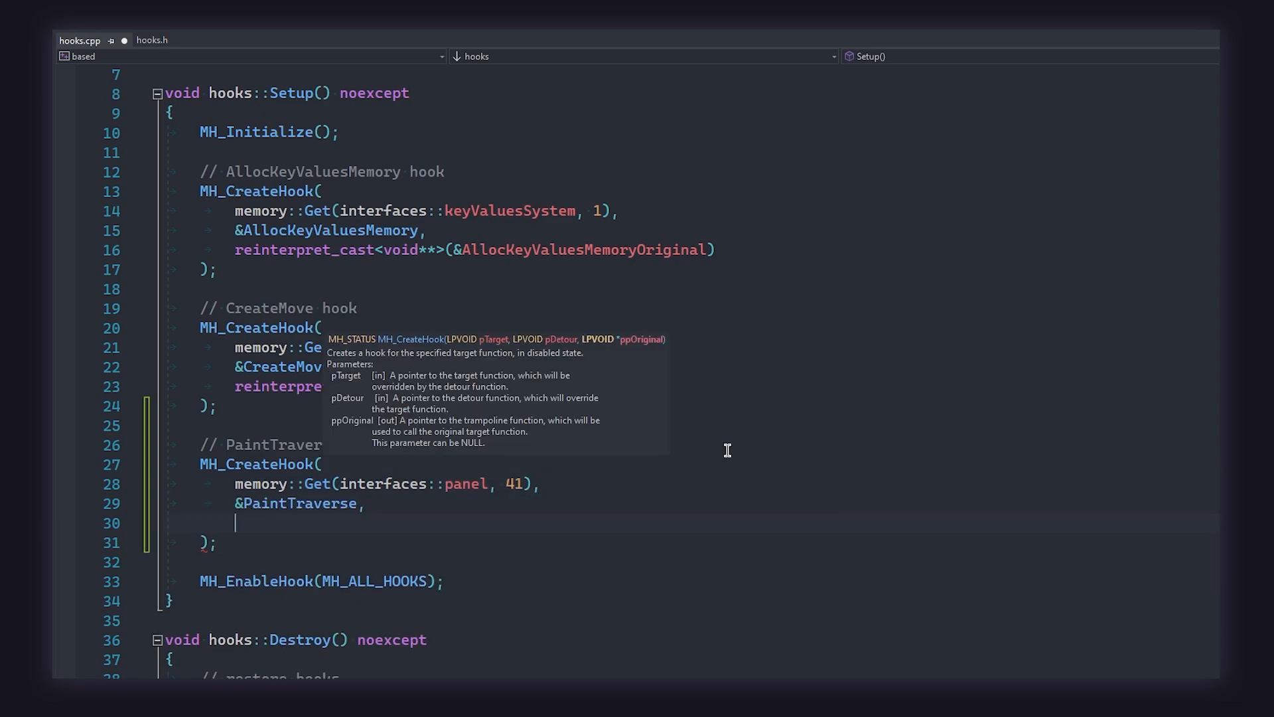
type("reinterpret_cast<void**>(&PaintTraverseOriginal")
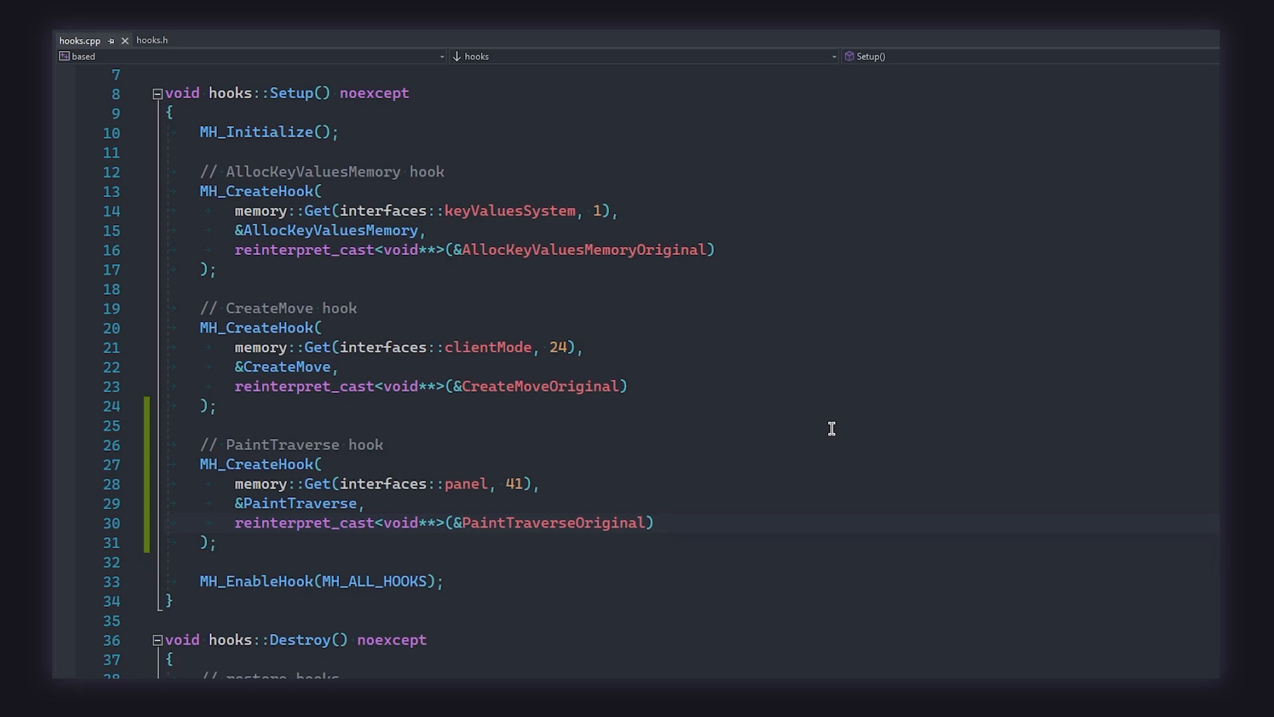
left_click(655, 523)
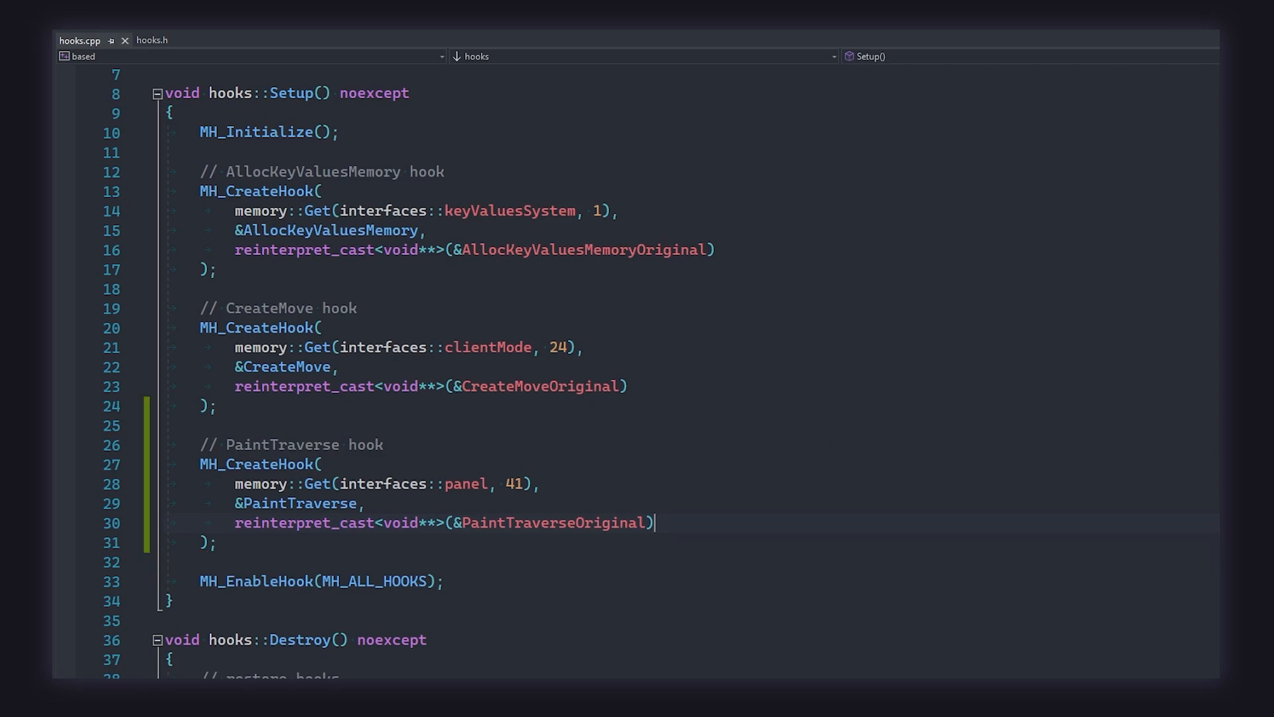
scroll("down", 3)
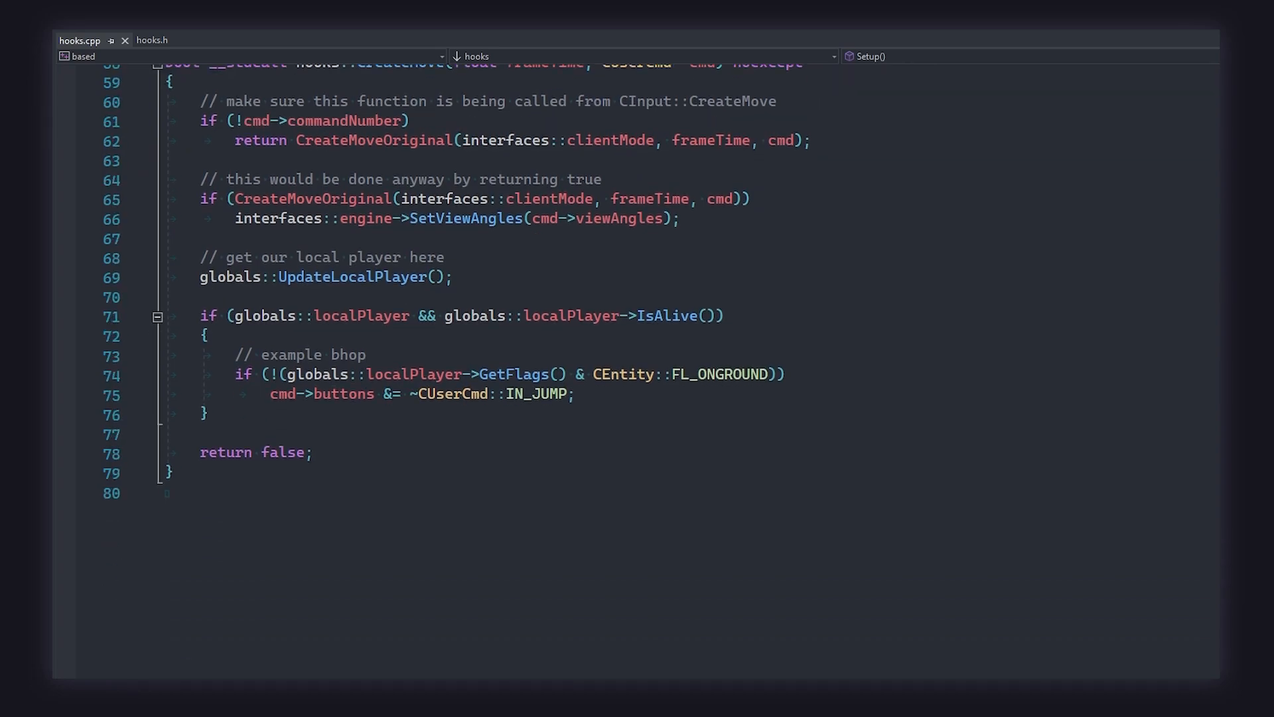
scroll("down", 3)
type("v")
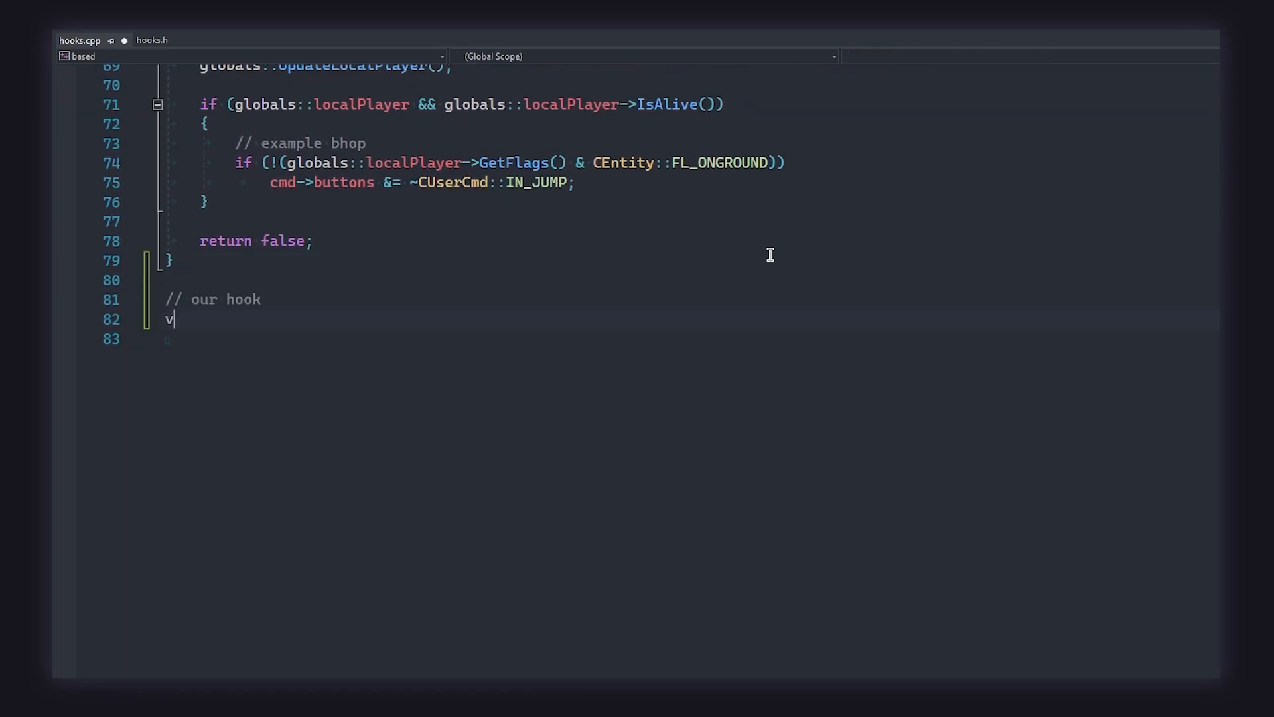
Define hooks::PaintTraverse calling PaintTraverseOriginal(interfaces::panel, vguiPanel, forceRepaint, allowForce).
type("oid __stdcall hooks::PaintTraverse(std::u")
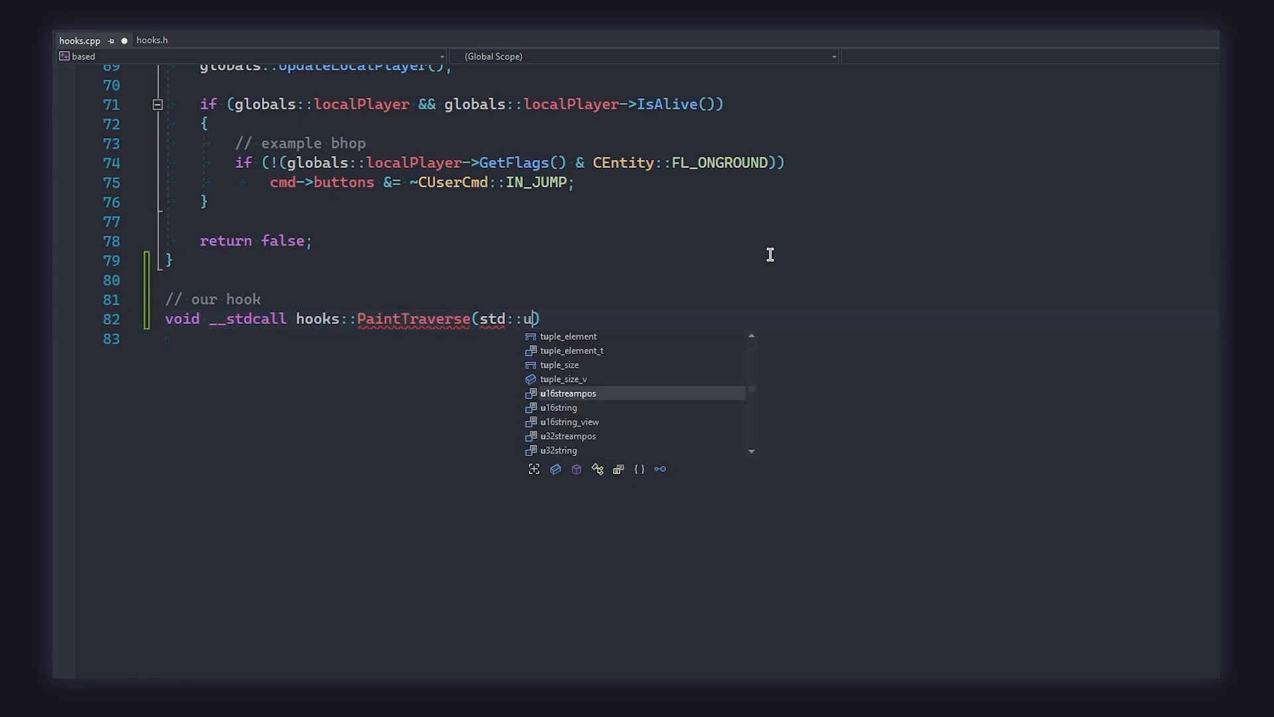
type("intptr_t vguiPanel, bool forceRepaint, bool allowForce")
type("PaintTraverseOriginal(interfaces::panel, vguiPanel, ")
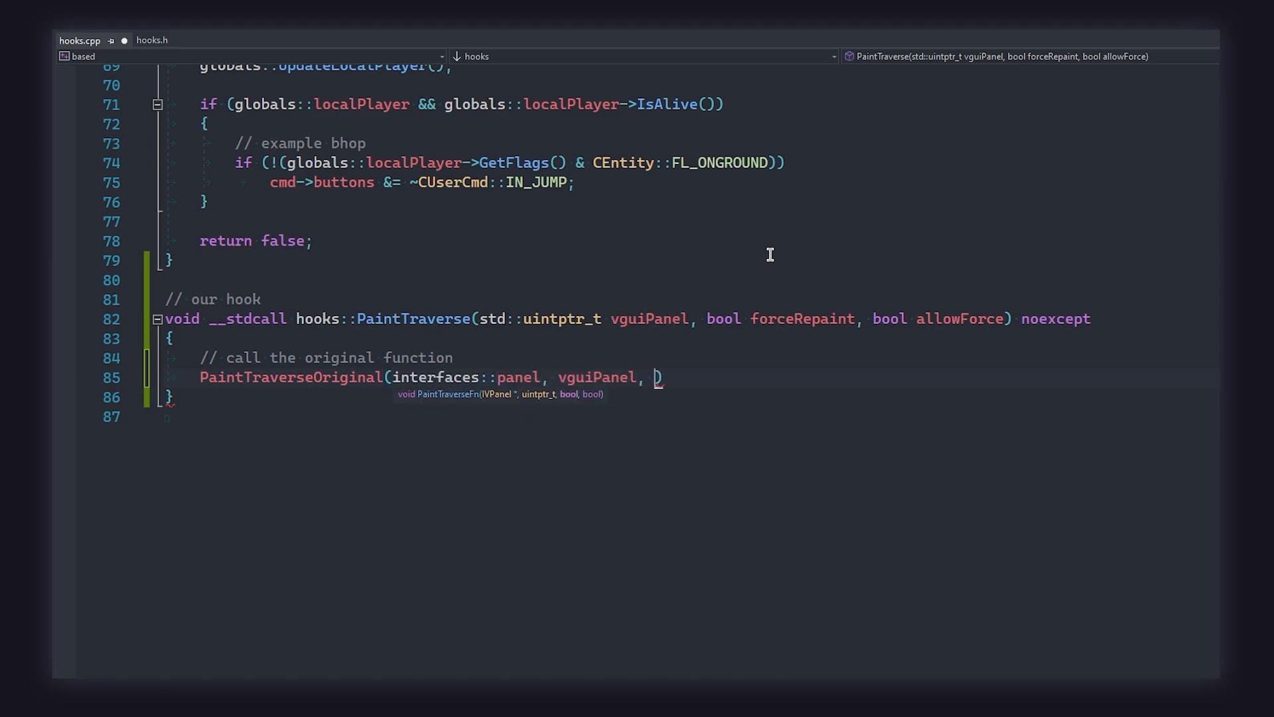
type("forceRepaint, allowForce);")
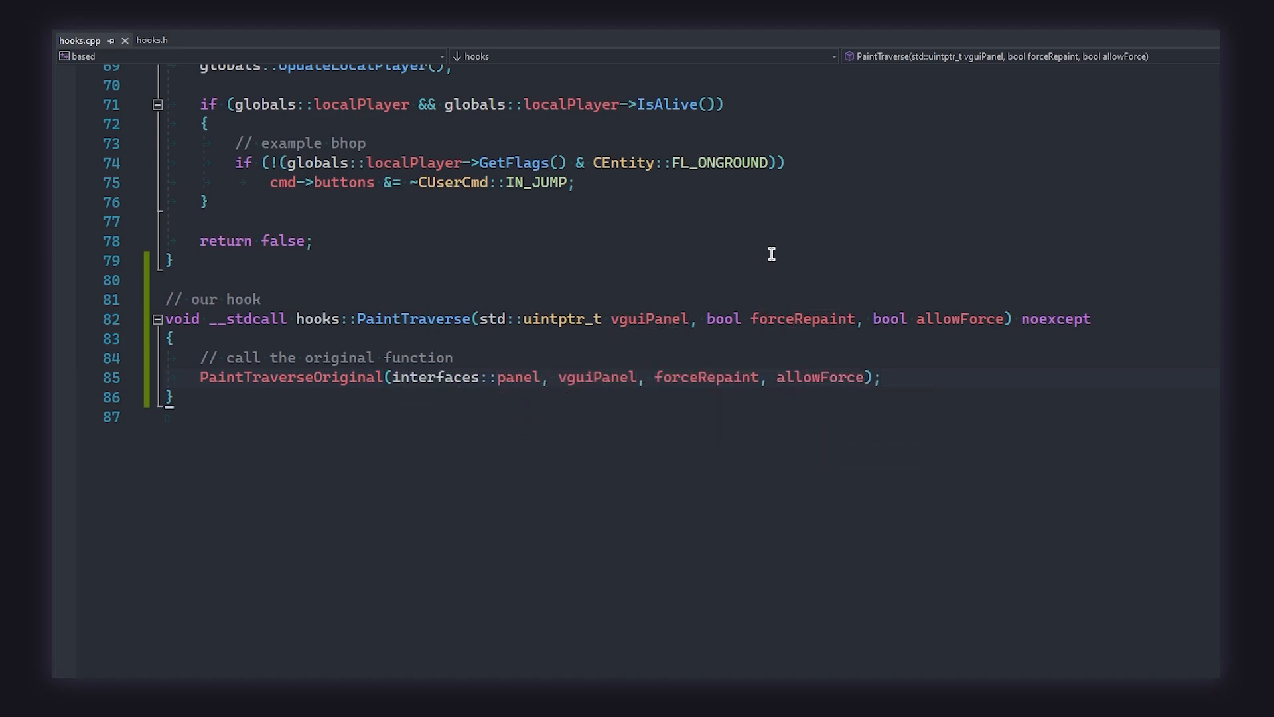
scroll("down", 3)
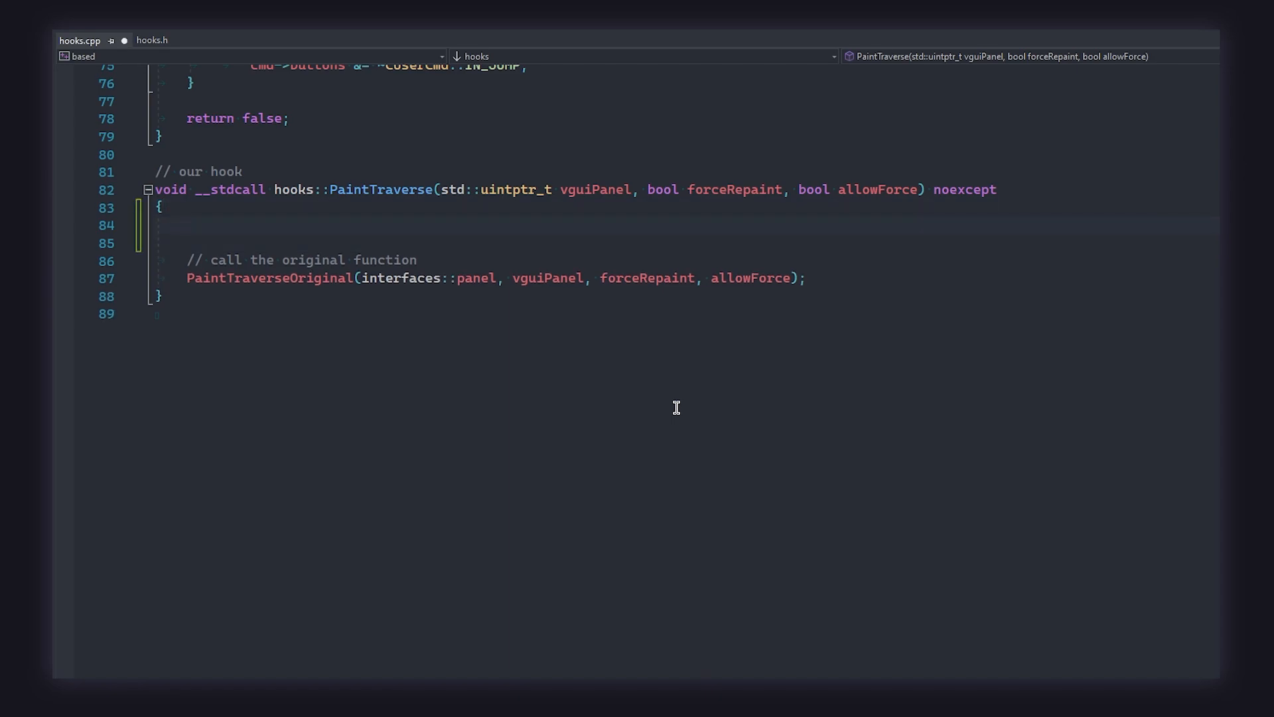
Add a commented if comparing vguiPanel to engineVGui->GetPanel(PANEL_TOOLS).
type("// make sure w")
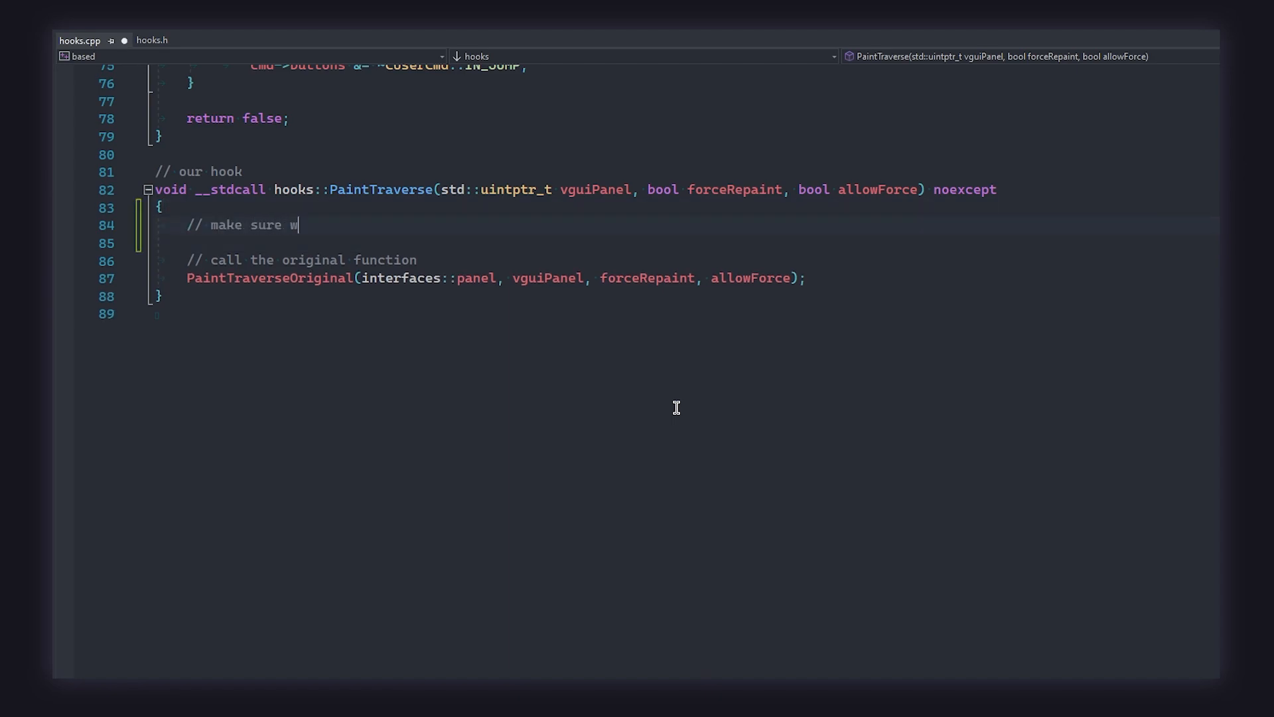
type("e have the correct panel")
left_click(683, 243)
type("if (")
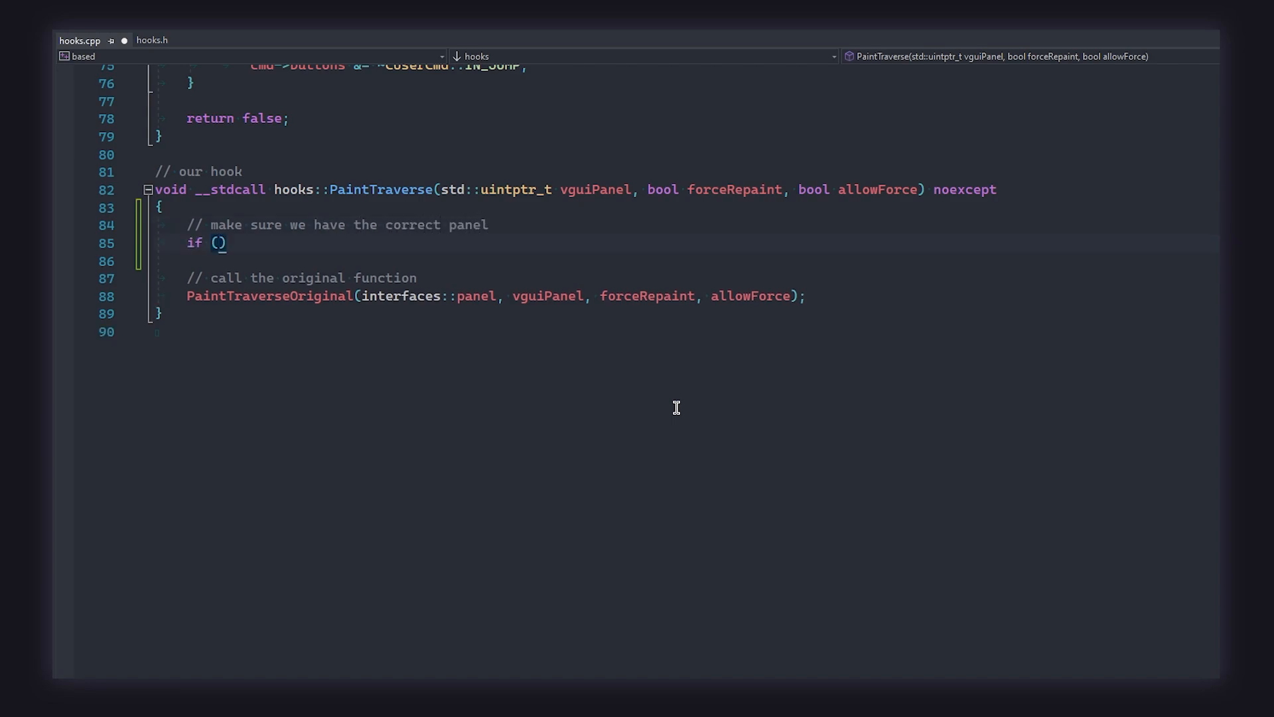
type("vguiPanel == i")
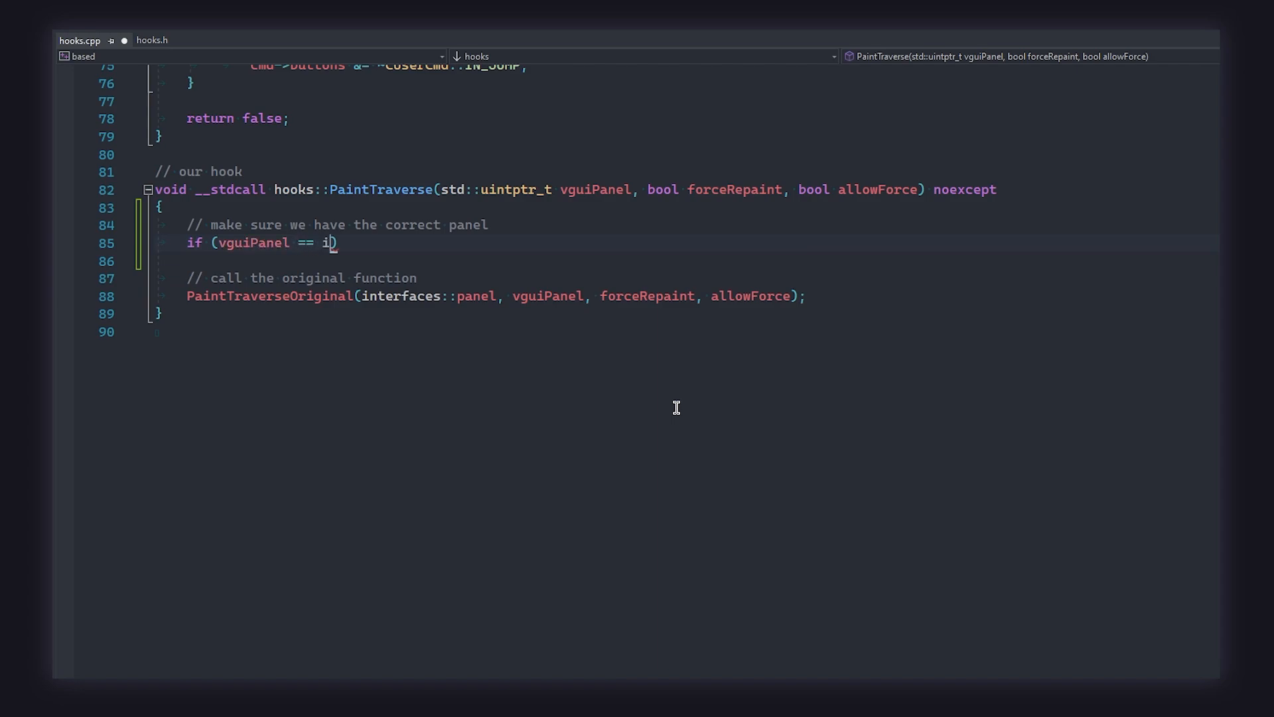
type("nterfaces::engineVGui->GetPanel(PANEL_TOOLS")
type("{")
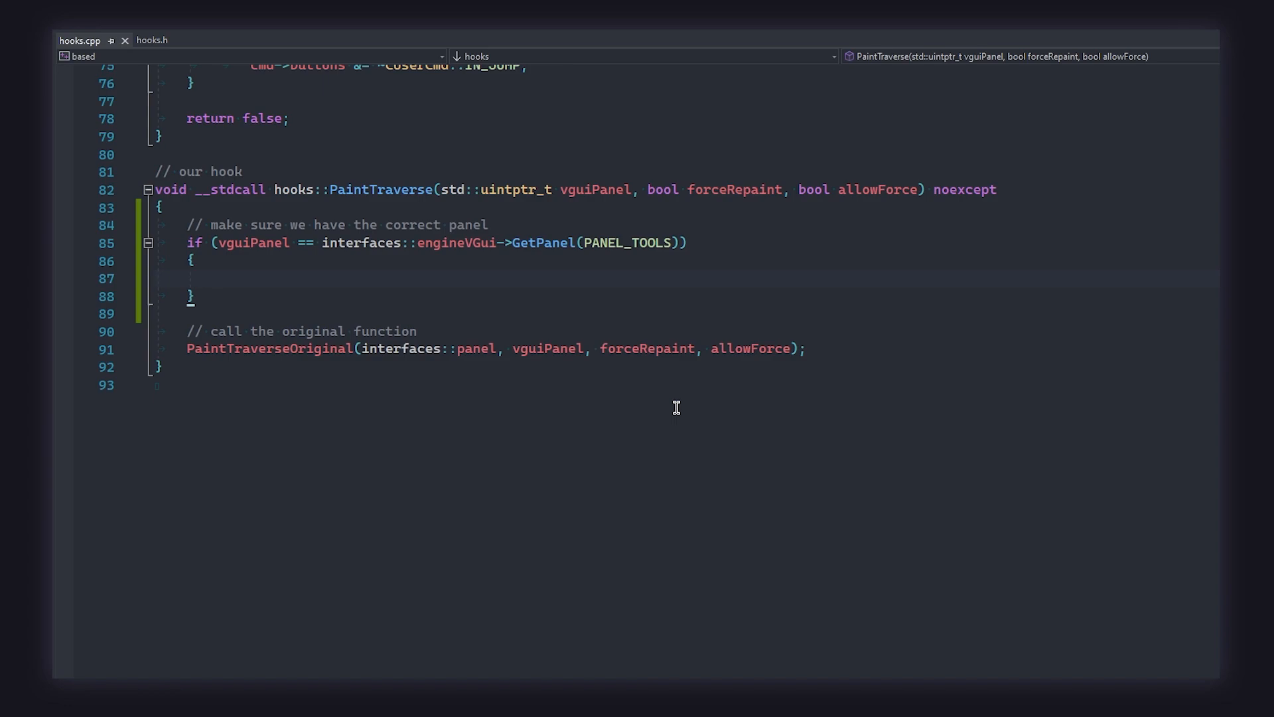
Add a commented check that globals::localPlayer is valid and we are in-game.
type("//")
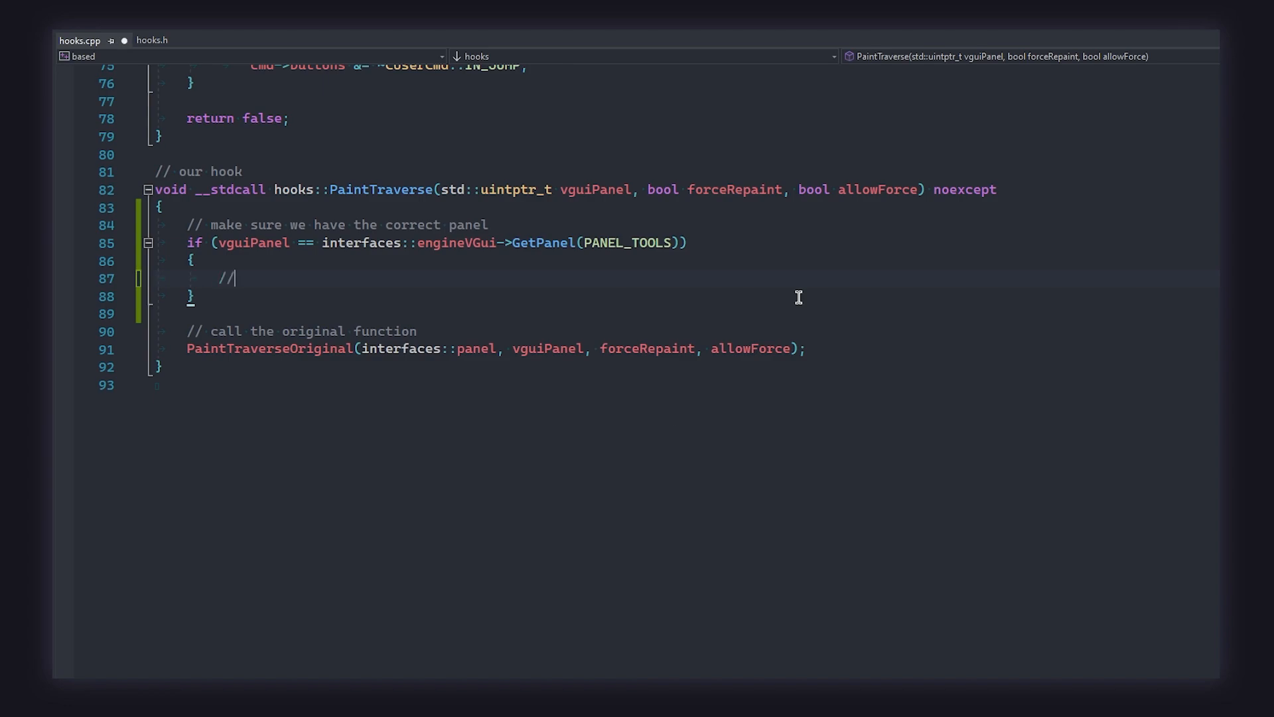
type("make sure local player is")
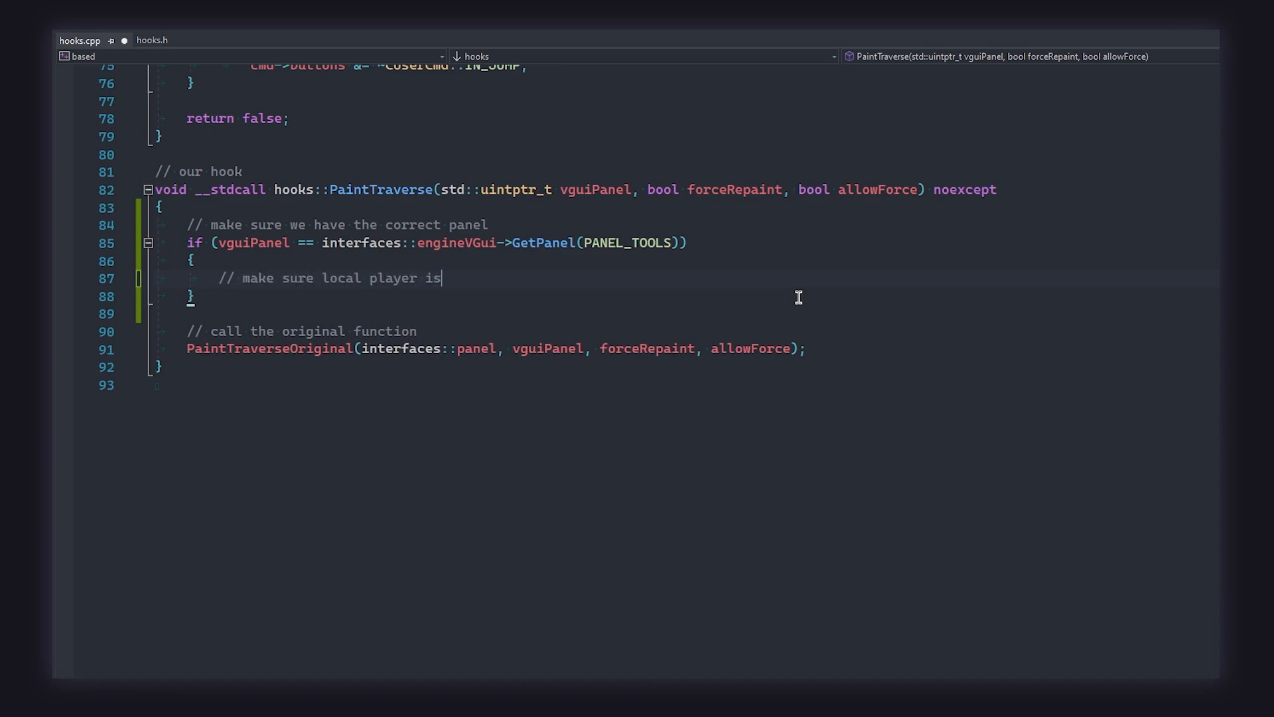
type("valid && we are in-game")
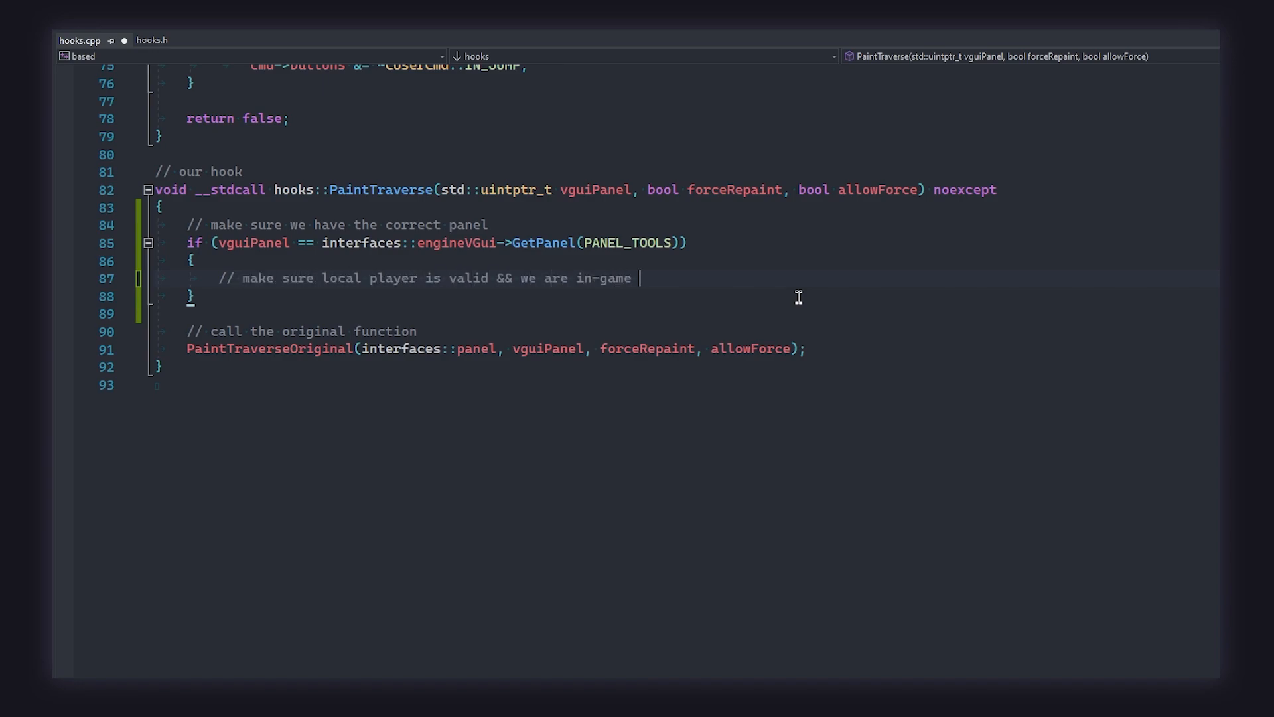
type("if (globals::localPlayer && interfaces::engine->IsInGame(")
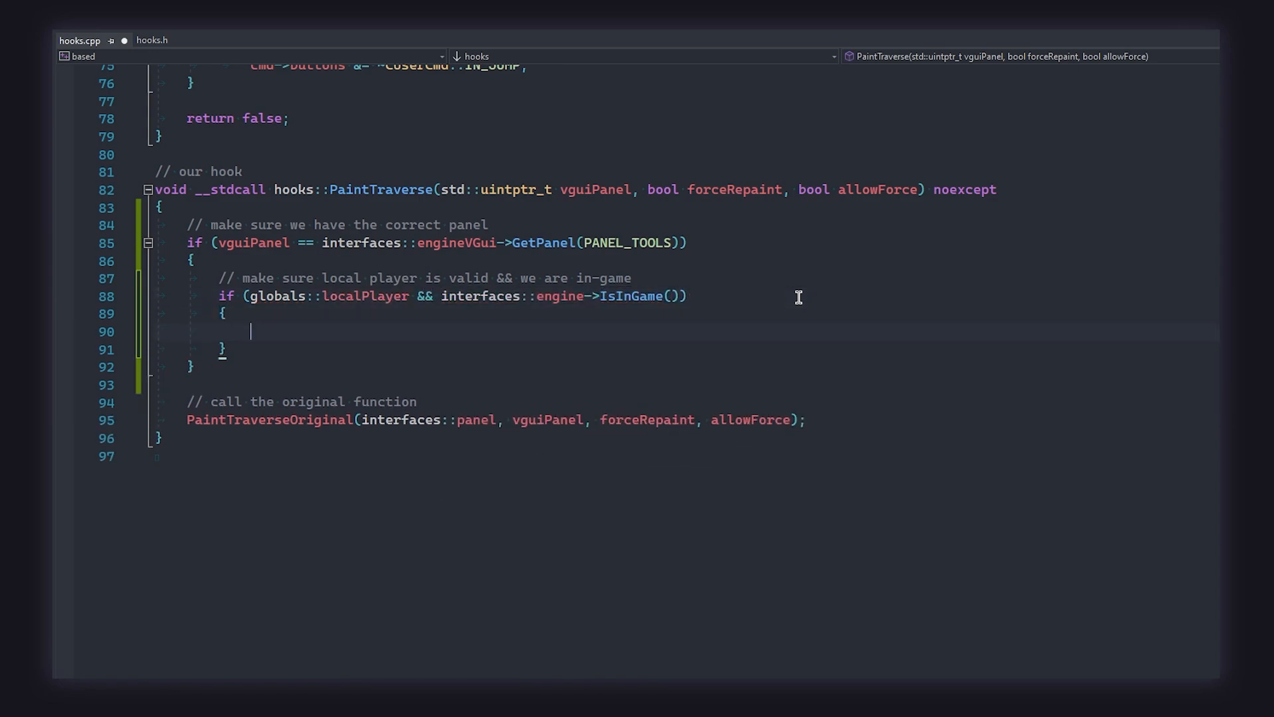
Loop to globals->maxClients, fetch each player via GetEntityFromIndex and skip null, dormant, dead and teammate entities.
type("// loop through t")
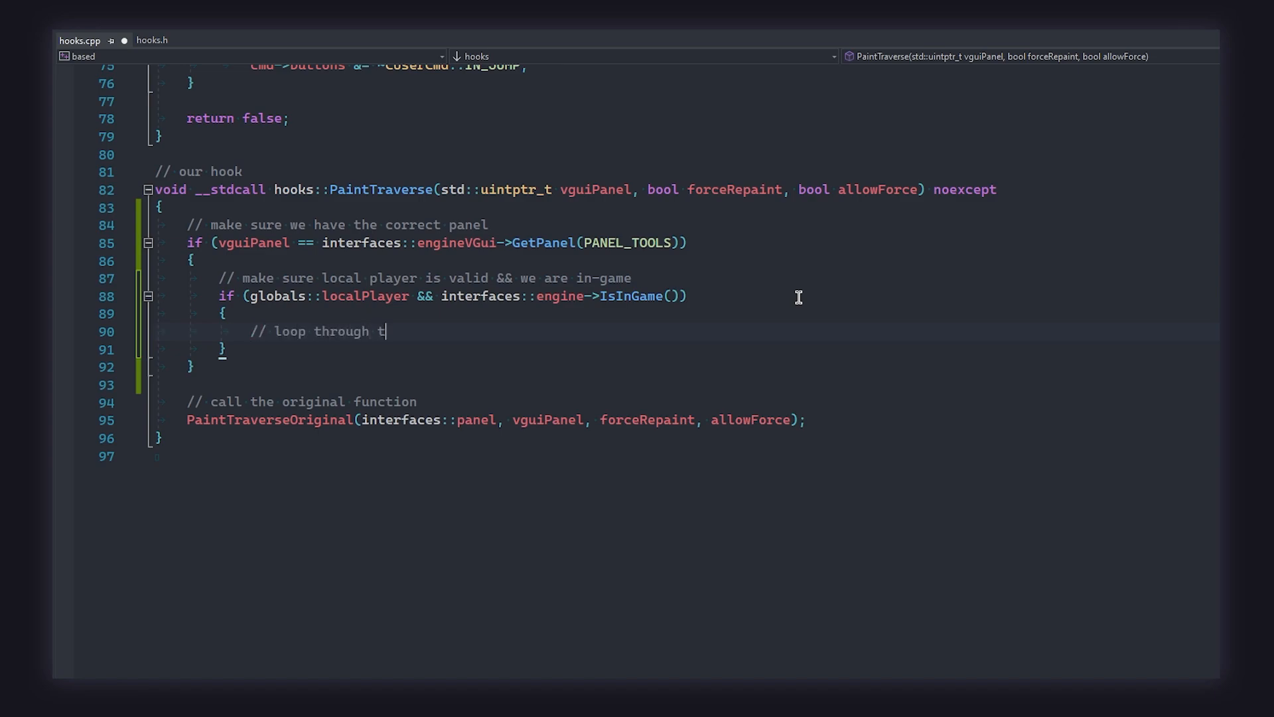
type("he player list")
type("for (int i = 1; i < ")
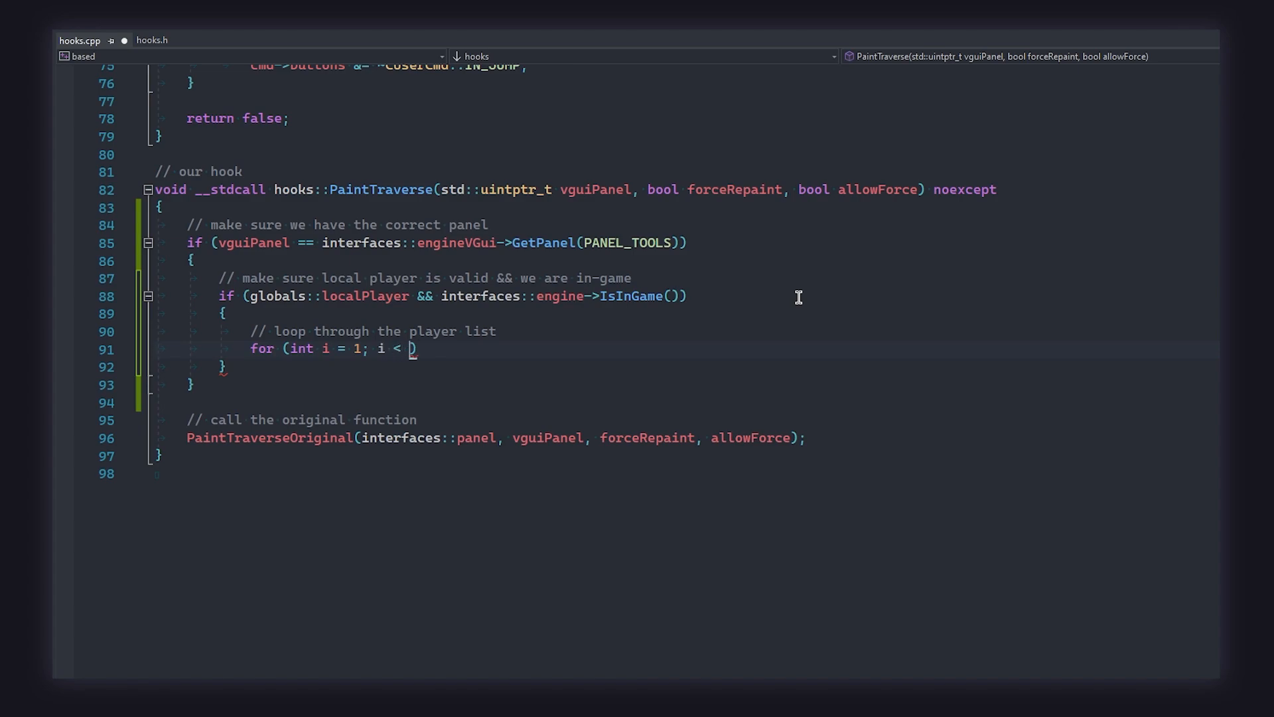
type("interfaces::globals->maxClients; ++i")
type("{")
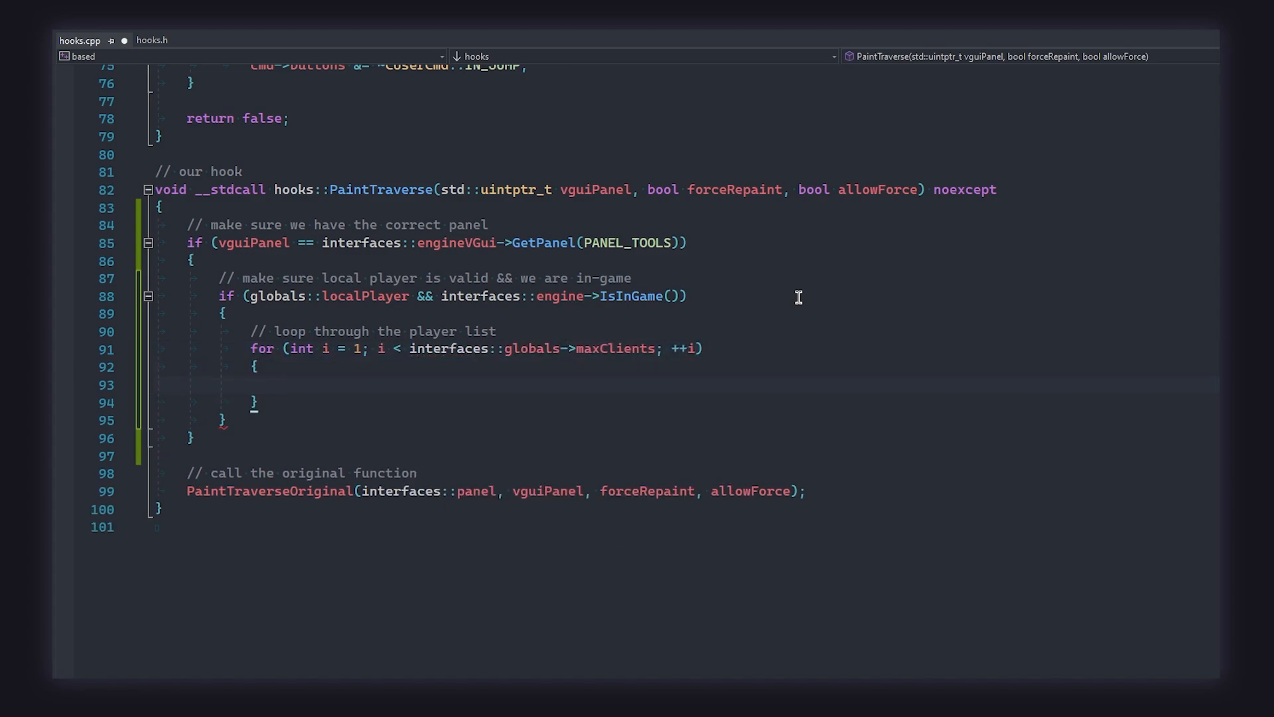
type("// get the player pointer")
type("CEntity* player = interfaces")
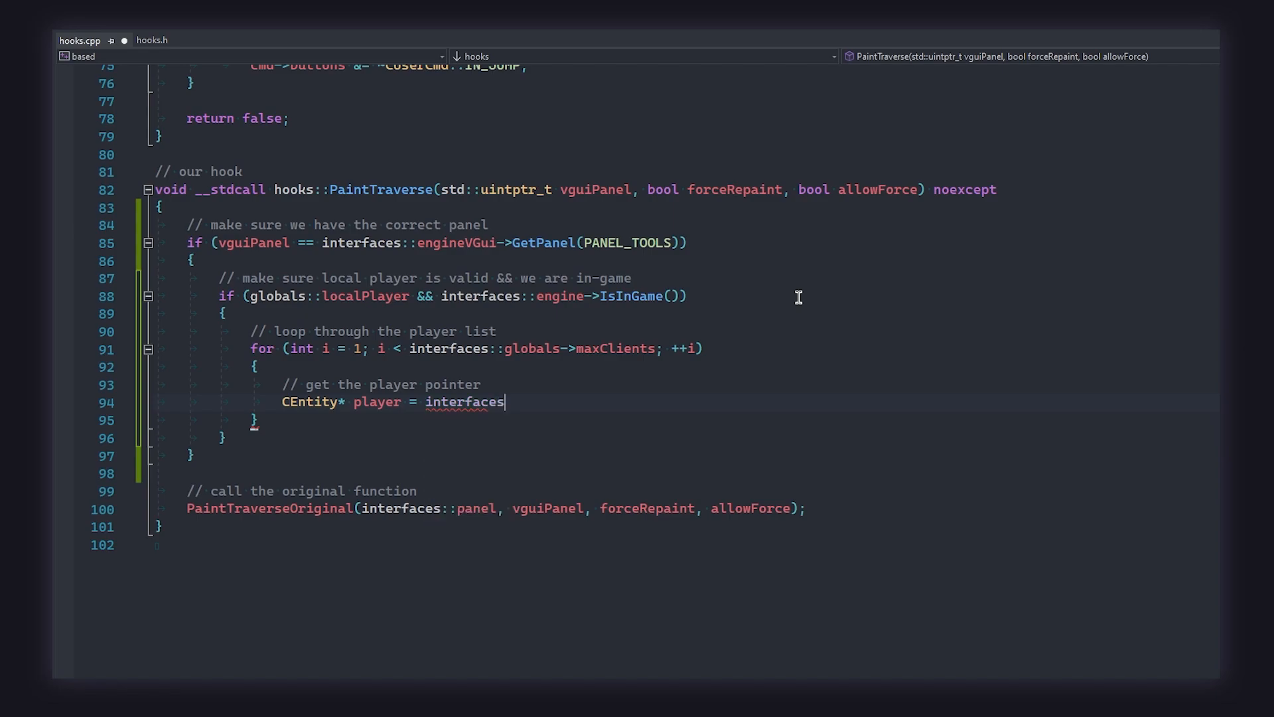
type("::entityList->GetEntityFromIndex(i)")
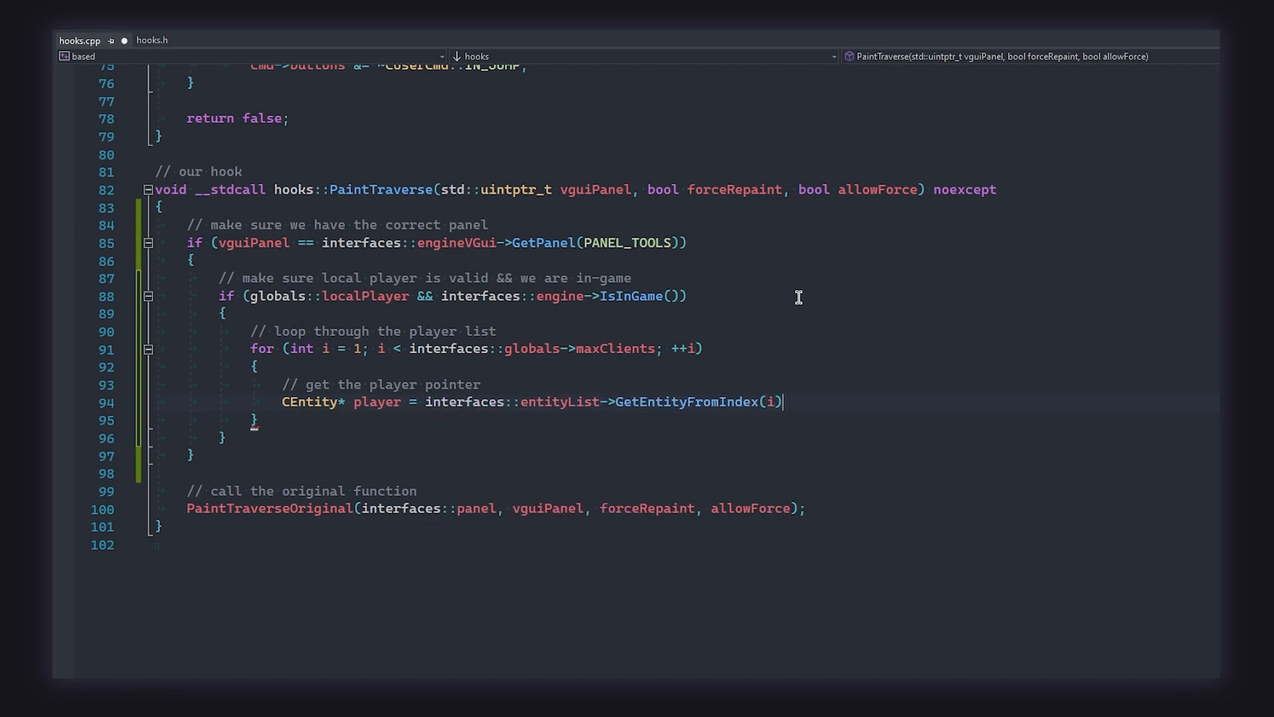
type(";")
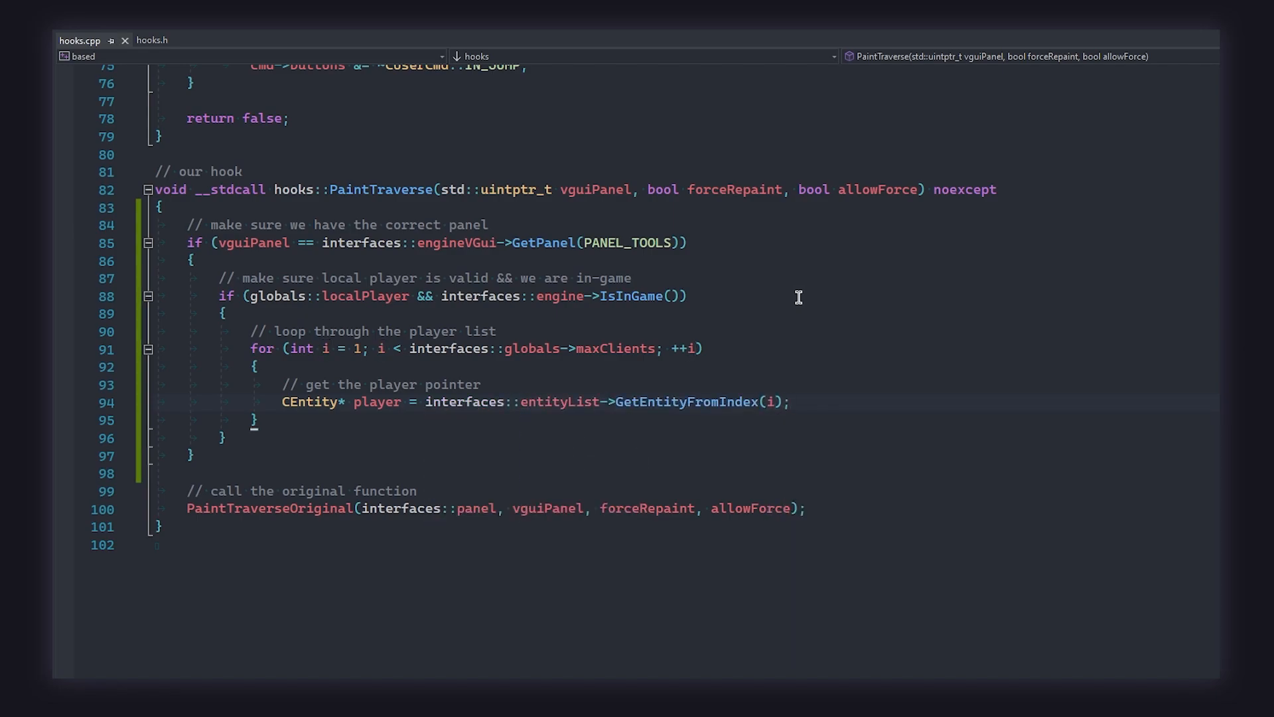
type("// make sure player is not nullptr")
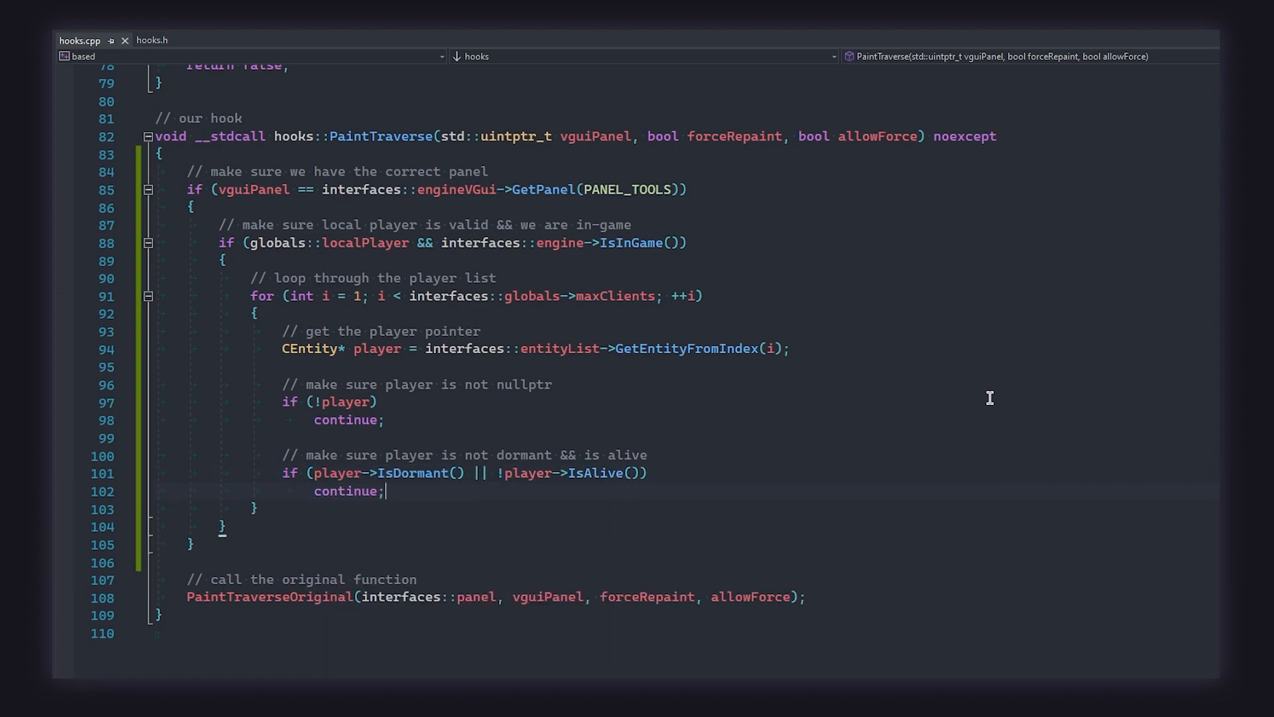
type("// no ESP on teammates")
type("if (player->GetTeam() == globals::localPlayer->GetTeam())")
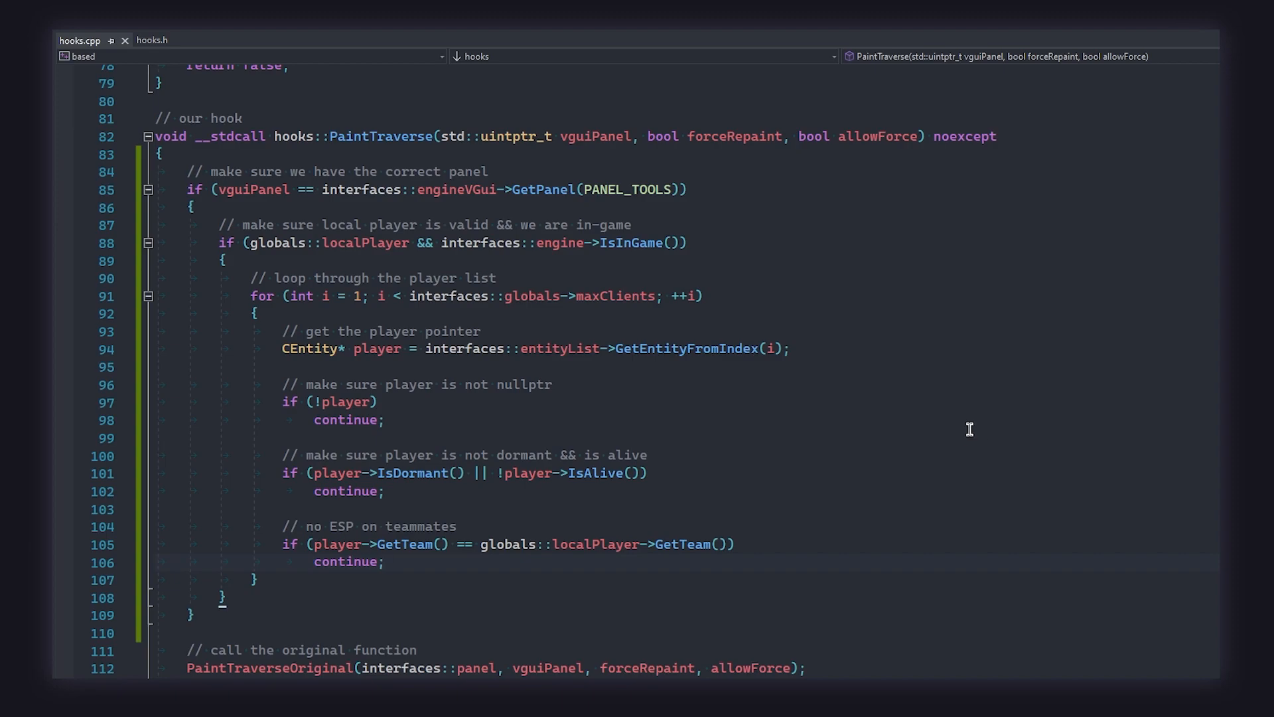
Skip the spectated observer target, then declare bones[128] and call SetupBones with mask 0x7FF00.
scroll("down", 3)
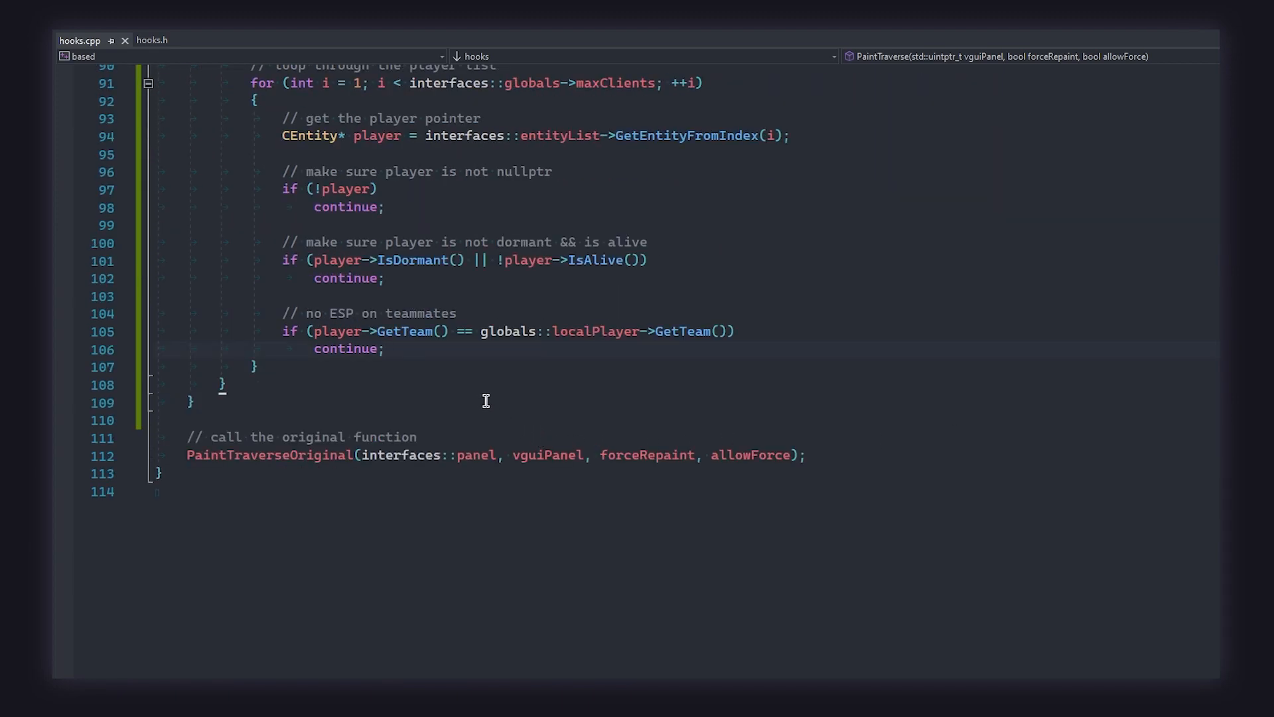
scroll("down", 3)
type("// dont do E")
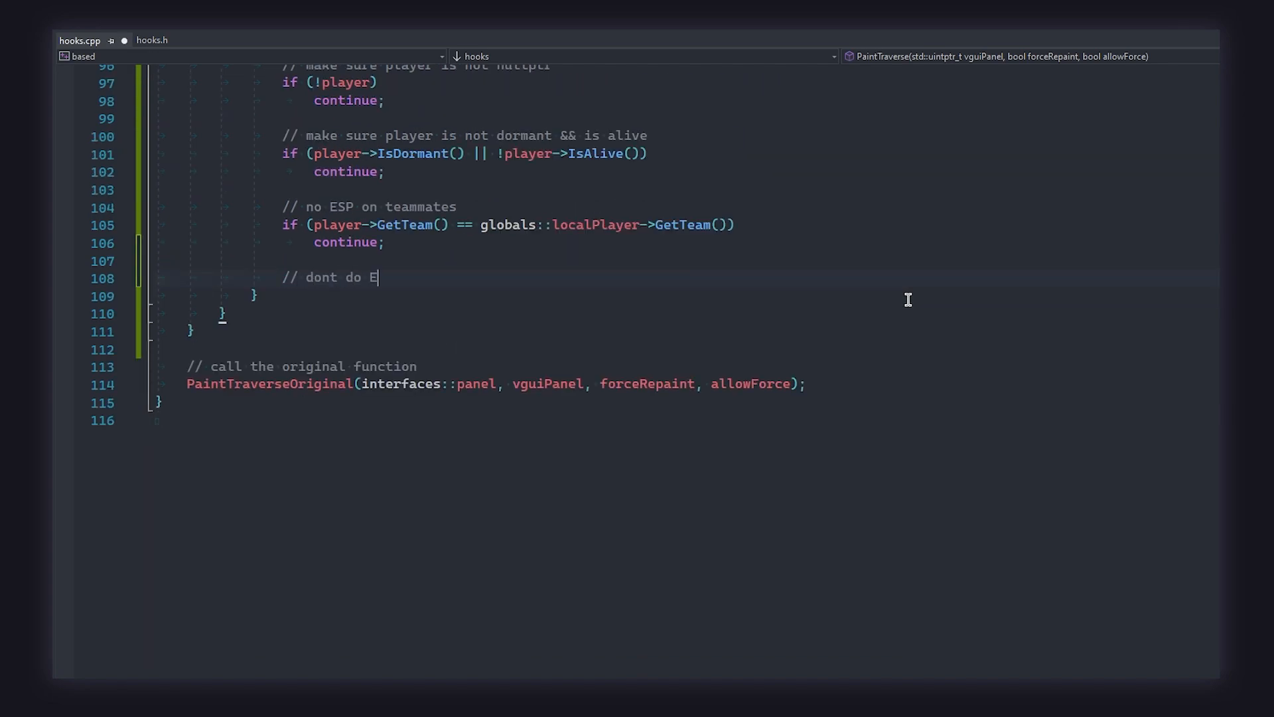
type("SP on player we are spectating")
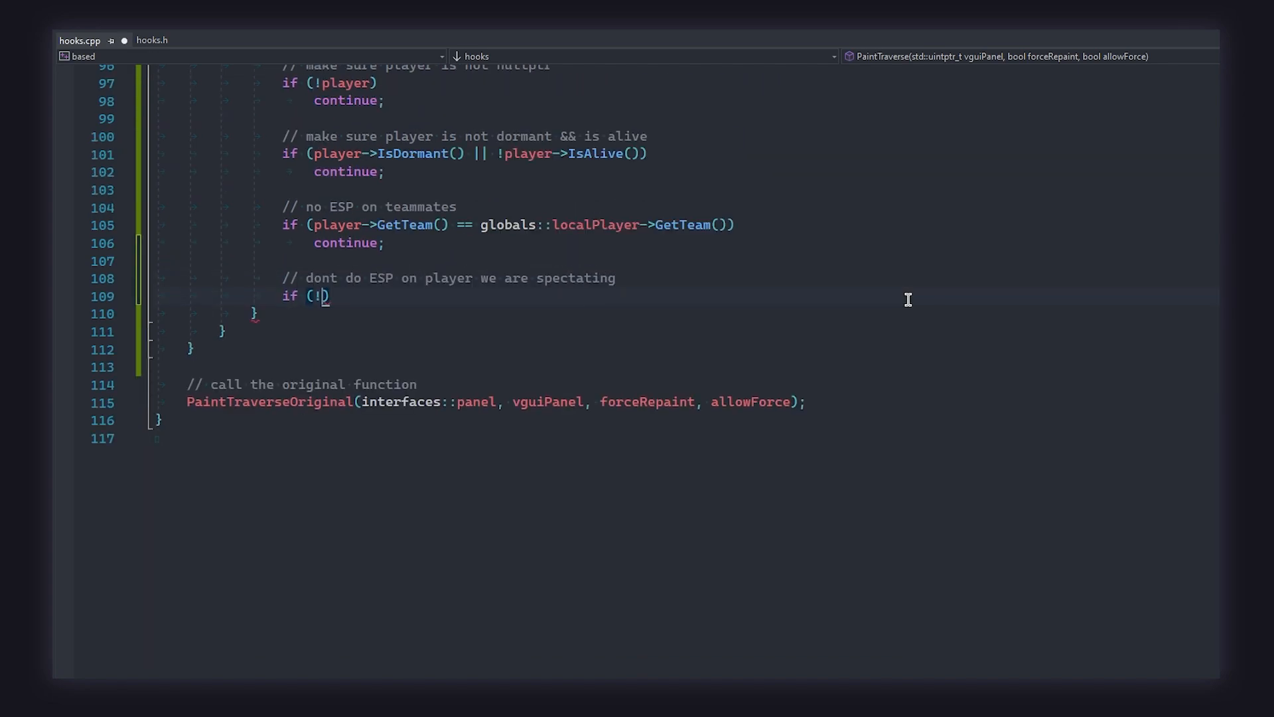
type("globals::localPlayer->IsAlive())")
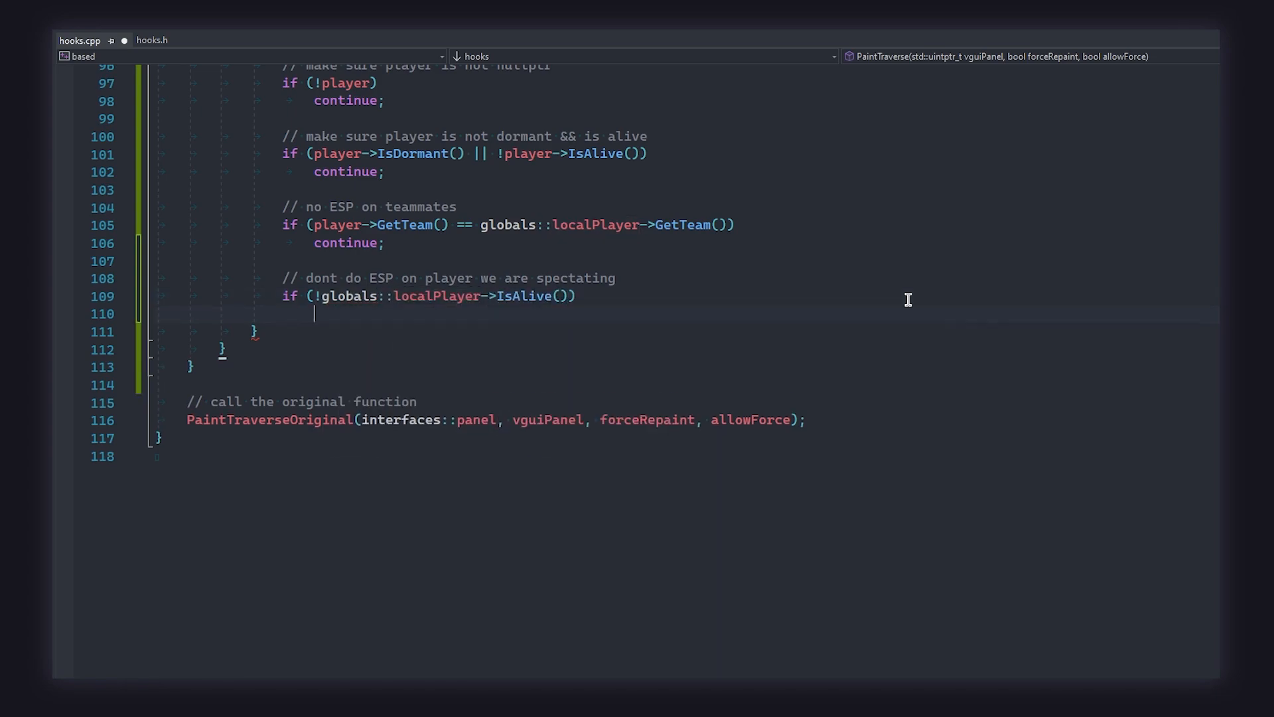
type("if (globals::localPlayer->GetObserverTarget() == player)")
type("if (!player->SetupBones(")
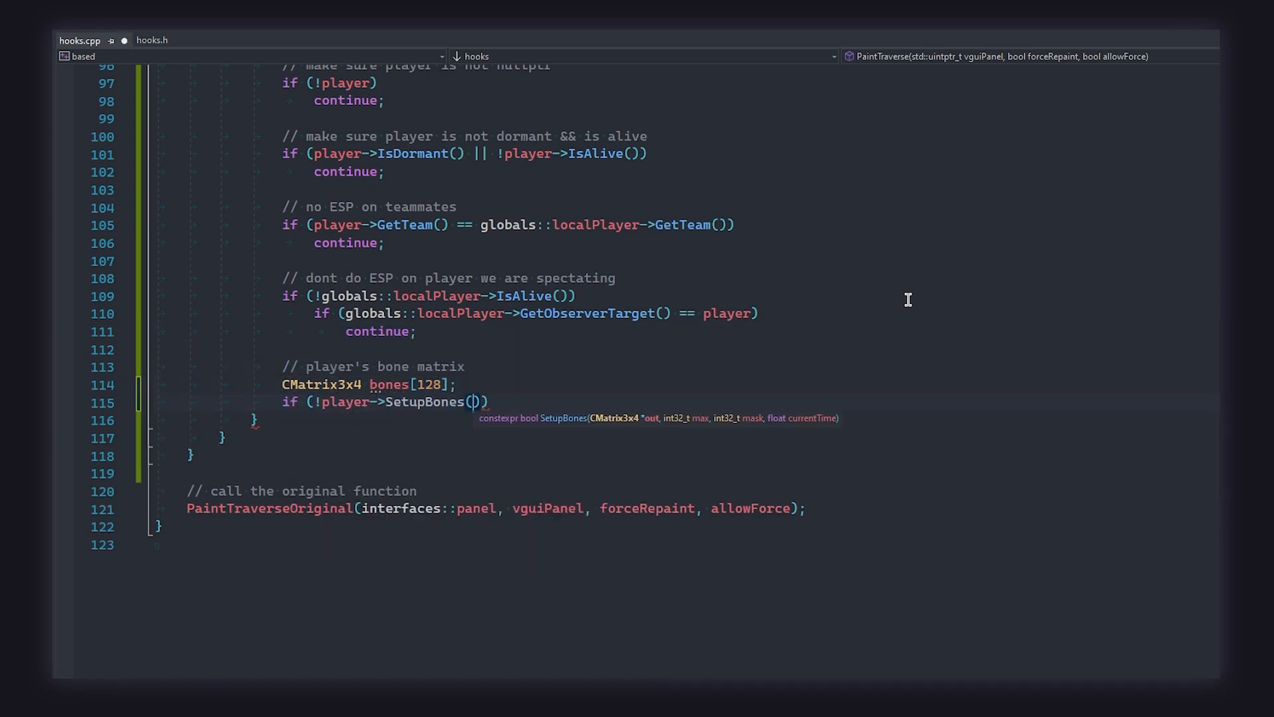
type("bones, 128, 0x7FF00, interfaces::globals->currentTime")
type("continue;")
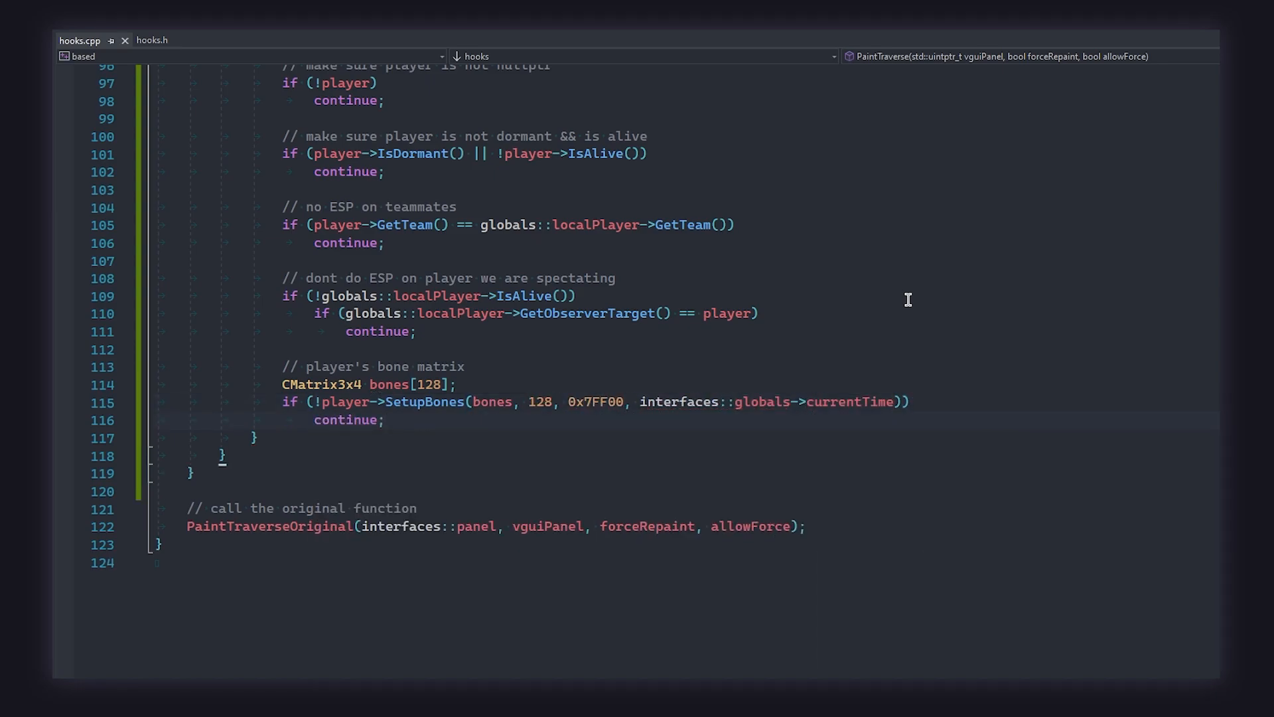
type("// screen position of head")
type("if (interfaces::debugOverlay->ScreenPosition(")
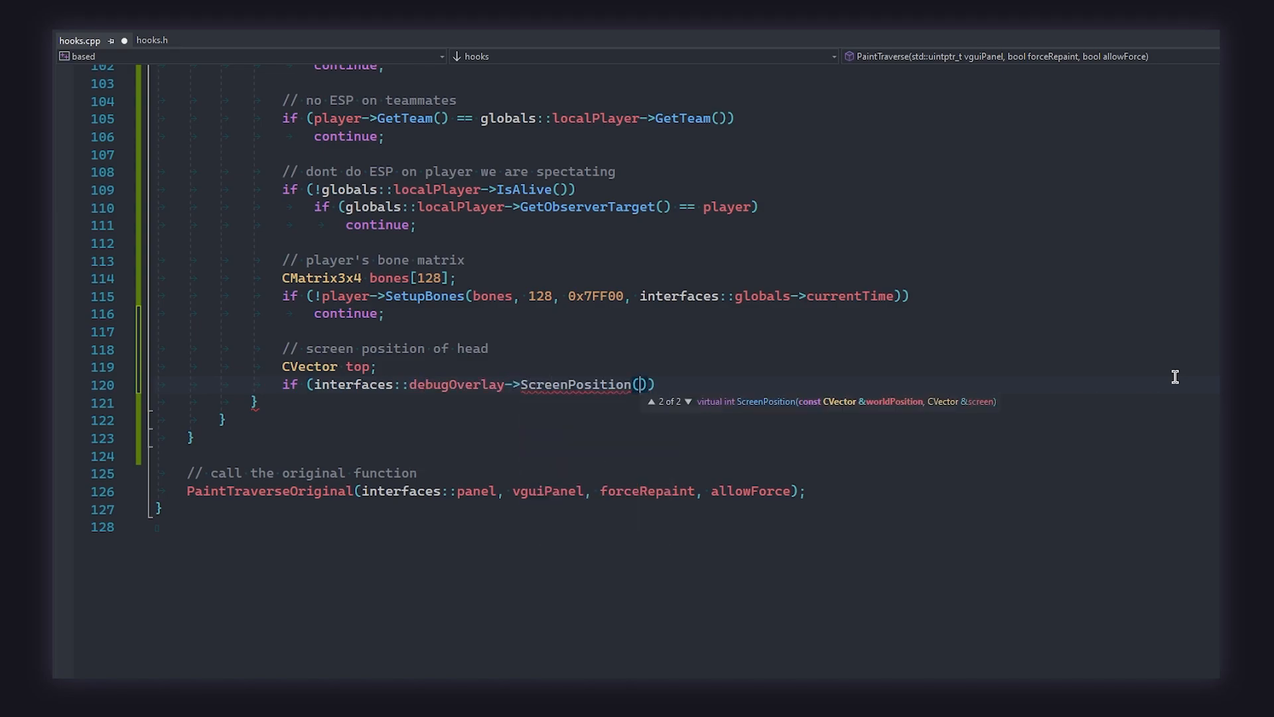
Project bones[8].Origin() + {0,0,11} to top and GetAbsOrigin() - {0,0,9} to bottom, continuing on failure.
type("bones[8].Origin()")
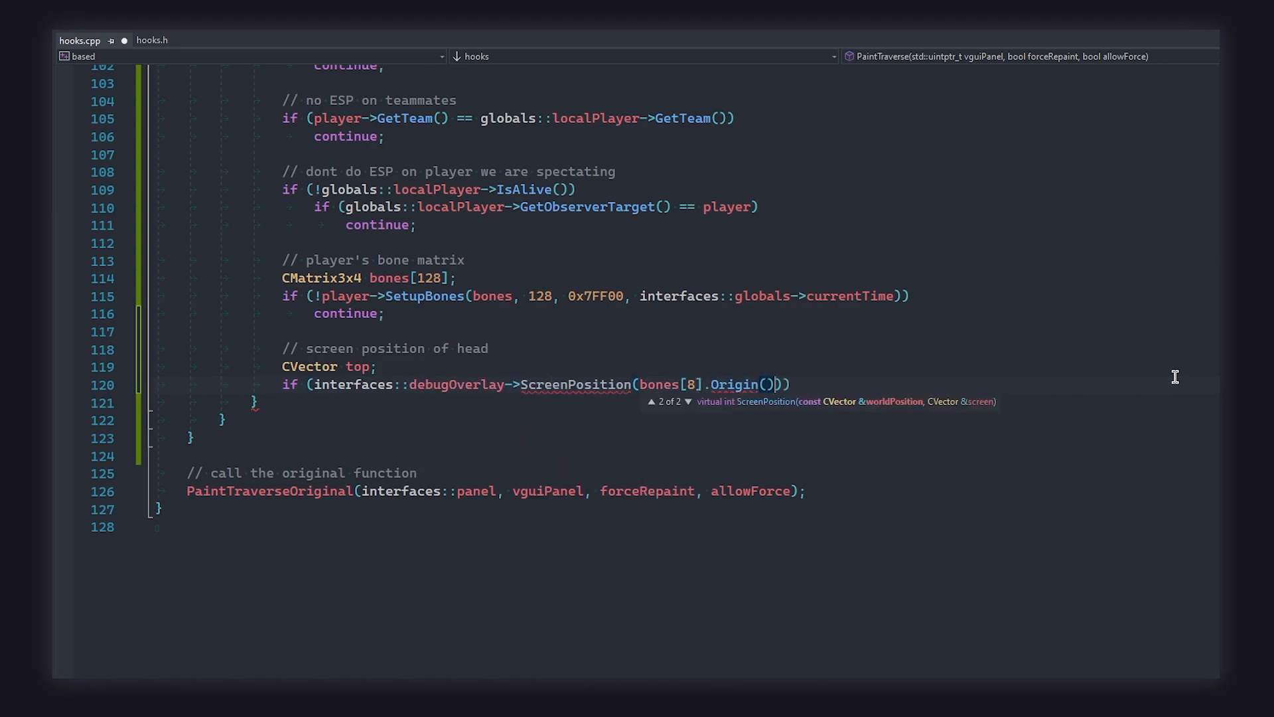
type(", top)")
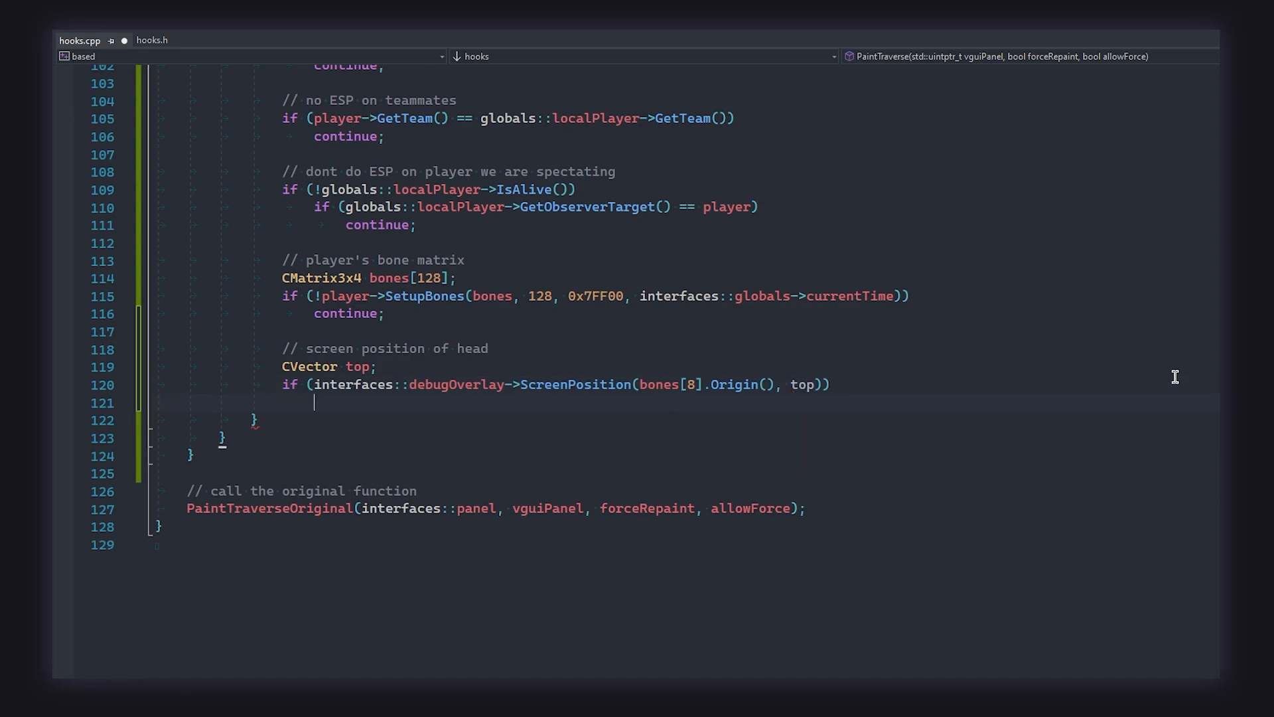
type("continue;")
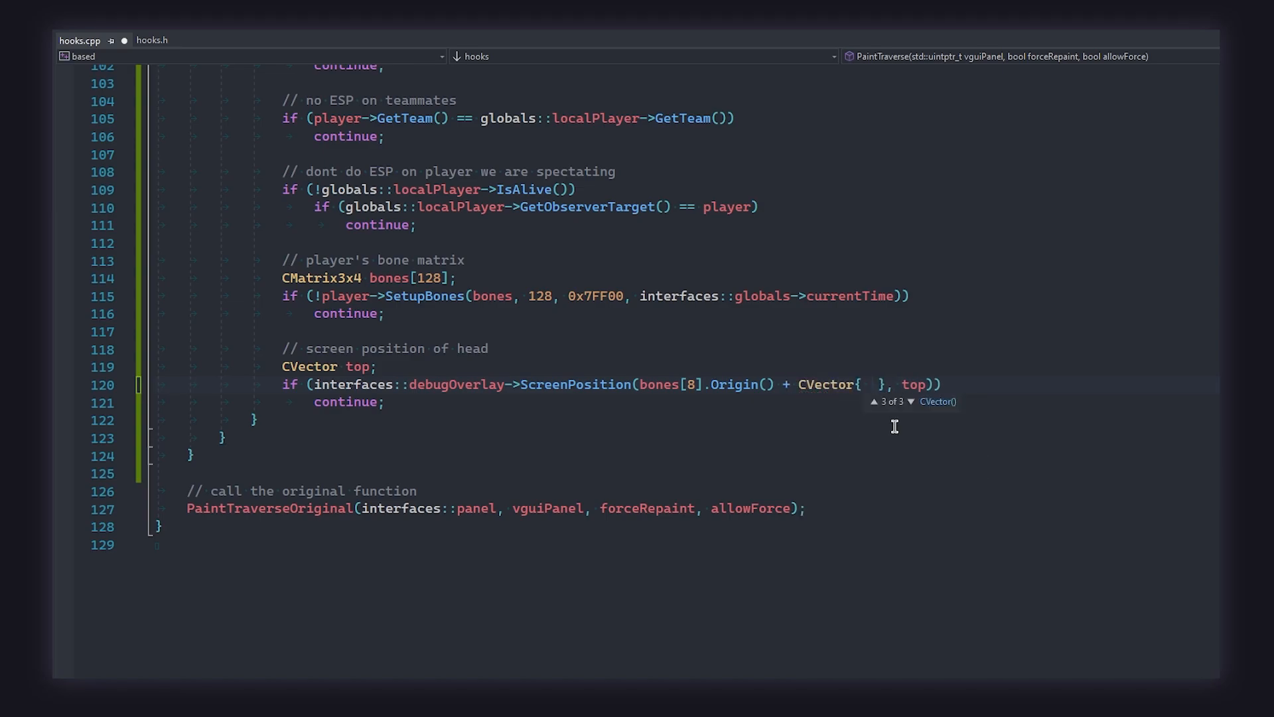
type("0.f, 0.f, 11.f")
type("if (interfaces::debugOverlay-")
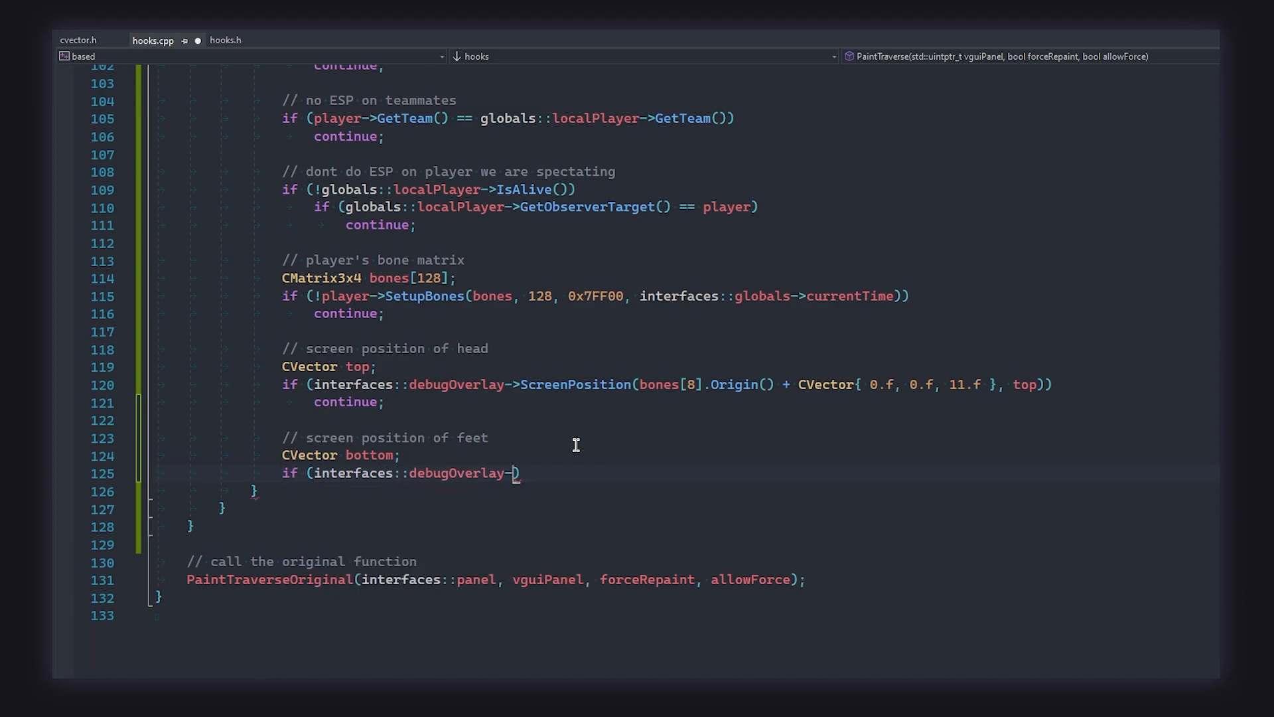
type("ScreenPosition(player->GetAbsOrigin() ))")
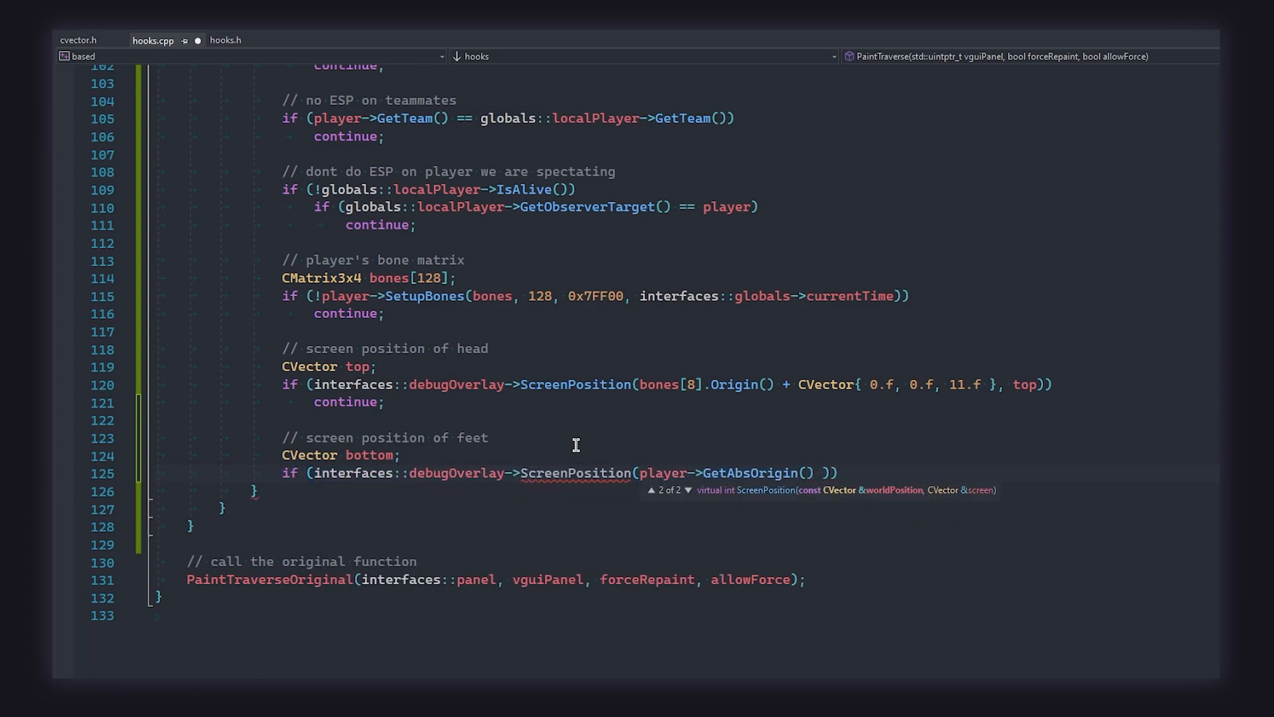
type("- CVector{ 0.f, 0.f, 9.f }, bottom")
type("continue")
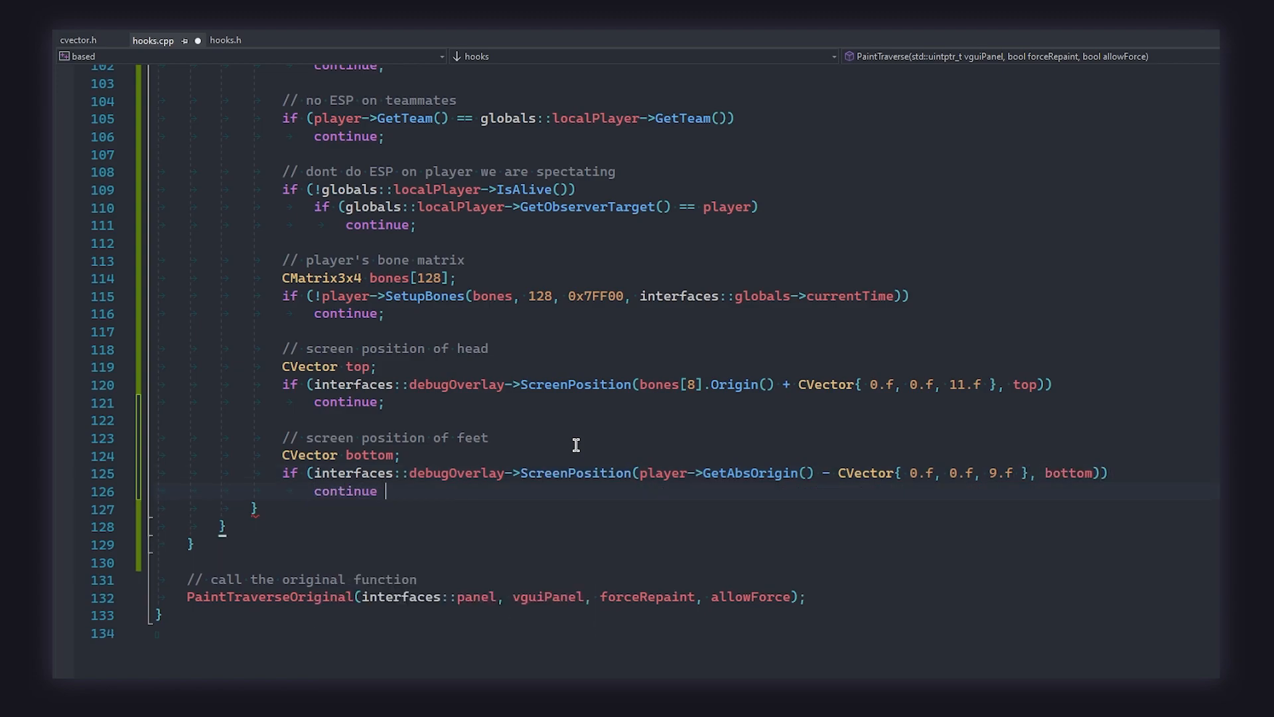
type(";")
type("// height of box")
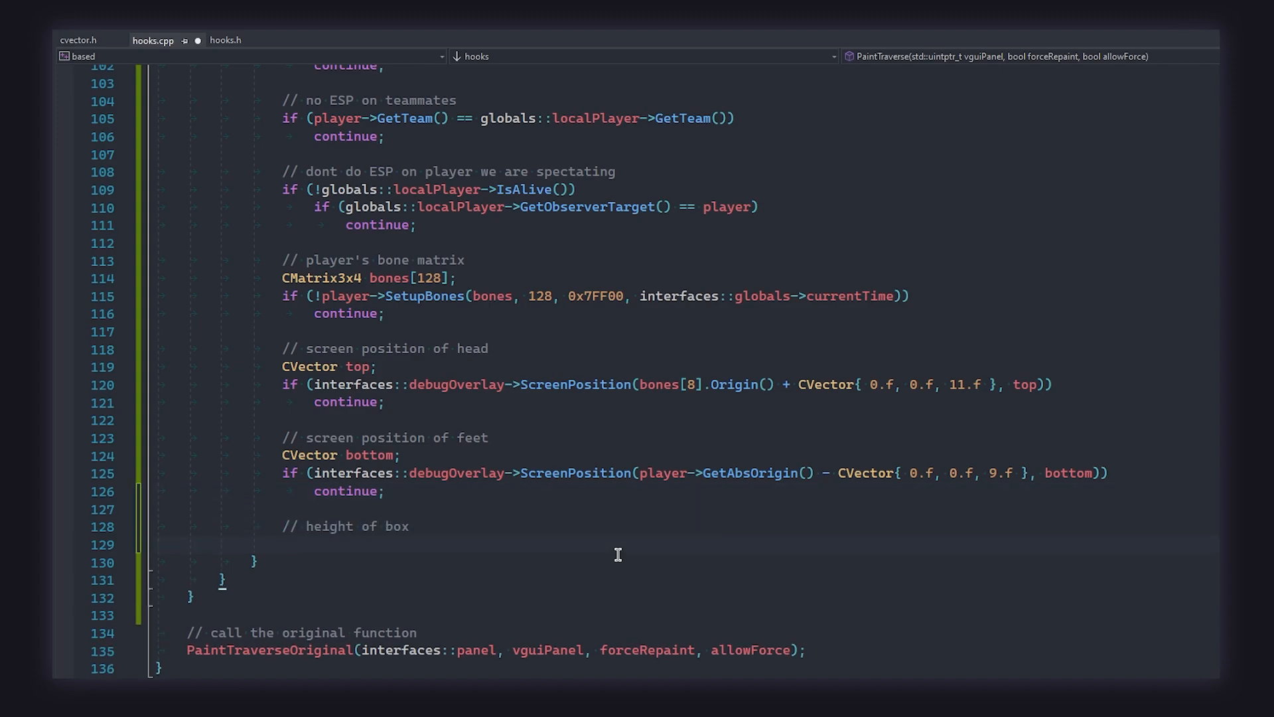
Compute box height h from bottom and top, width w = h * 0.03f, and left/right edges.
type("const float h = bottom.y - top.y;")
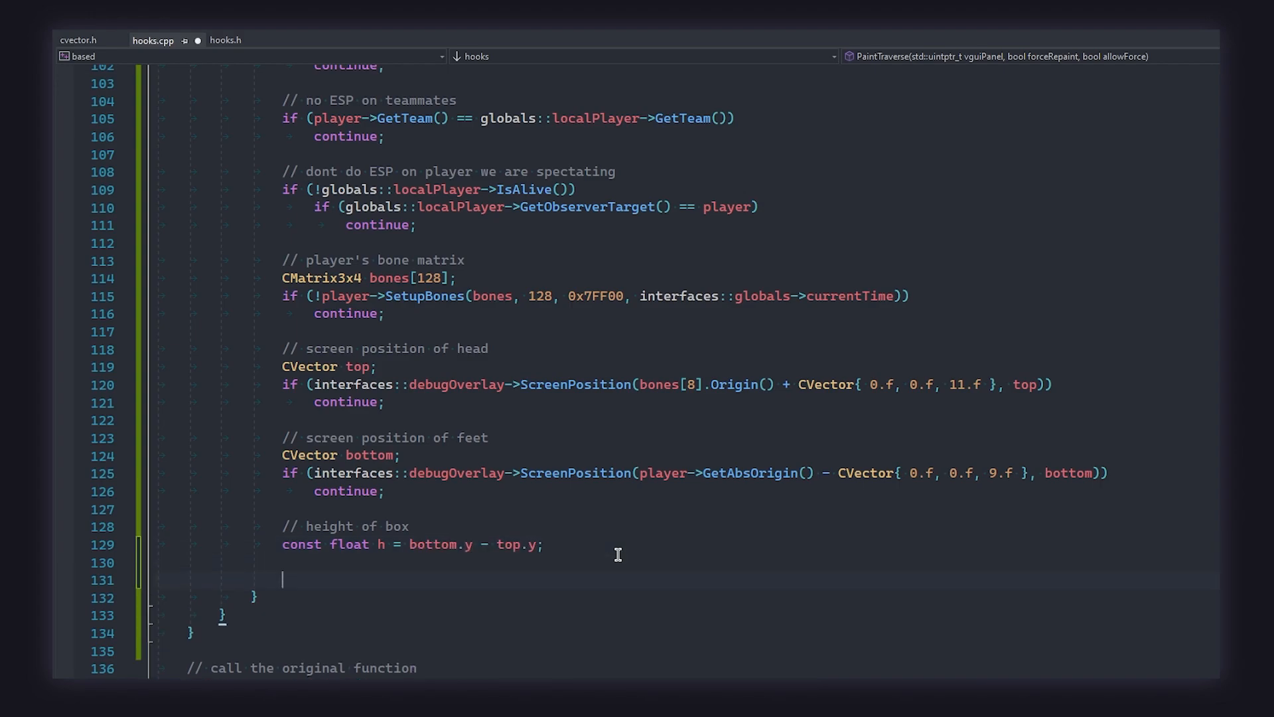
type("// use the height to determine a")
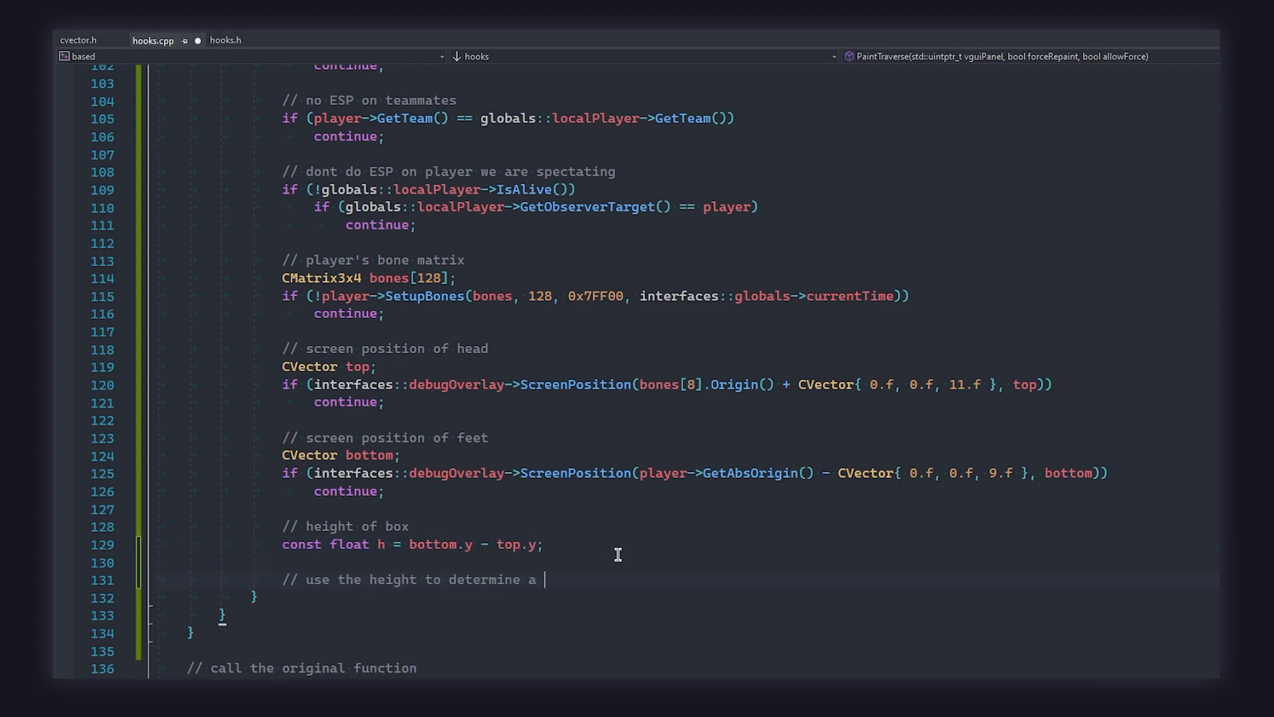
type("width")
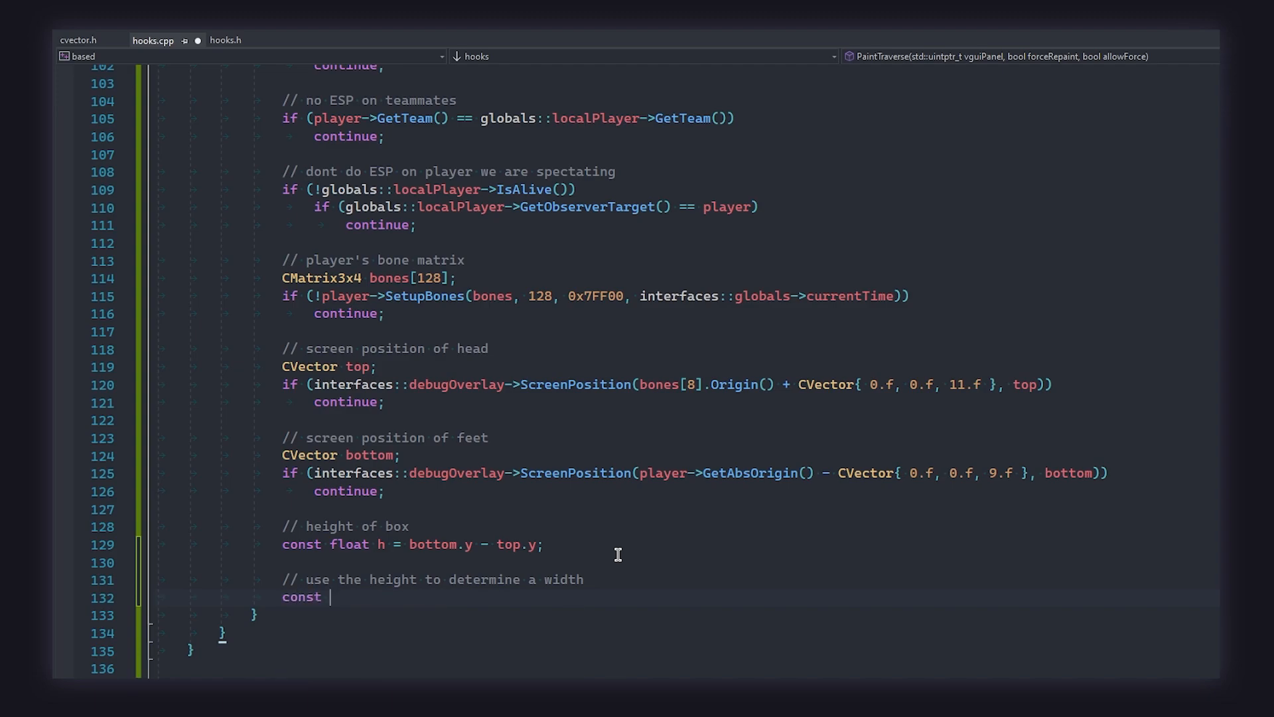
type("float w = h * 0.03f;")
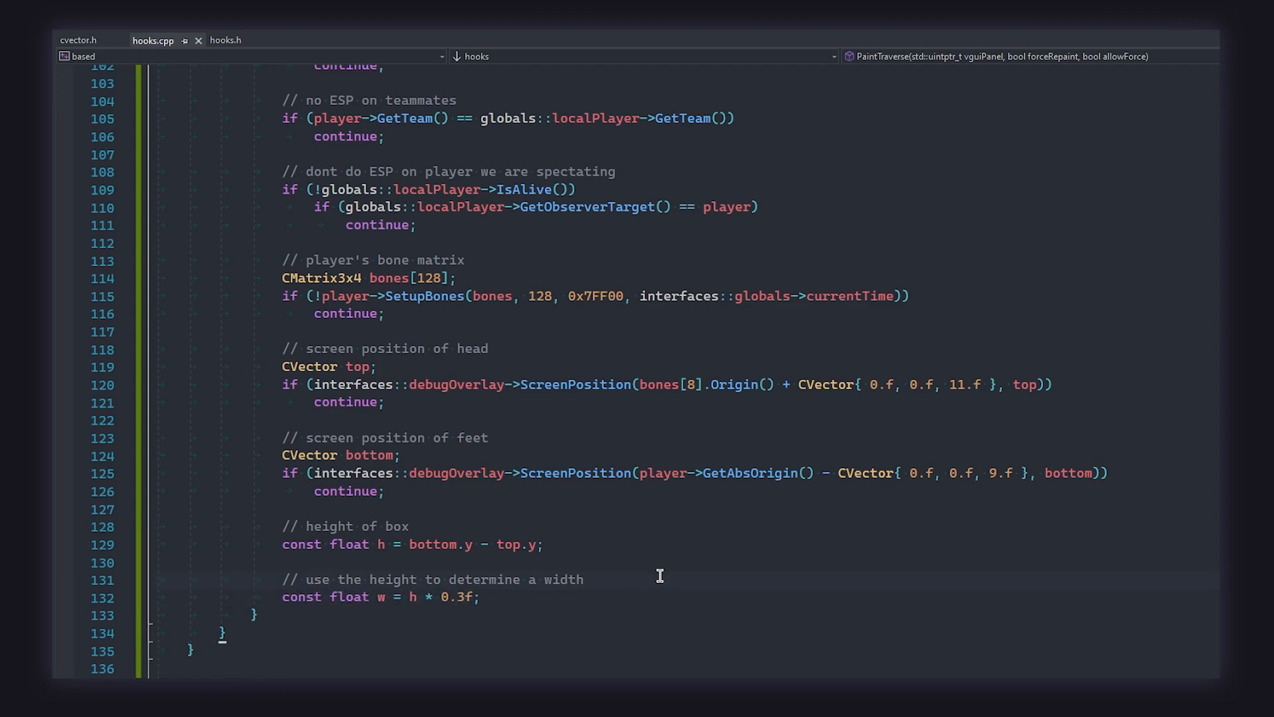
type("const auto right = static_cast<int>(top.x + w);")
type("const auto left = static_cast<int>(top.x - w);")
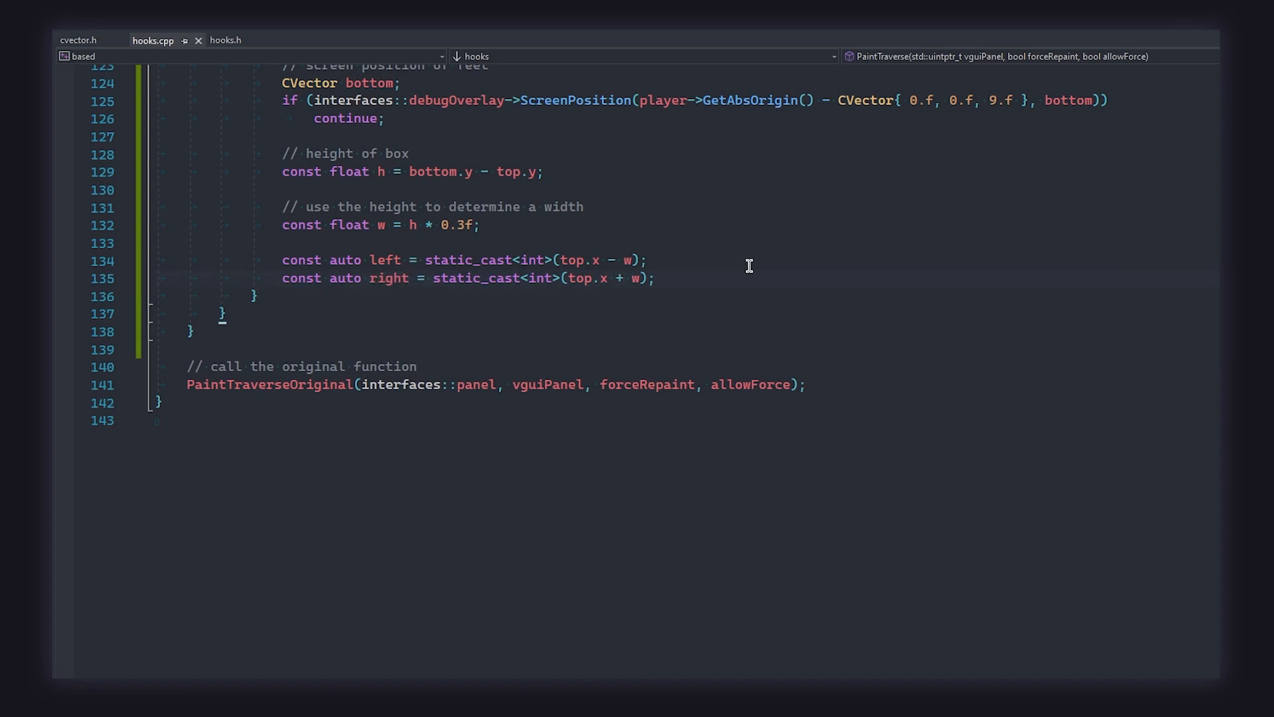
Set DrawSetColor to white 255,255,255,255 and draw DrawOutlinedRect(left, top.y, right, bottom.y).
type("// set drawing color to white")
type("interfaces::surface->DrawSetColor(255, 255, 255, 255);")
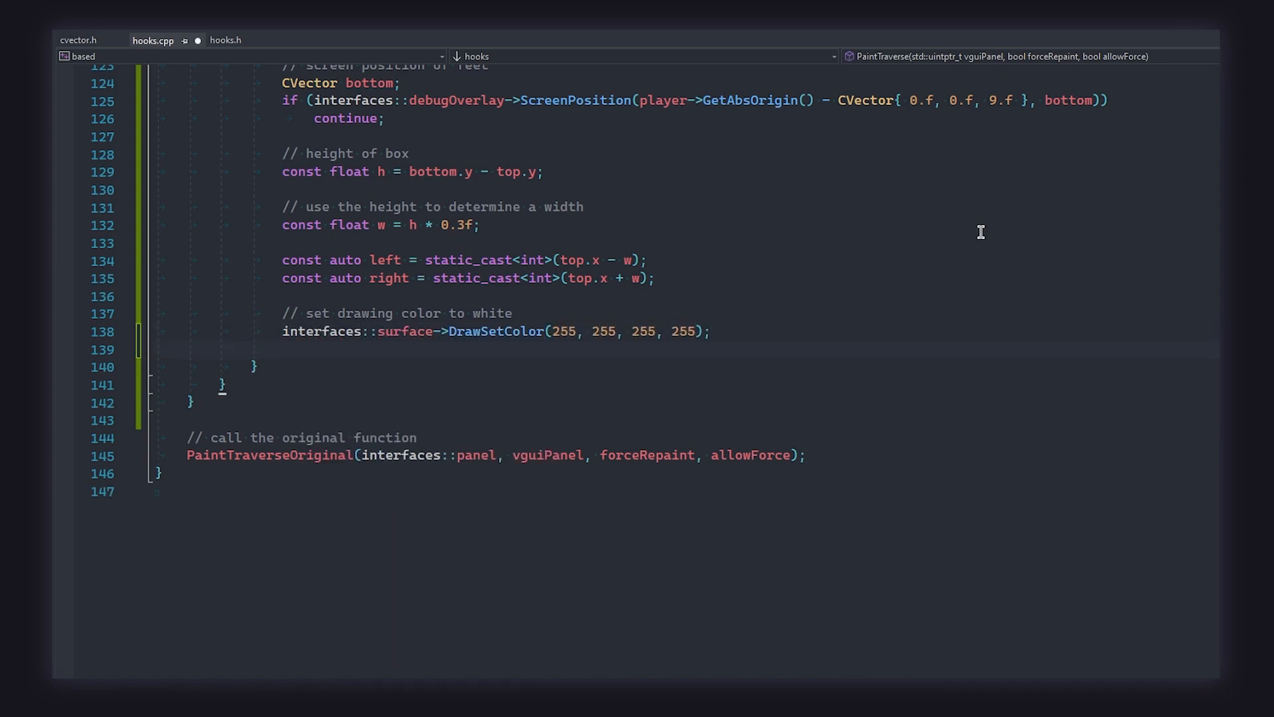
type("// draw normal box")
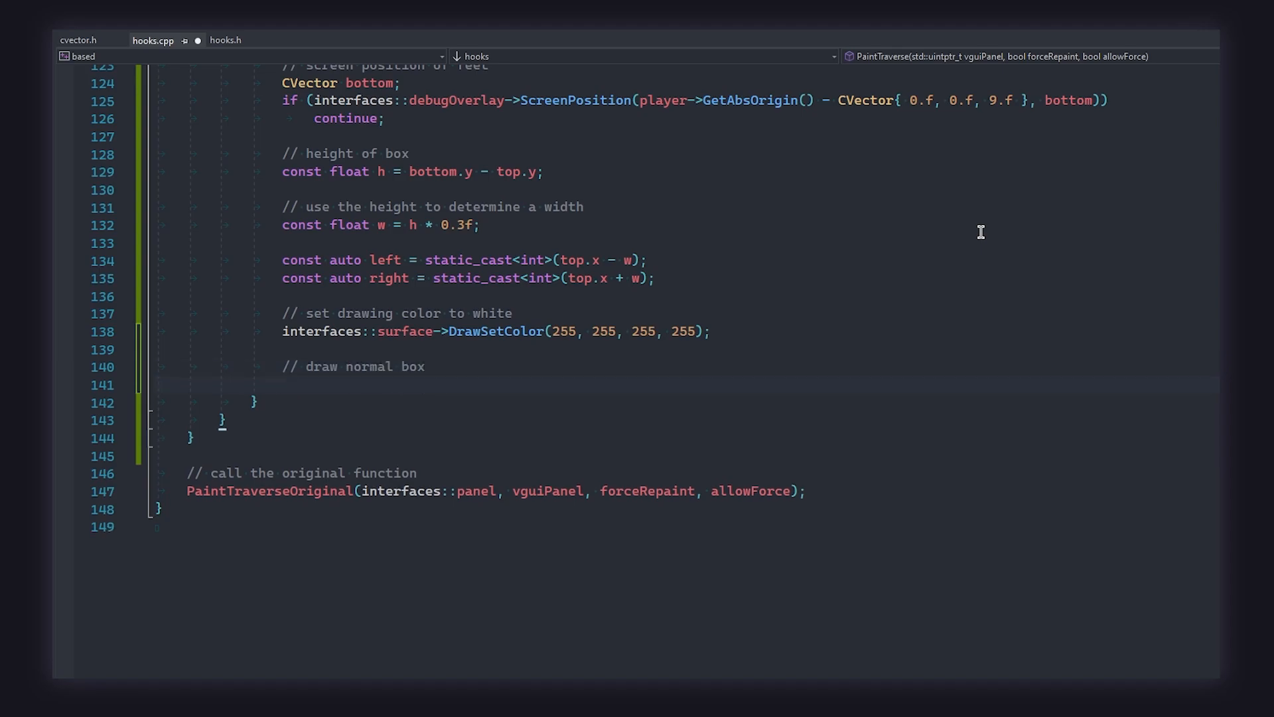
type("interfaces::surface->DrawOutlinedRect(left, )")
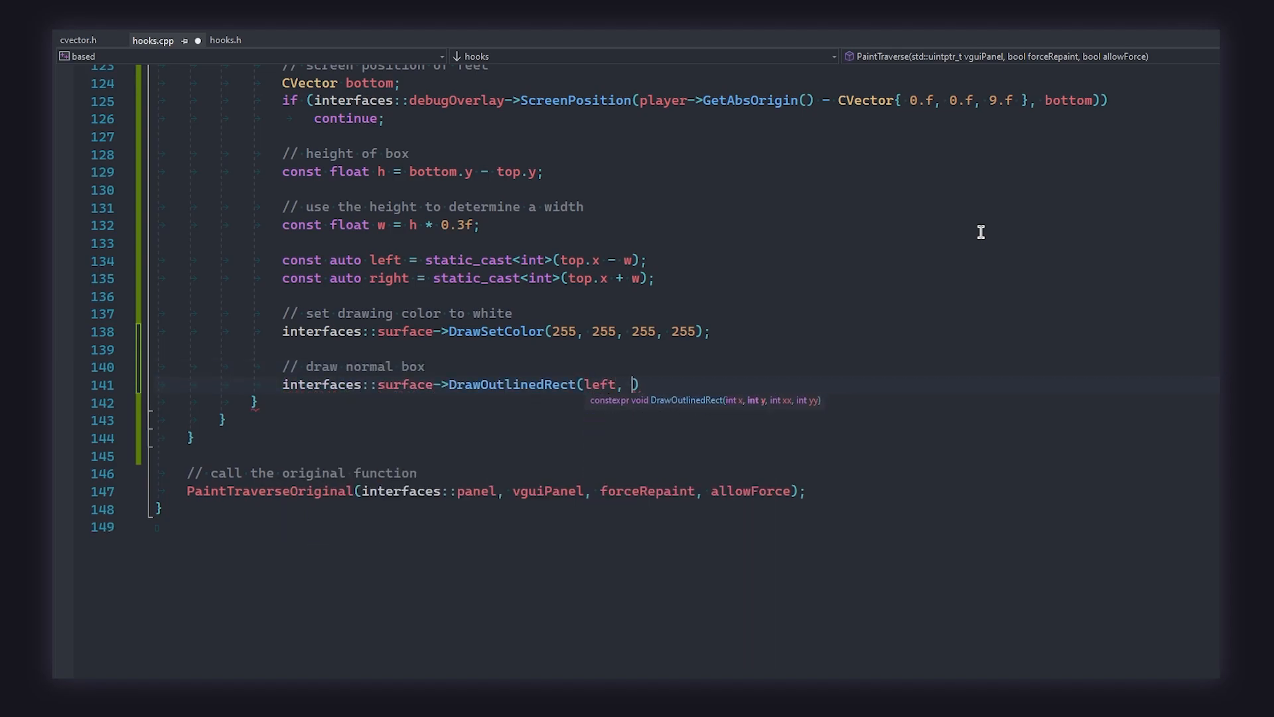
type("top.y, right, bottom.y);")
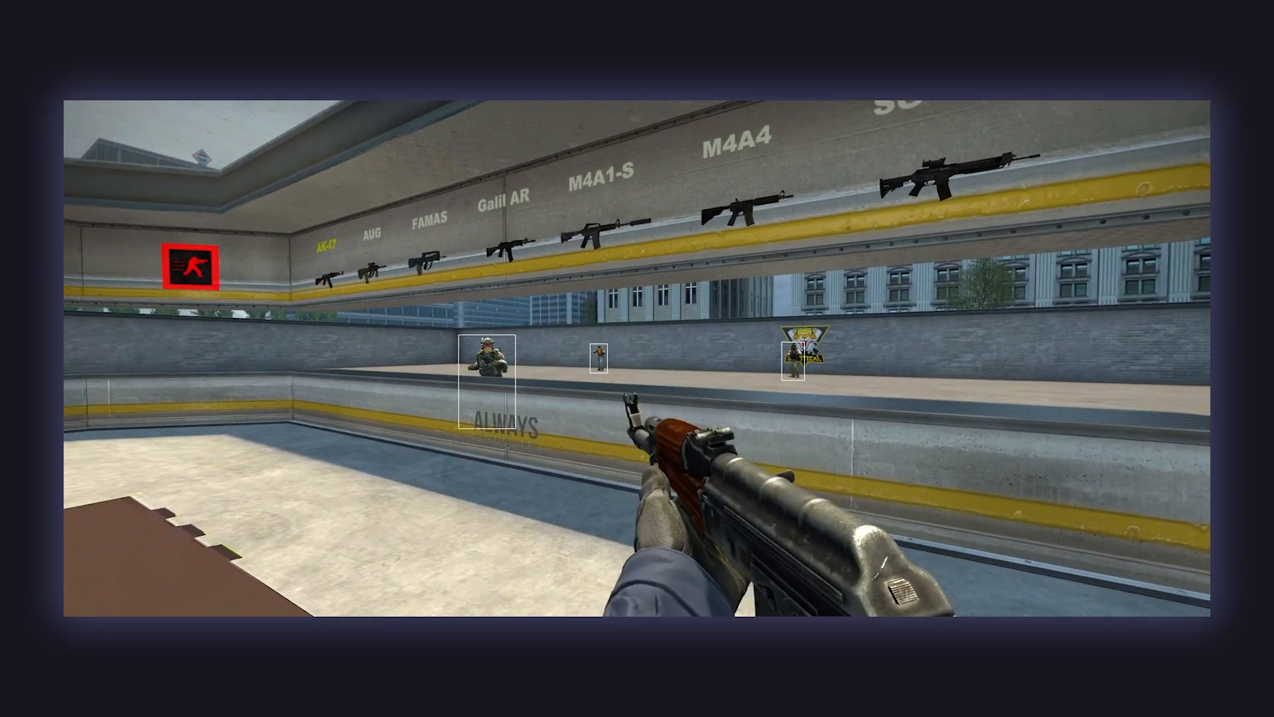
Switch to CS:GO and confirm white ESP boxes frame the practice-range bots.
key("3")
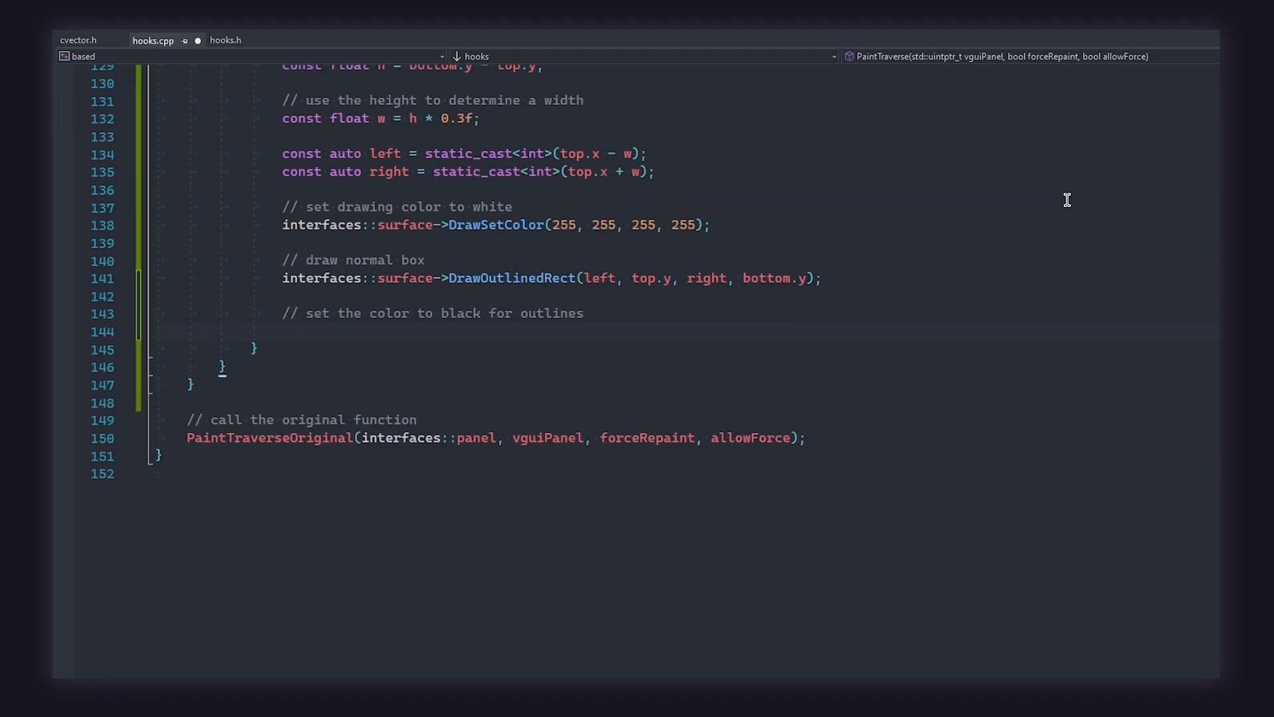
Write interfaces::surface->DrawSetColor(0, 0, 0, 255) to switch the draw colour to black.
type("interfaces::surface")
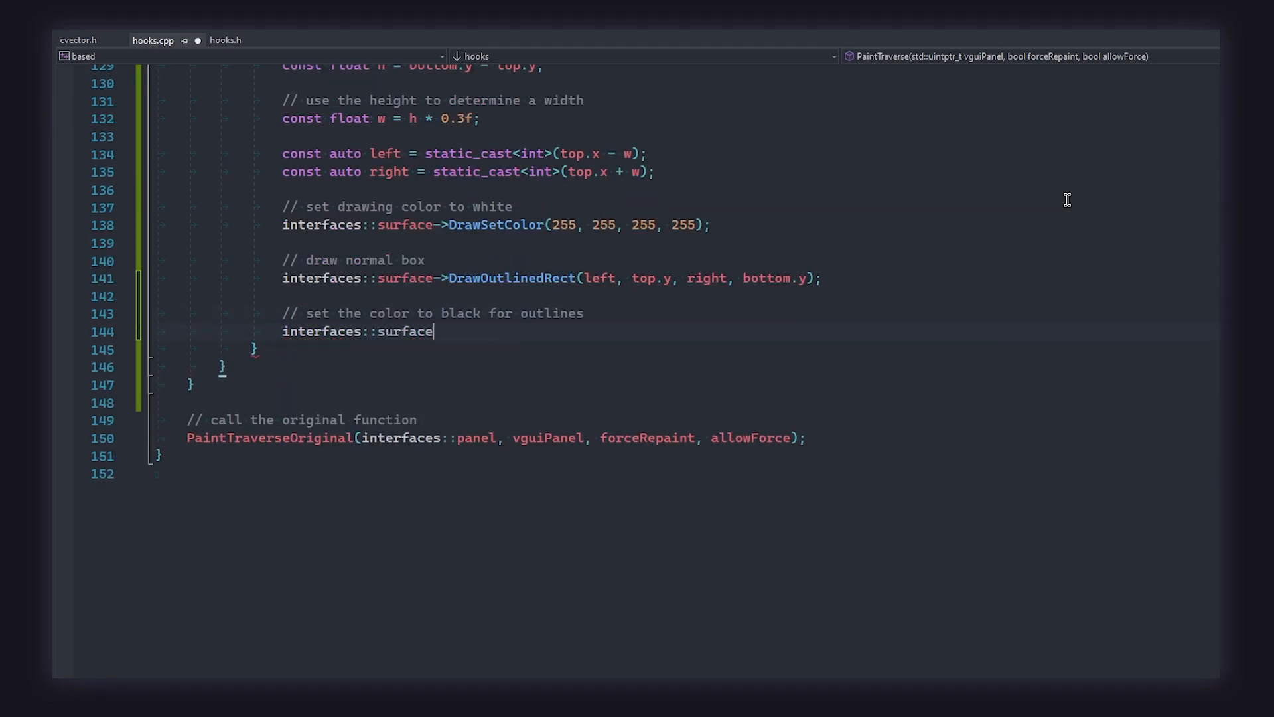
type("->DrawSetColor(0, 0, 0, 2")
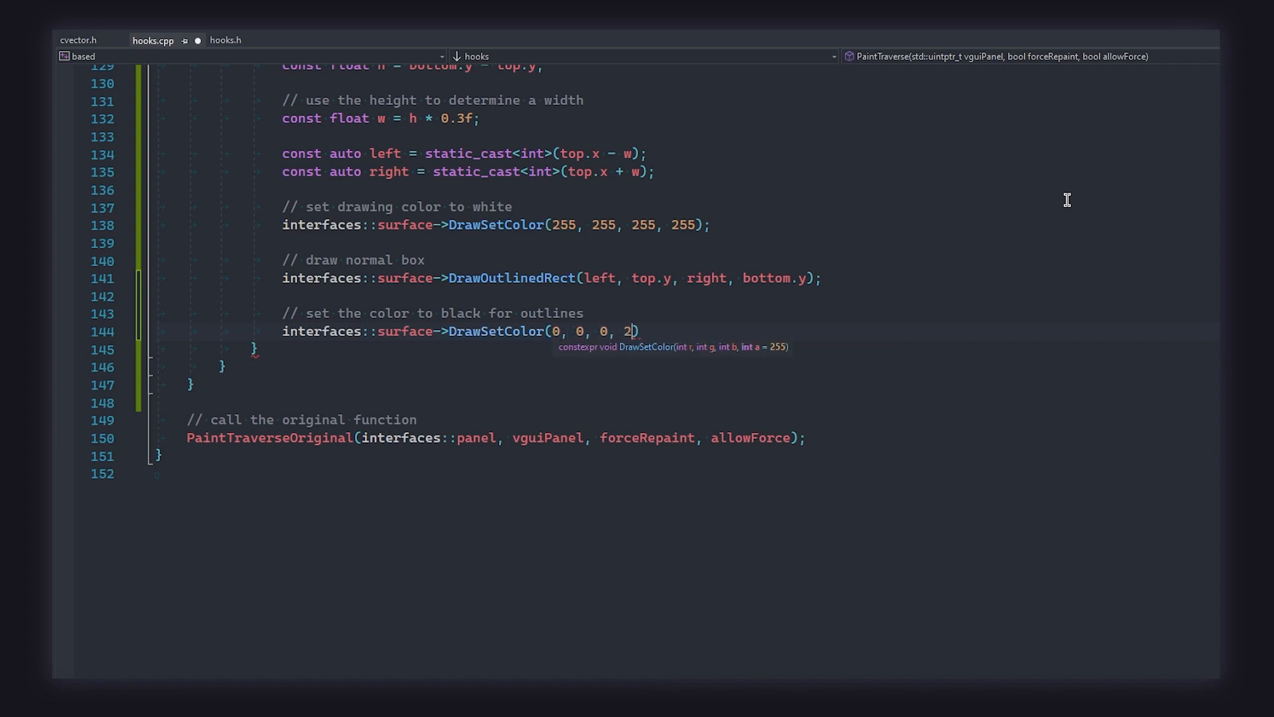
type("55);")
type("interfaces::surface->DrawOutlinedRect(left - 1, top.y - 1, right + 1, bottom.y + 1);")
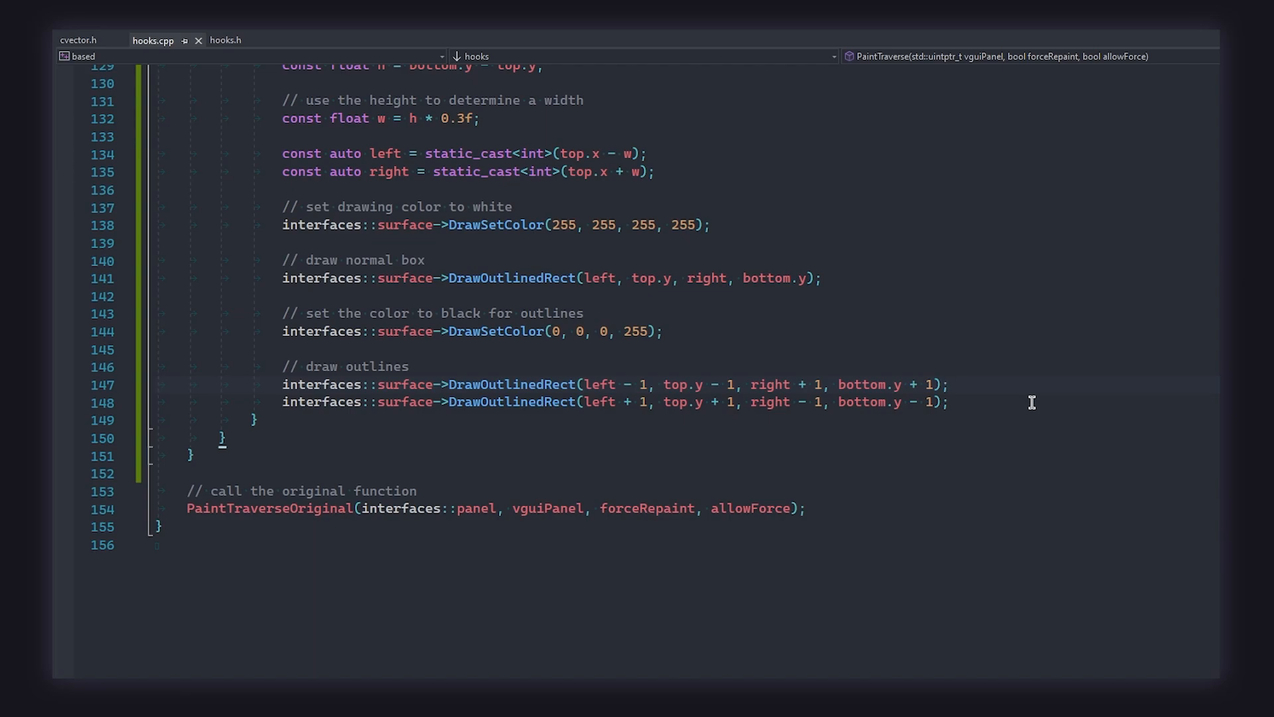
Add the health bar outline: DrawOutlinedRect(left - 6, top.y - 1, left - 3, bottom.y + 1).
left_click(947, 385)
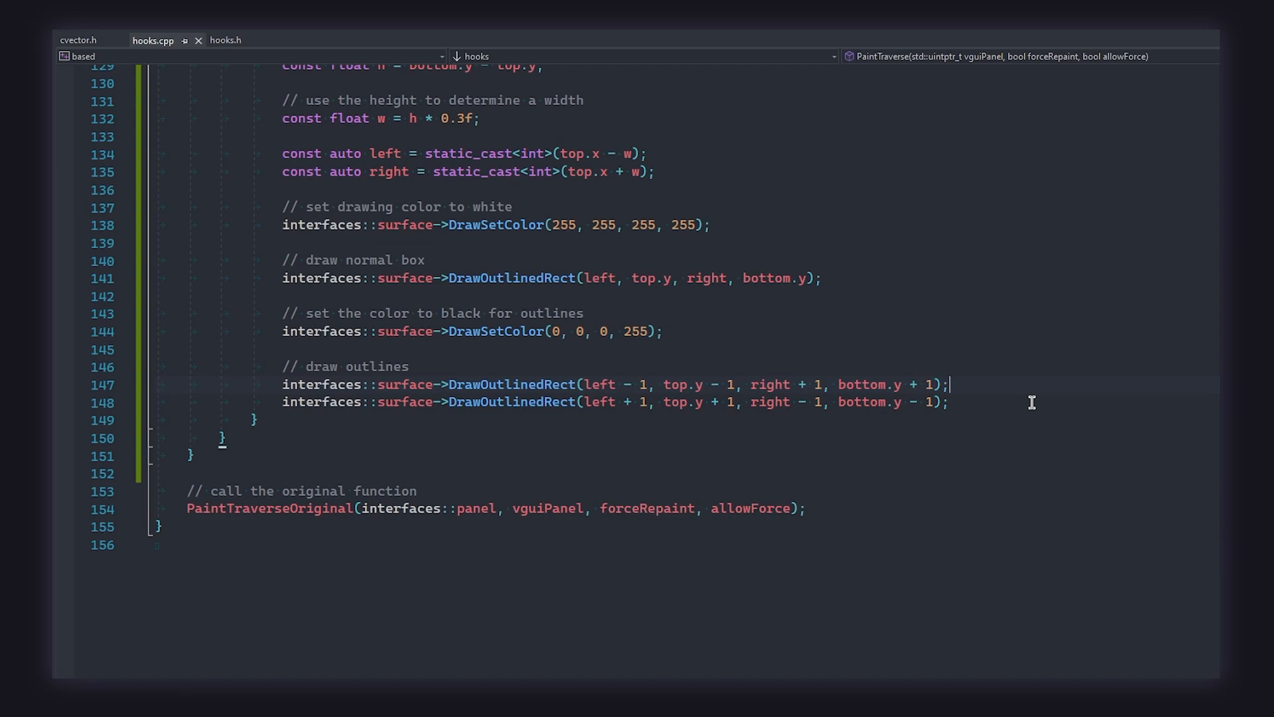
type("// health bar outline (drawing color is already black")
type("interfaces::")
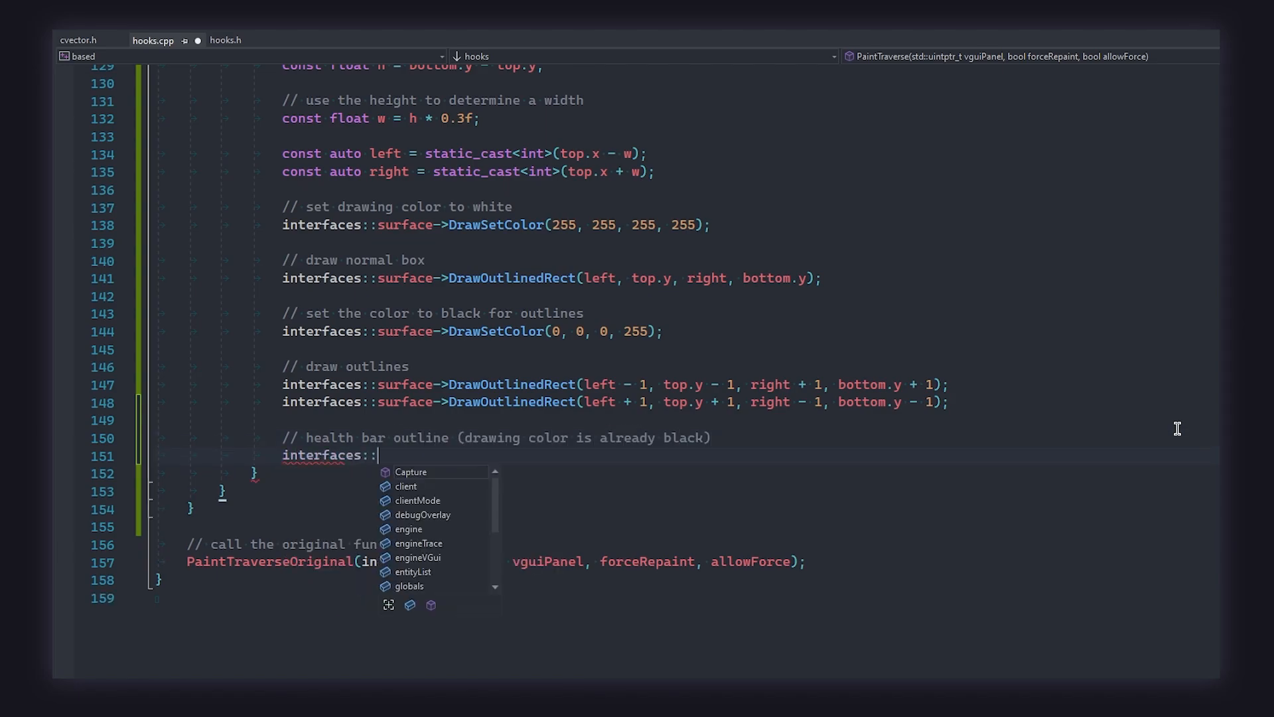
type("surface->DrawOutlinedRect(left - 6,")
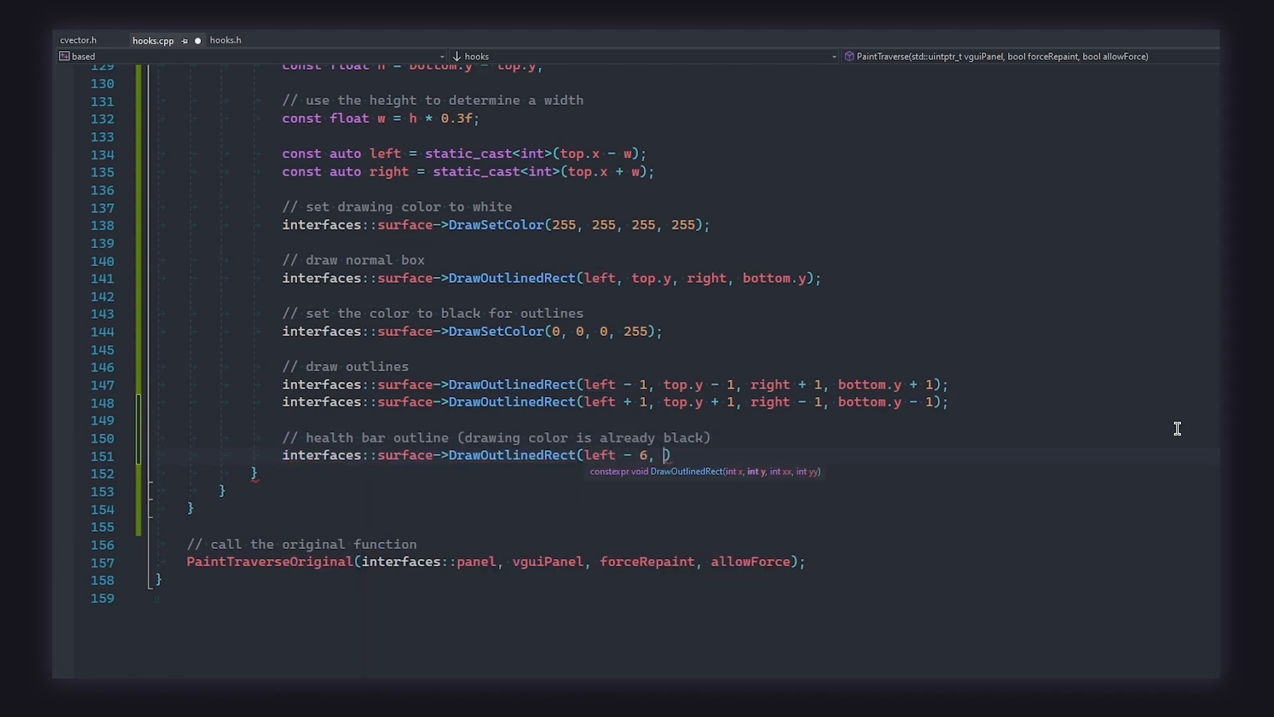
type("top.y - 1, left - 3, bottom.y + 1")
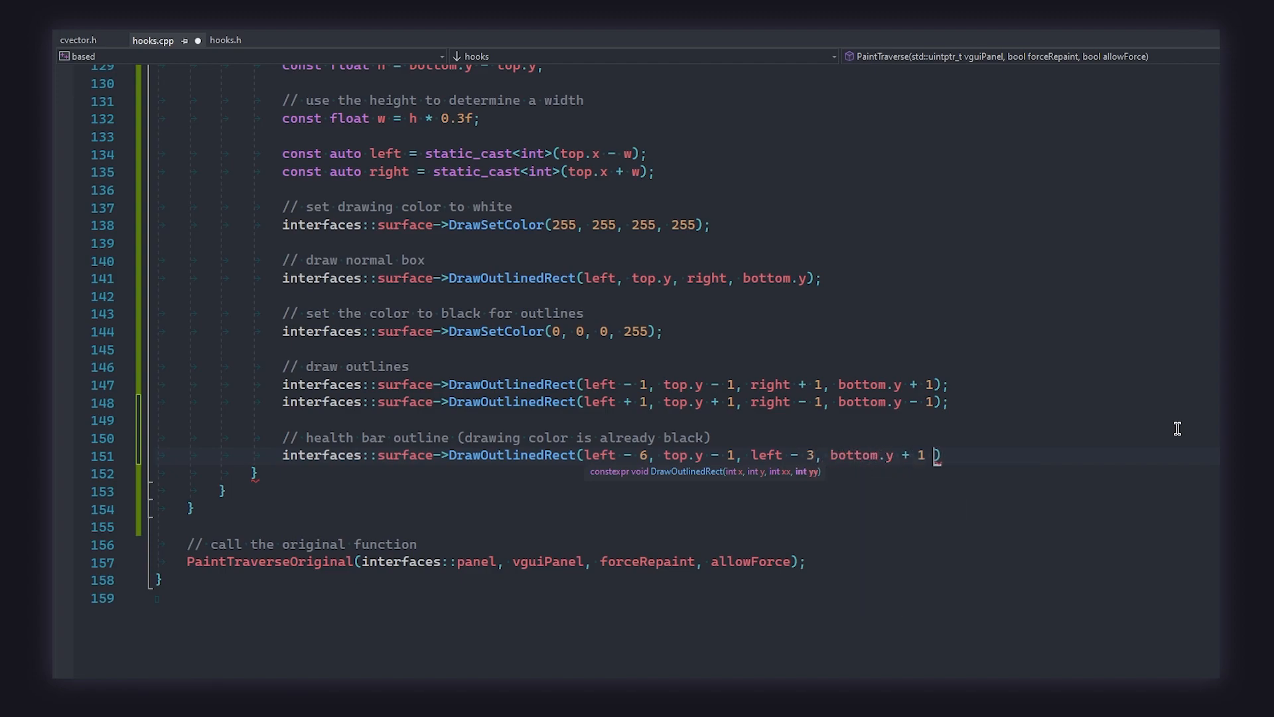
type(");")
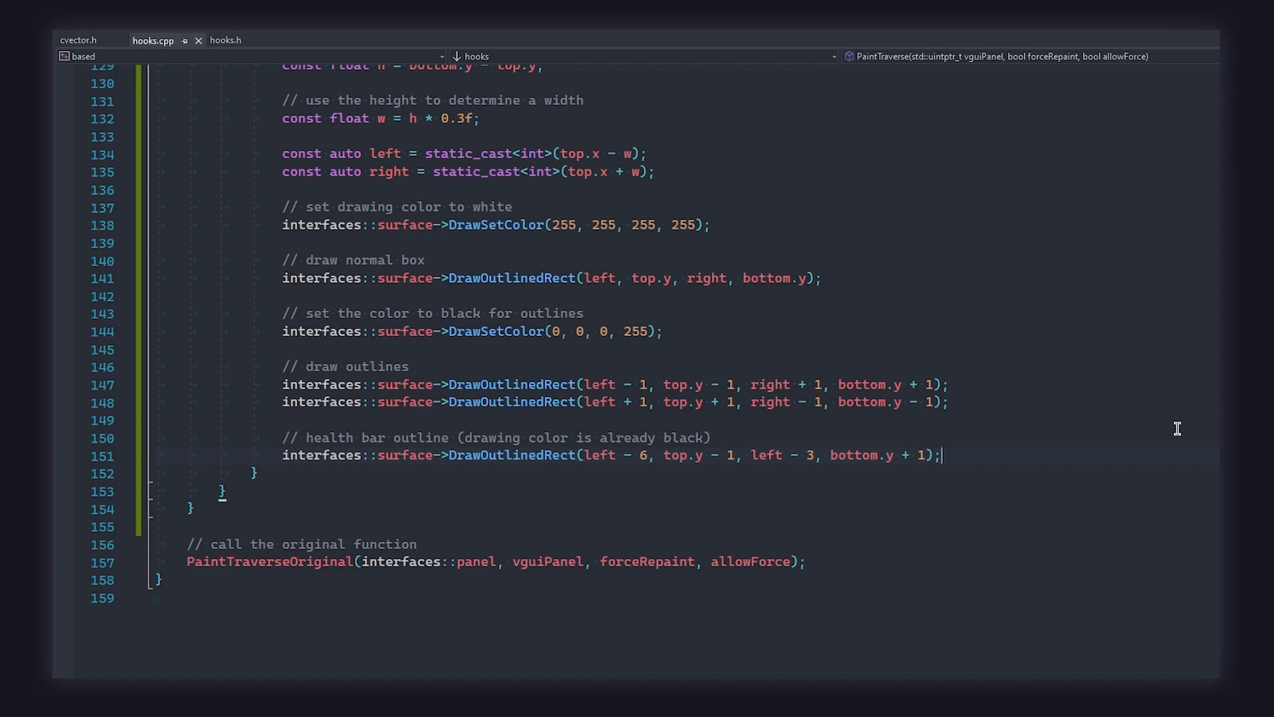
Comment that health is an int 0→100 and the bar colour splits red/green by percentage.
type("// health is an int from 0 -> 100, get p")
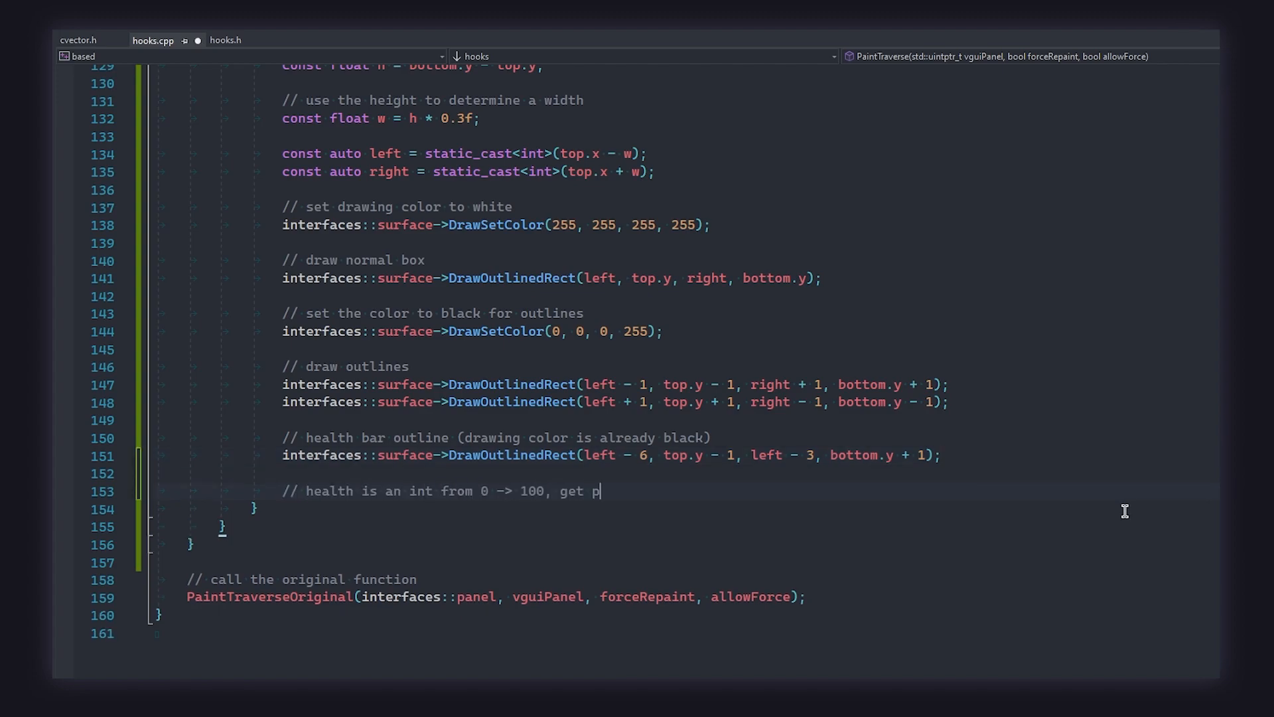
type("ercentage")
type("// s")
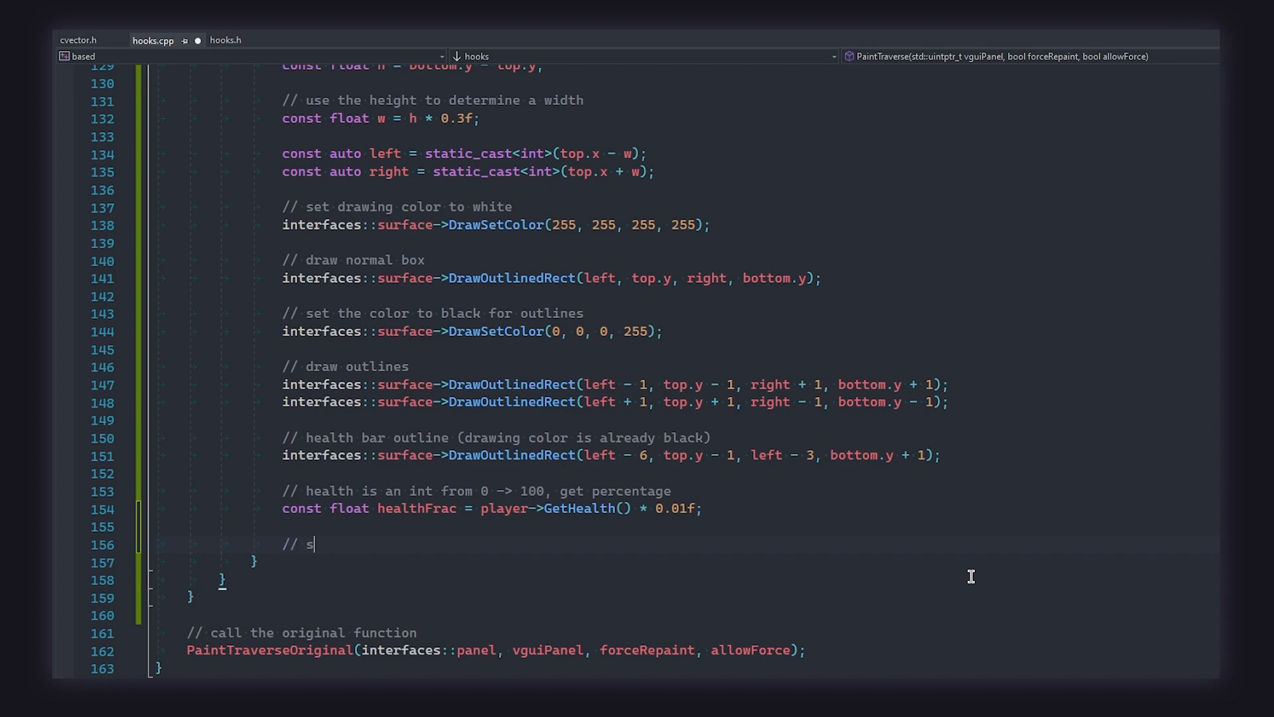
type("et the health b")
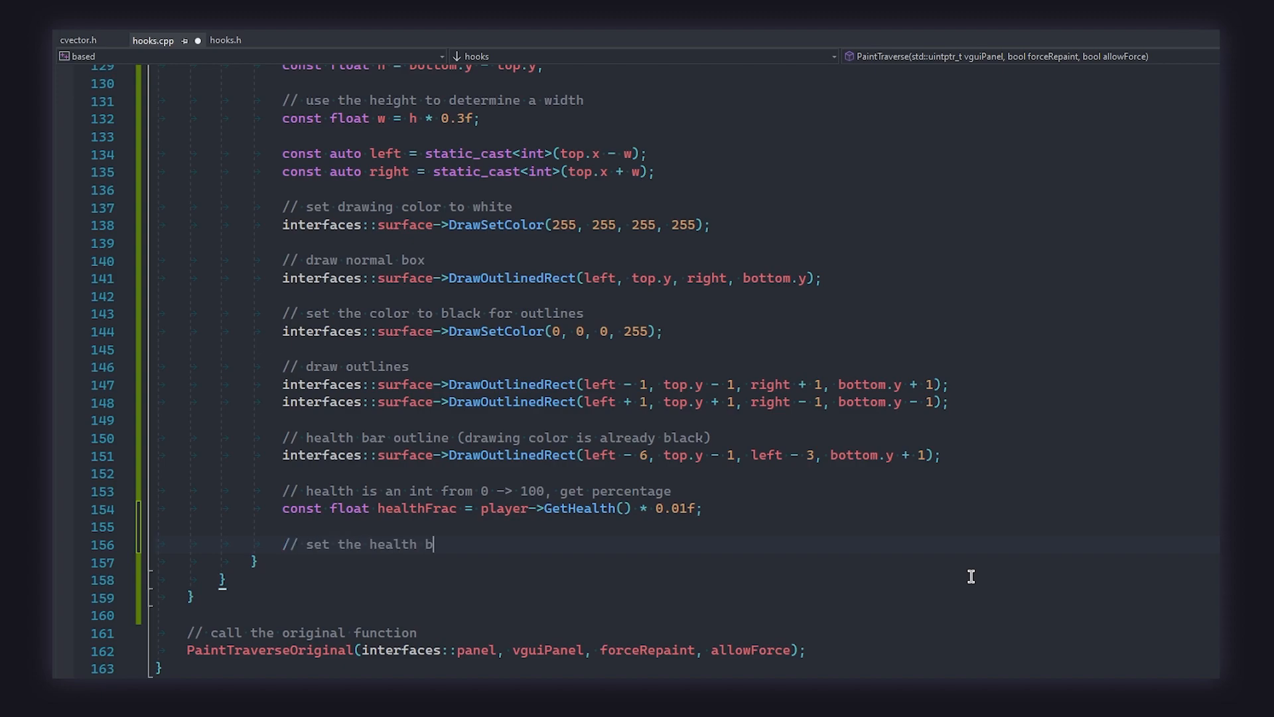
type("ar color to")
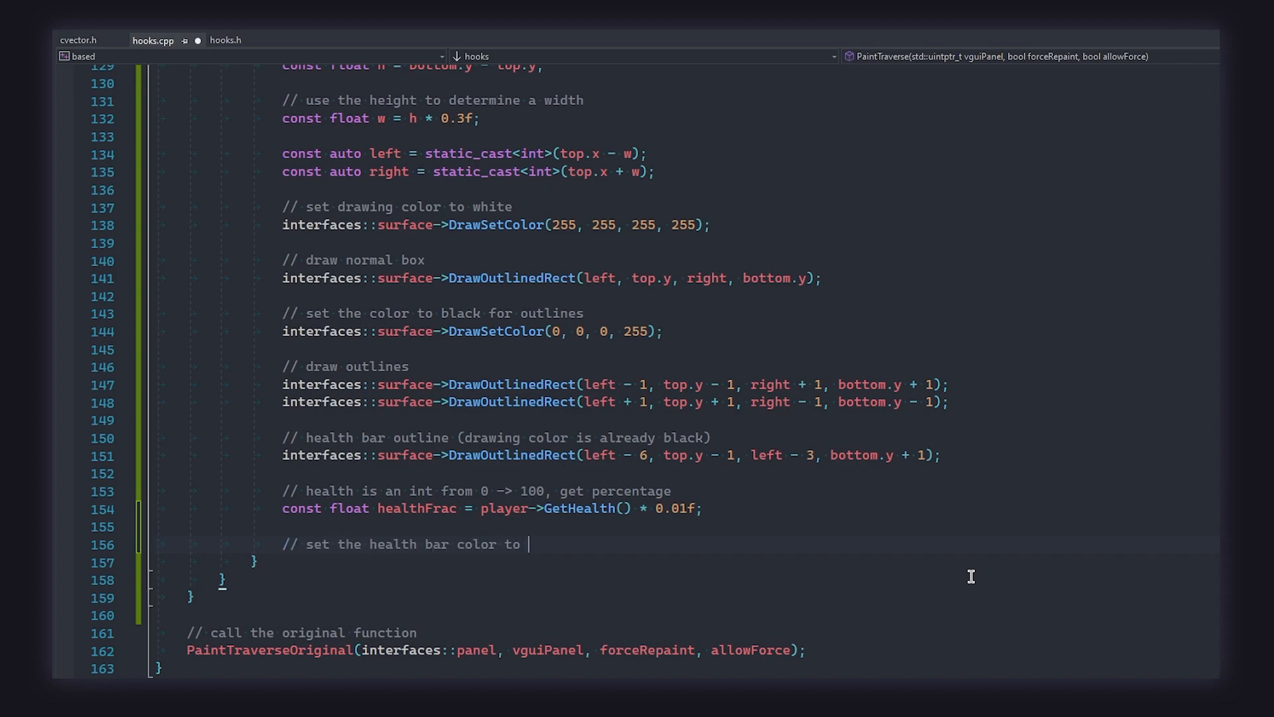
type("a split between red / green")
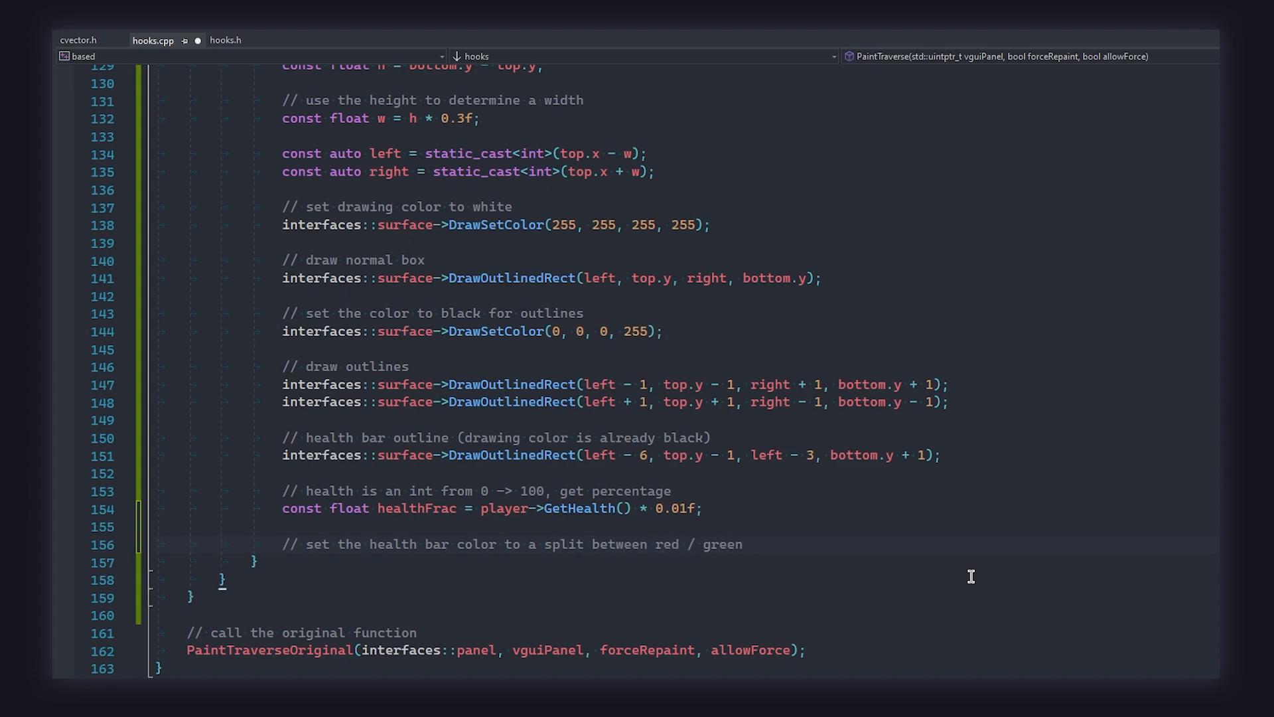
Set the bar colour with DrawSetColor((1.f - healthFrac) * 255, 255 * healthFrac, 0, 255).
type("interfaces::surface->DrawSetColor((12.f)")
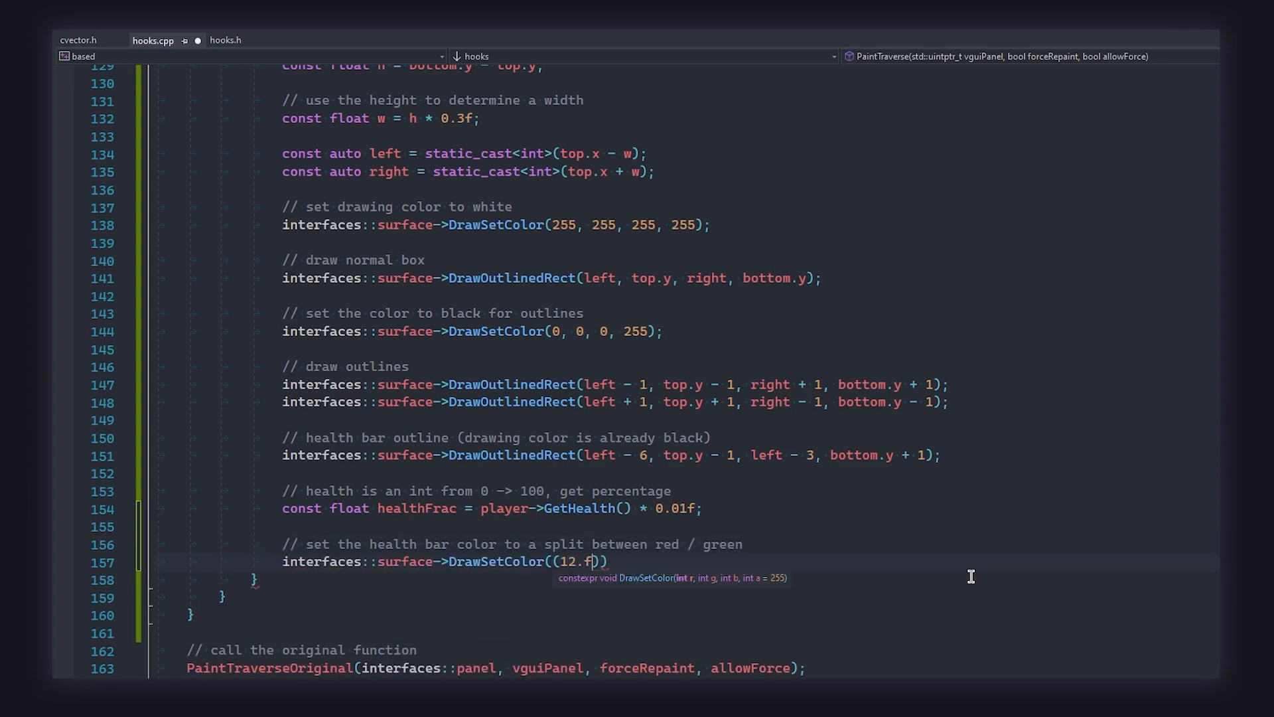
type("1.f - healthFrac) * 2")
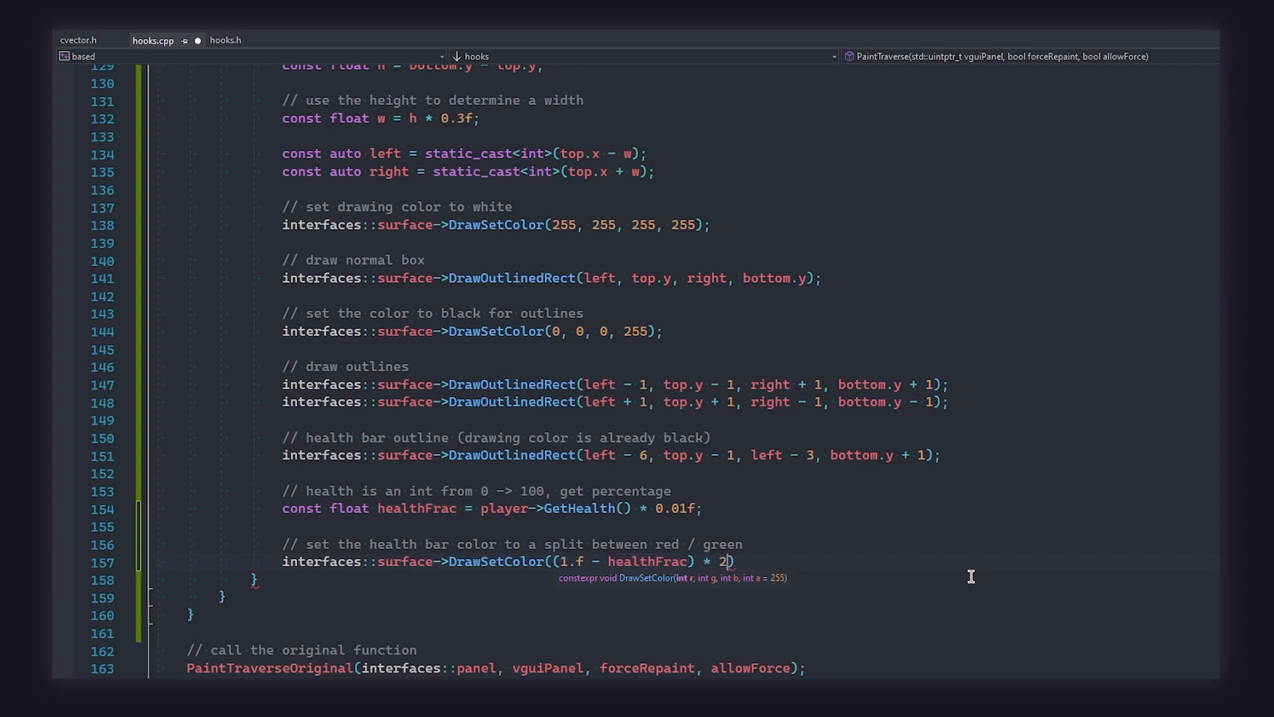
type("55, 255 * healthFrac, 0, 255);")
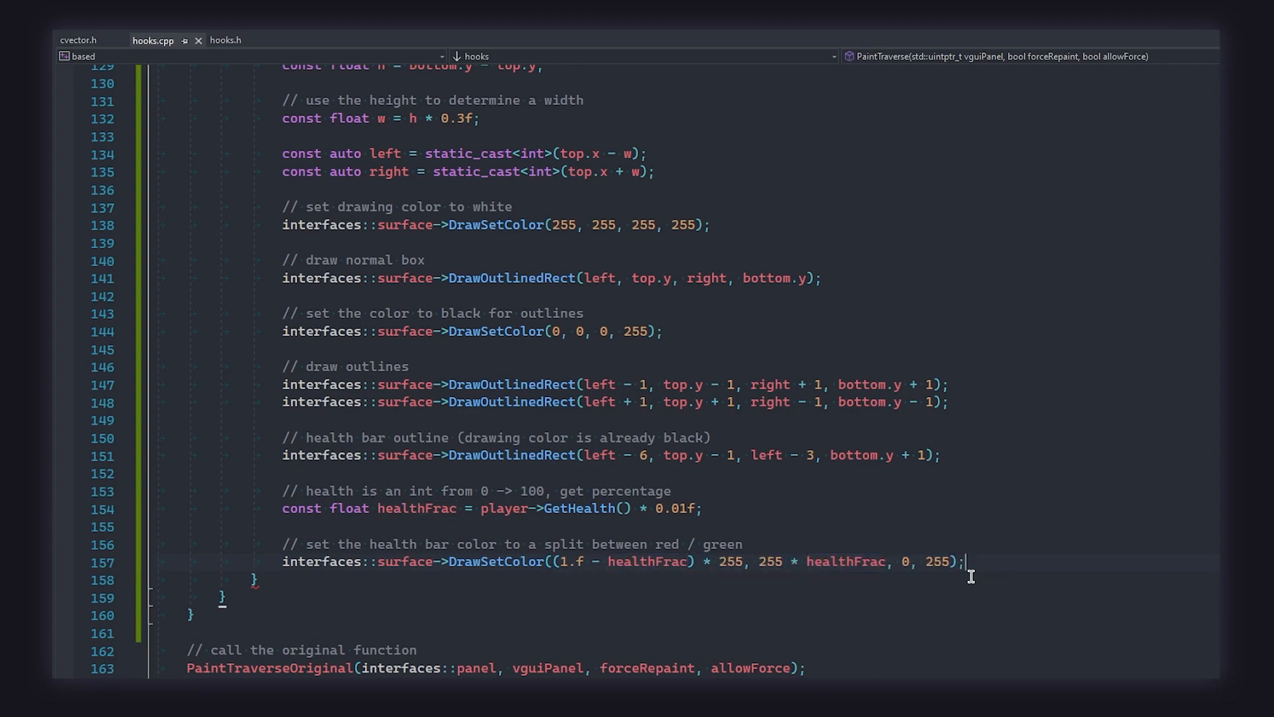
mouse_move(1052, 624)
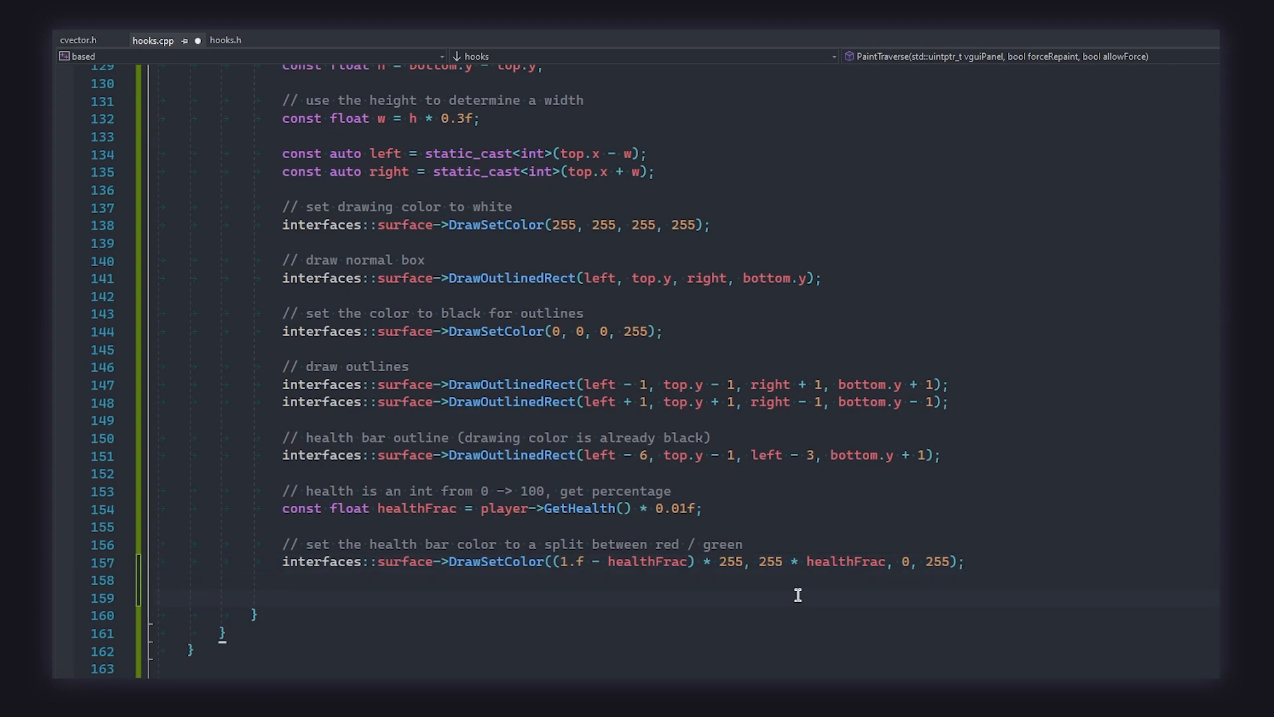
scroll("down", 3)
type("interfaces::surface->DrawFilledRect(left - ")
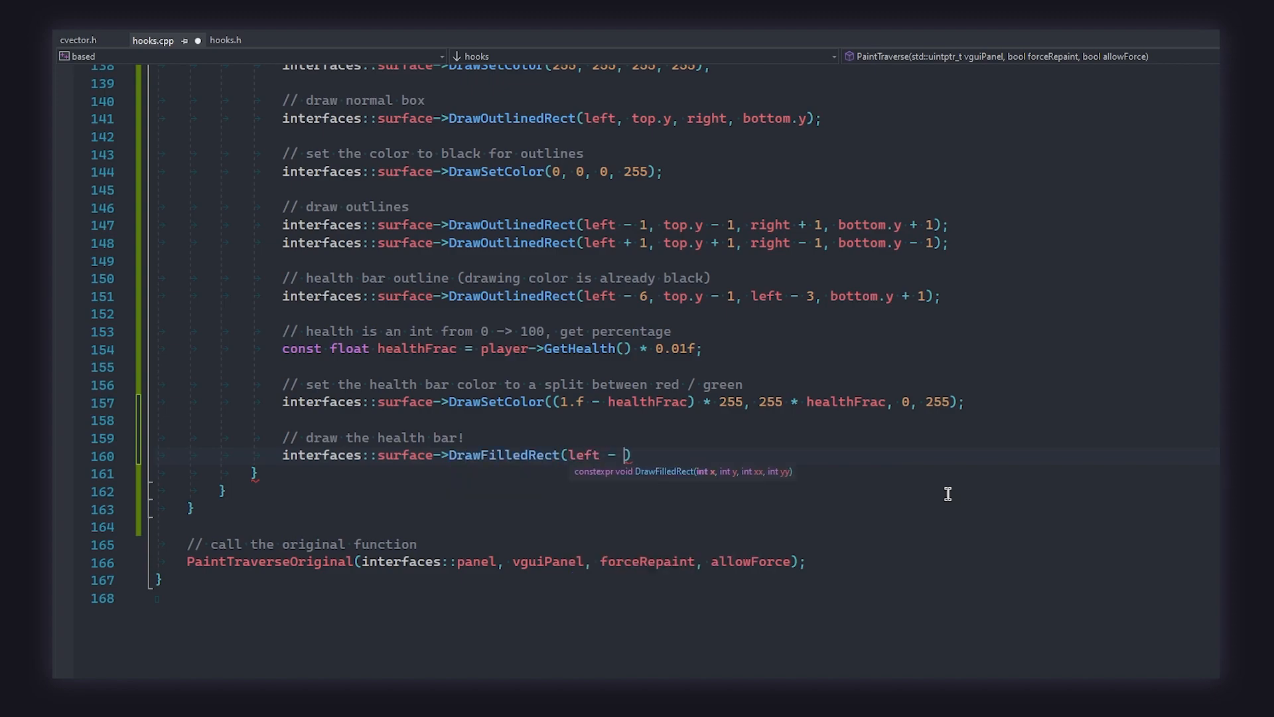
Finish DrawFilledRect(left - 5, bottom.y - (h * healthFrac), left - 4, bottom.y) for the filled bar.
type("5, bottom.y - (h * healthFrac), left - 4, bottom.y")
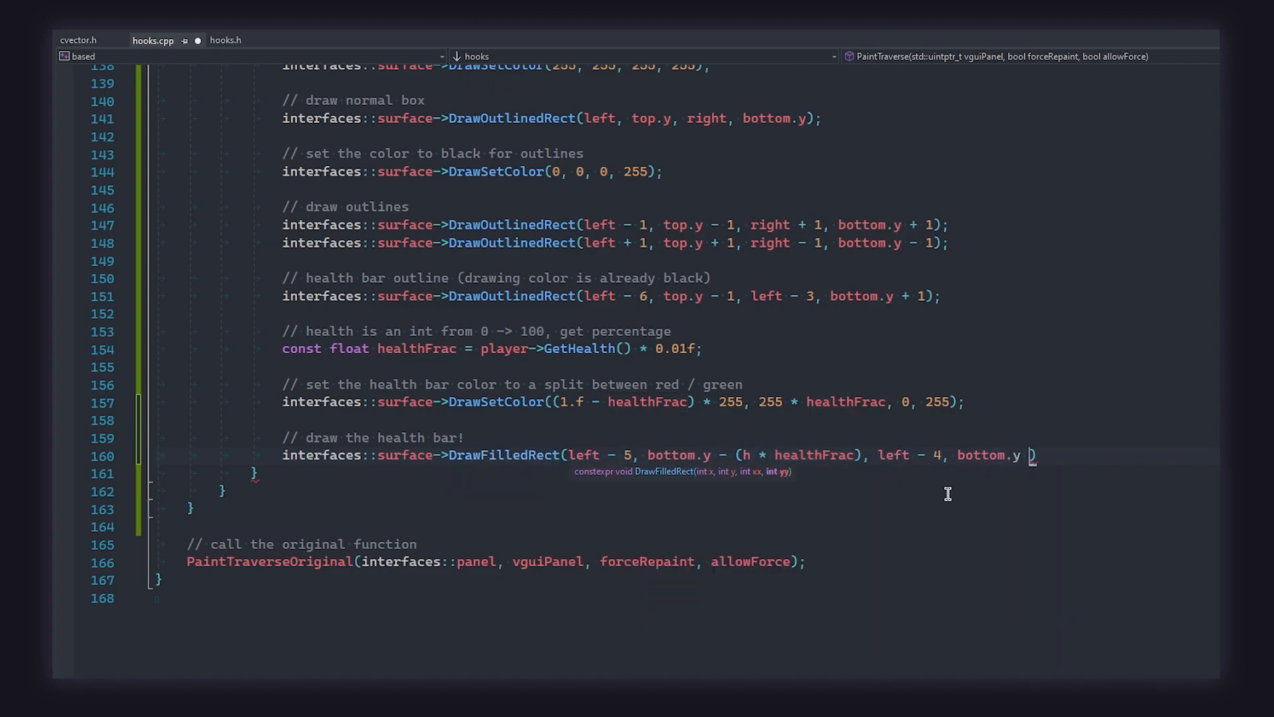
type(");")
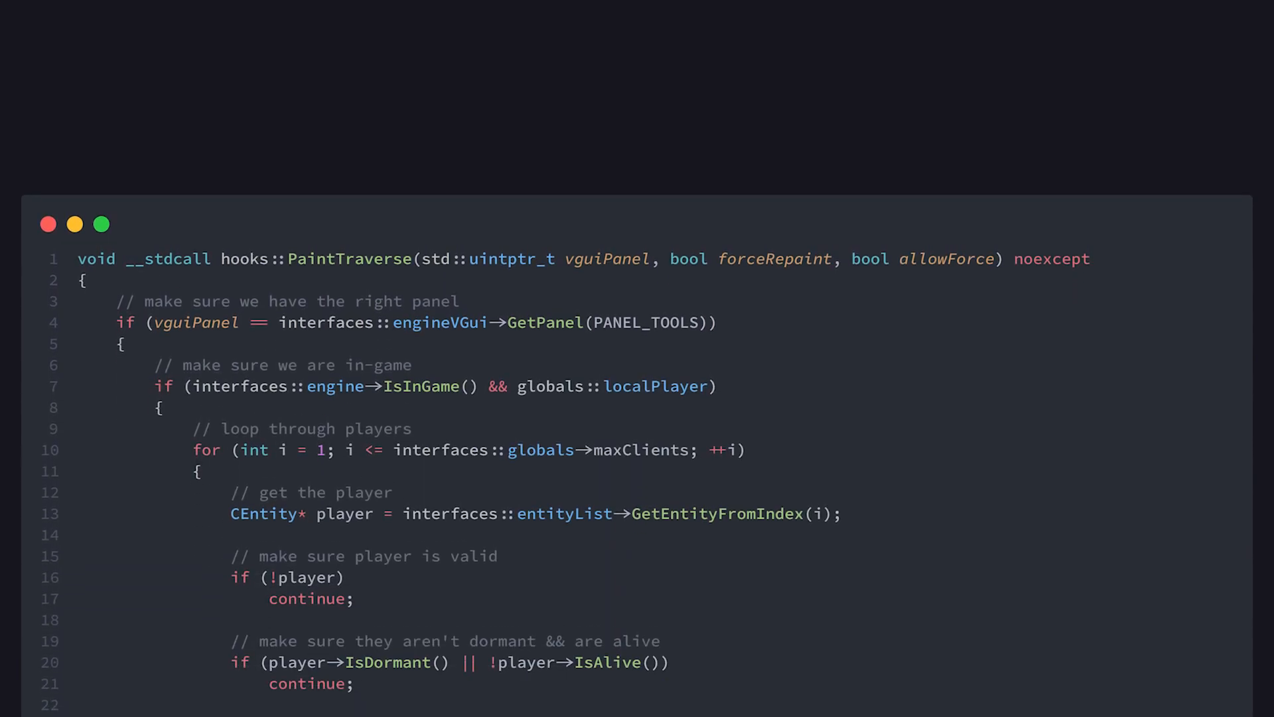
scroll("down", 3)
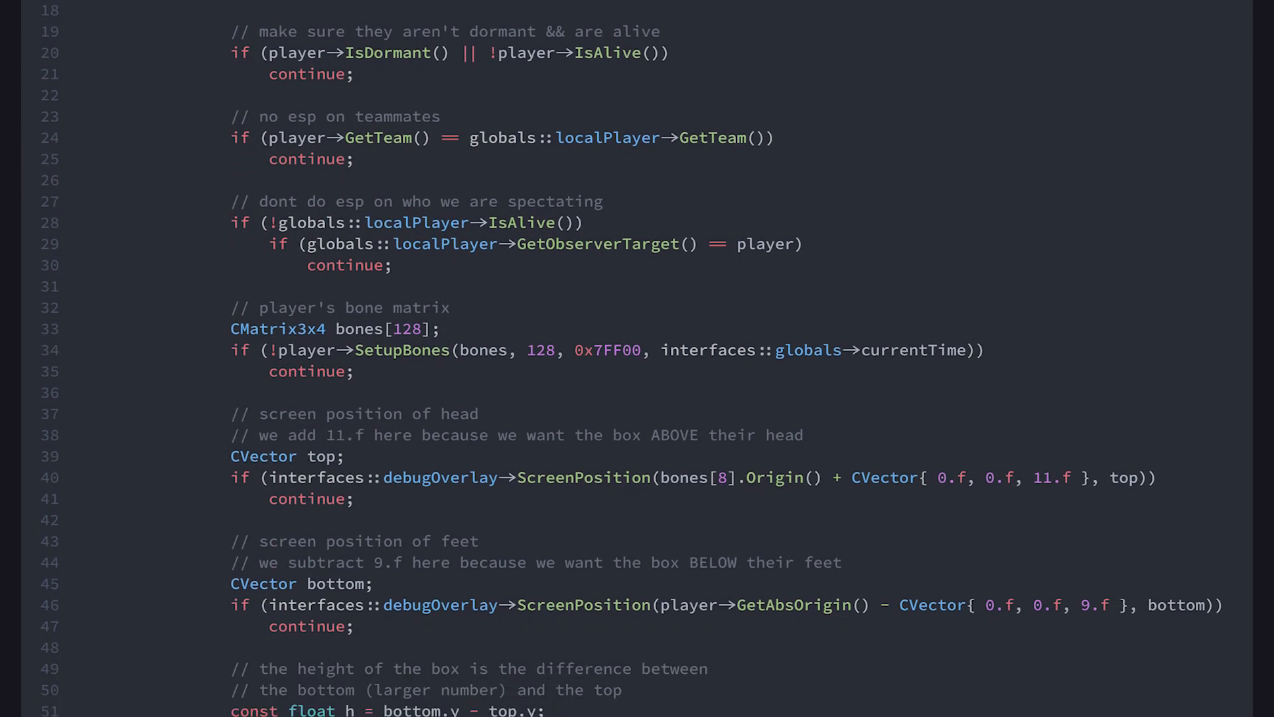
scroll("down", 3)
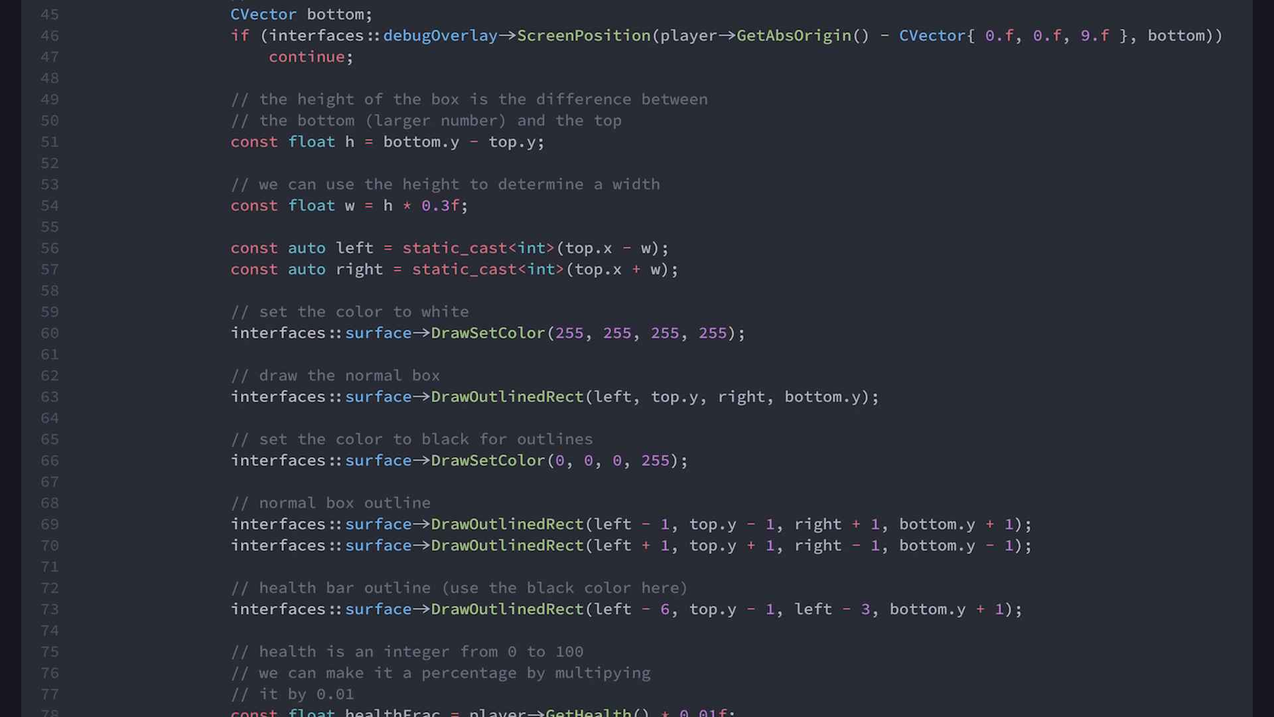
scroll("down", 3)
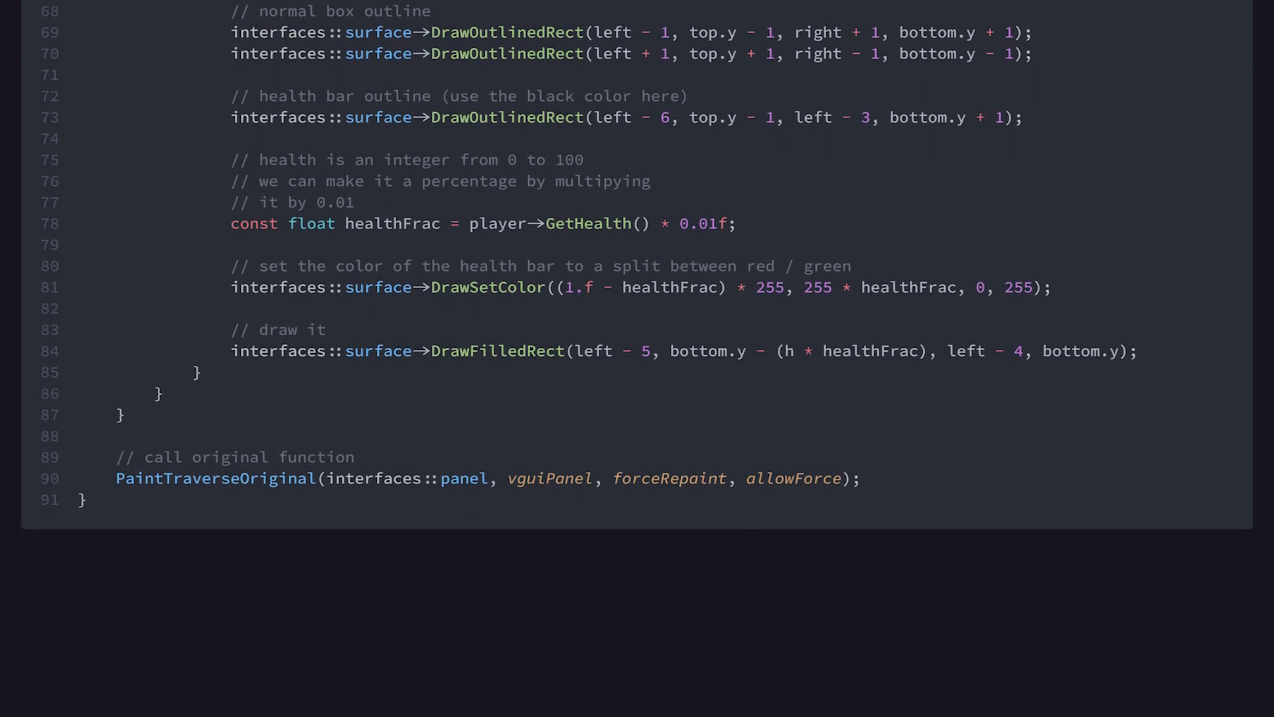
scroll("down", 3)
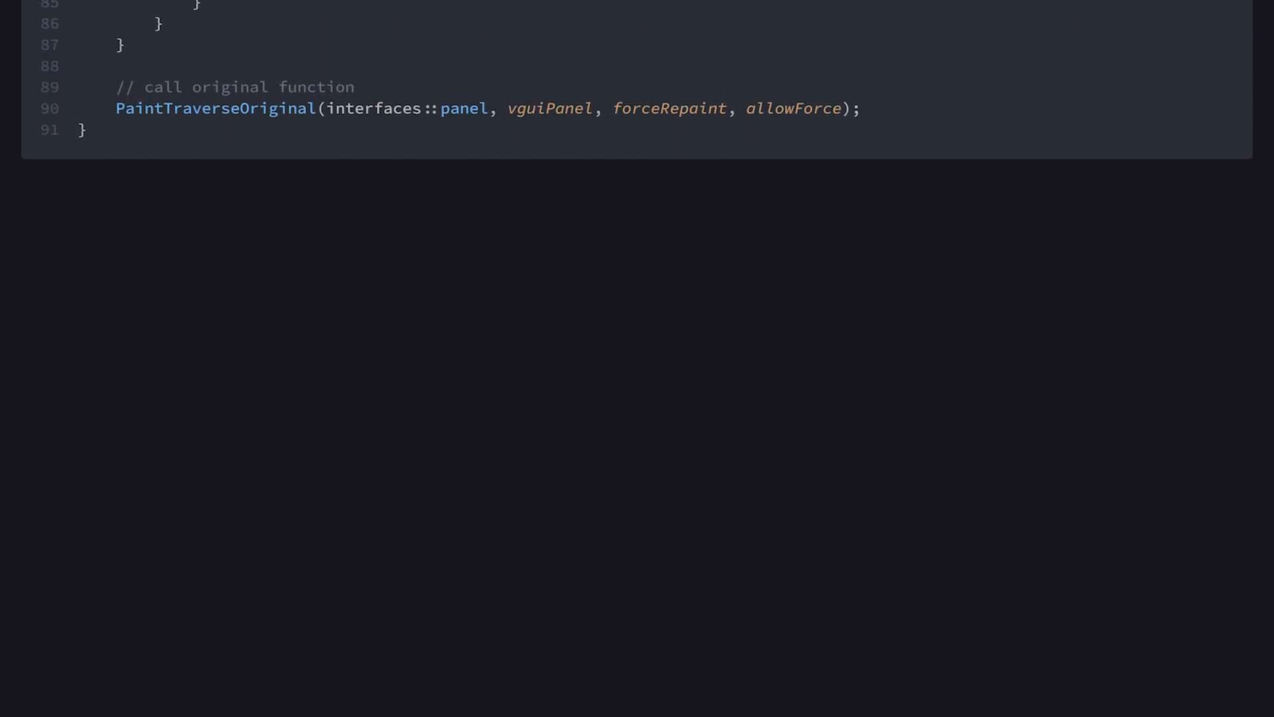